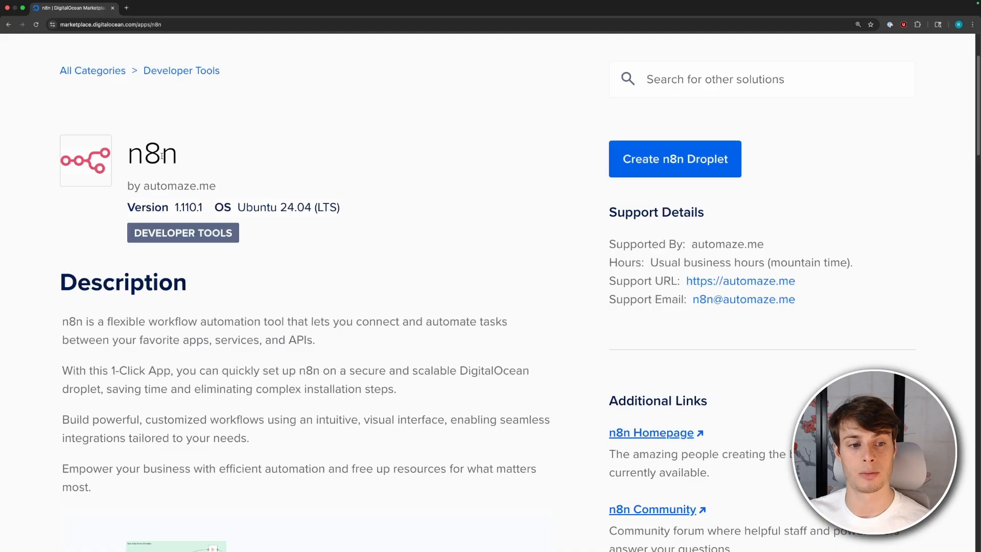
Rename the new workflow to 'Inquiry agent'.
{"action": "double_click", "coordinate": [151, 154]}
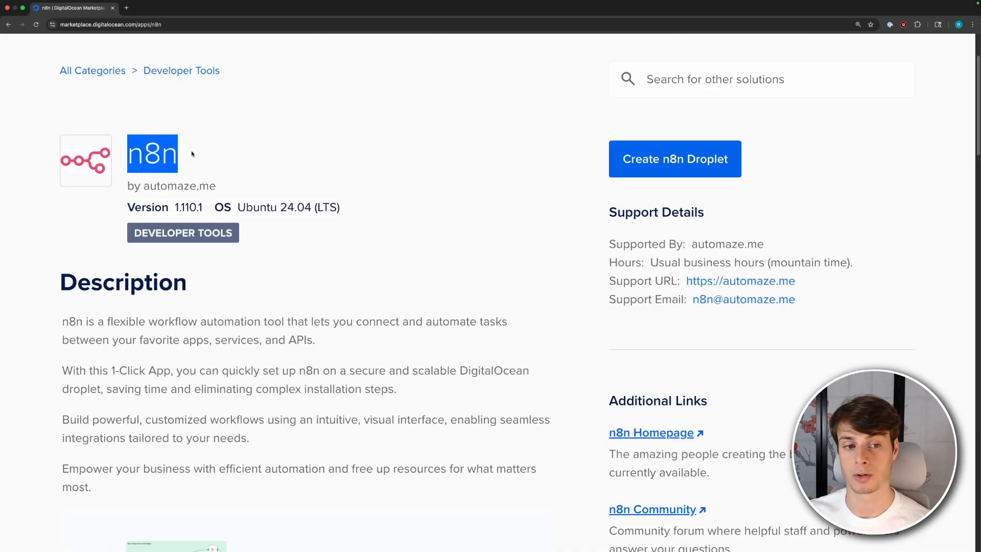
{"action": "scroll", "scroll_direction": "down", "scroll_amount": 3}
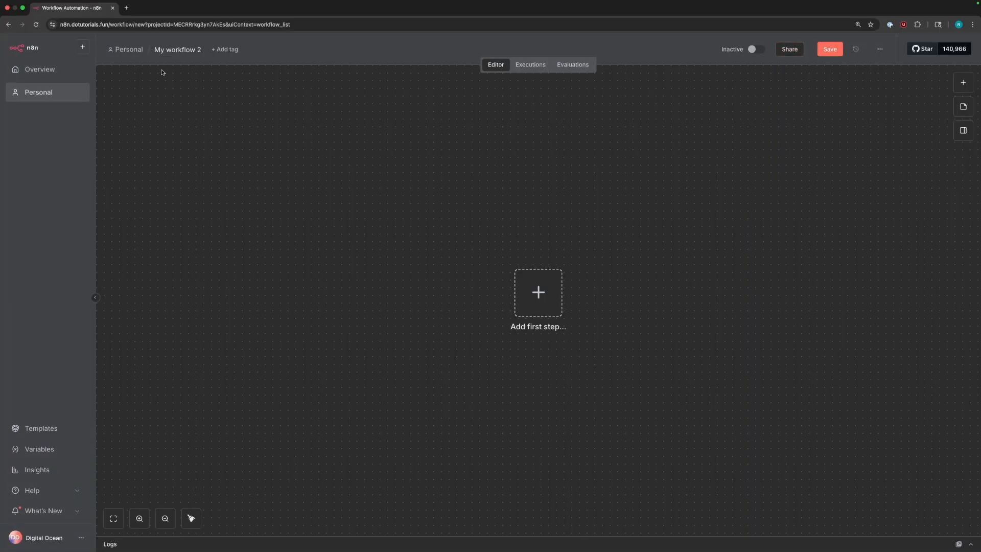
{"action": "type", "text": "Inquiry a"}
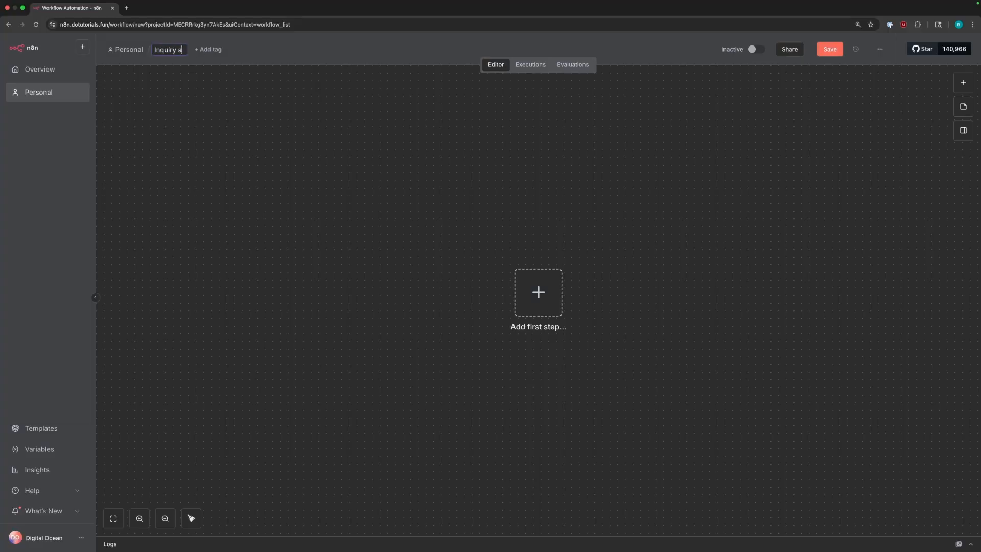
Add an On form submission trigger as the workflow's first step.
{"action": "left_click", "coordinate": [537, 292]}
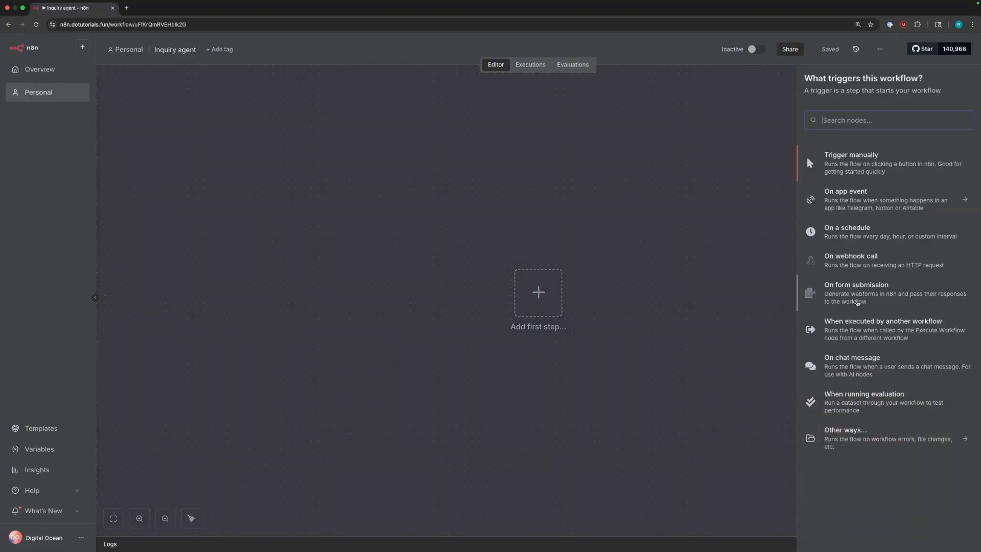
{"action": "left_click", "coordinate": [877, 292]}
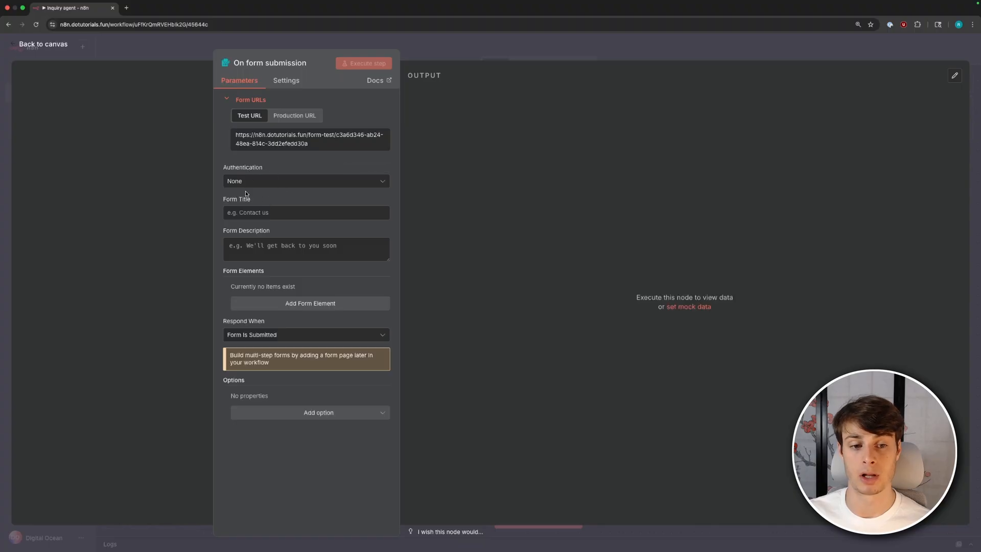
Set Form Title 'Contact us' and description 'Leave your information and our team will get back to you'.
{"action": "left_click", "coordinate": [305, 212]}
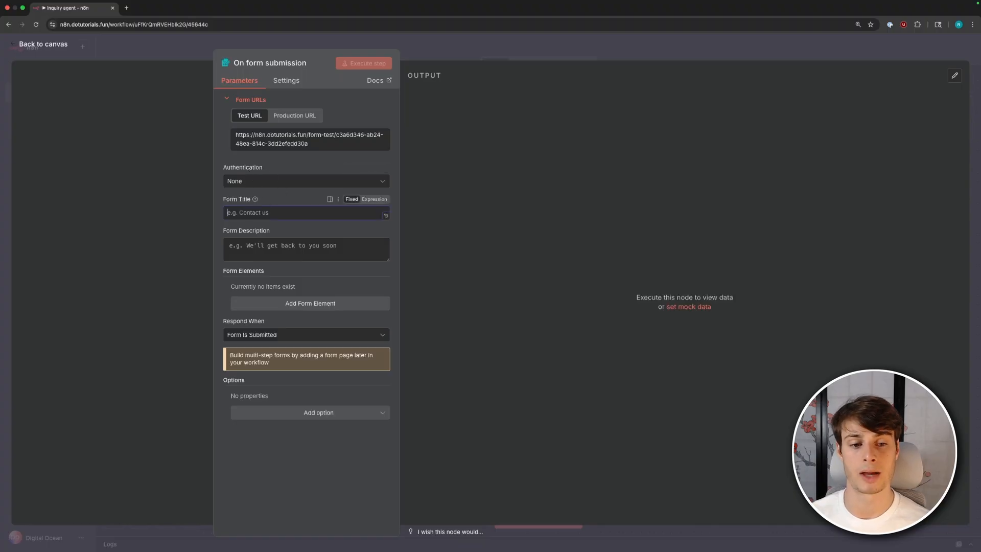
{"action": "type", "text": "Contact us"}
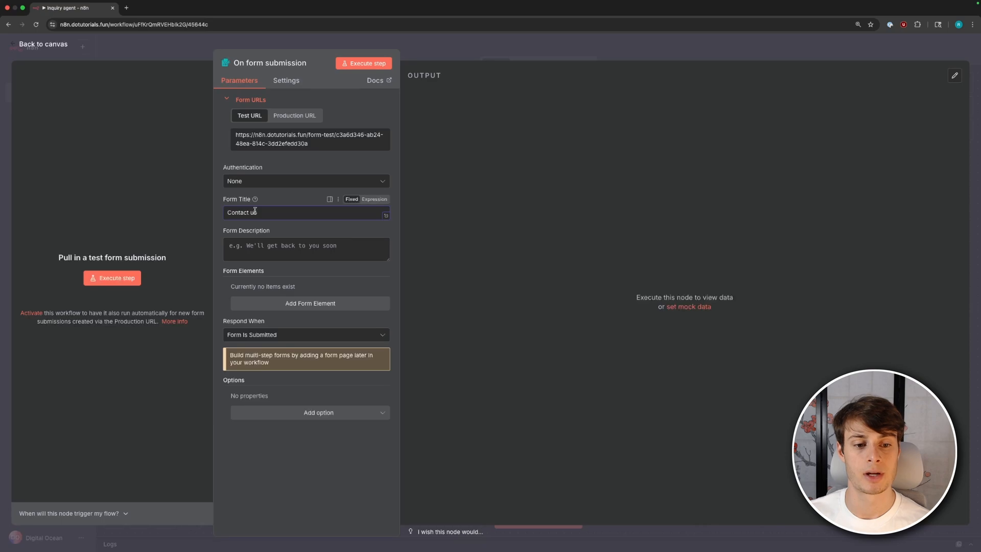
{"action": "type", "text": "Leave your information and our team will get back to you"}
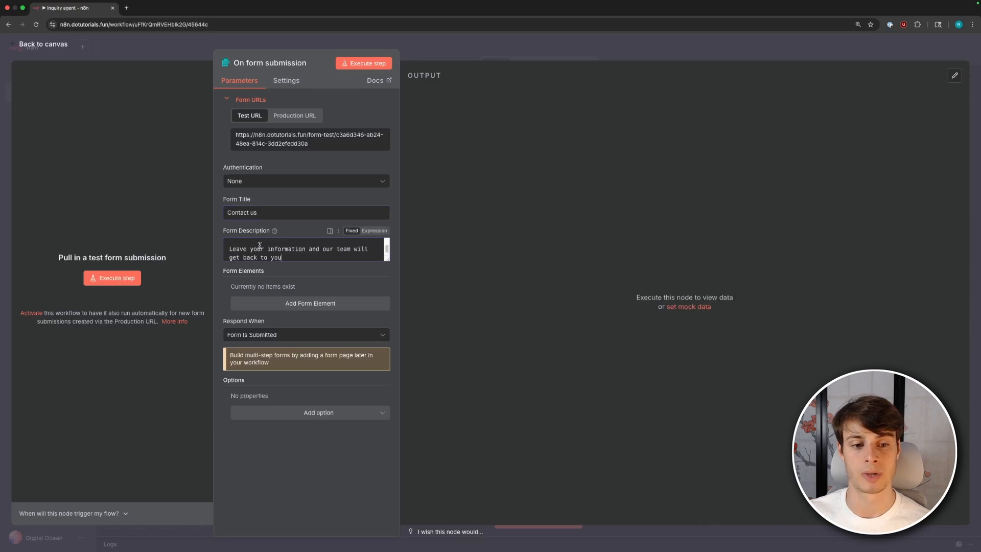
{"action": "type", "text": "Let us know how we can help!"}
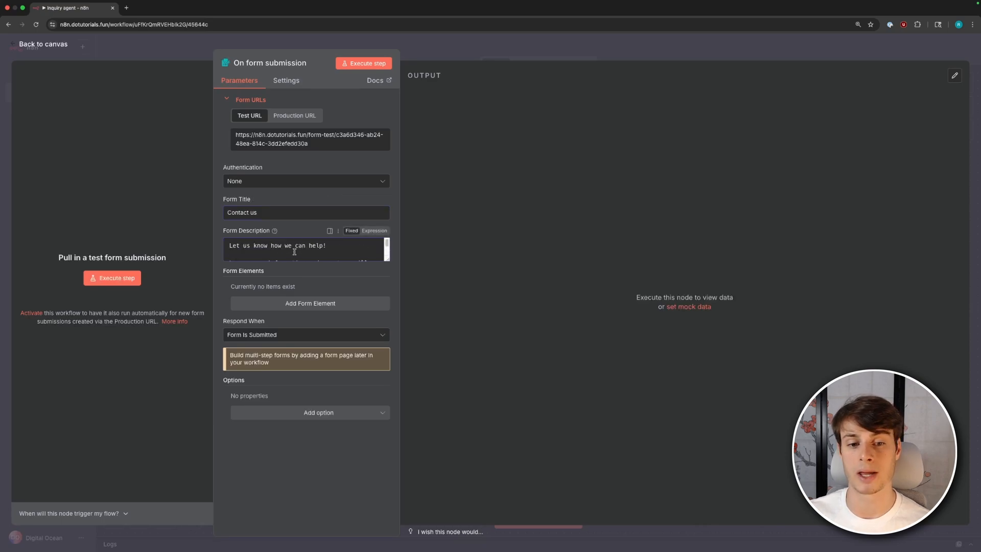
{"action": "type", "text": "Leave your information and our team will get back to you"}
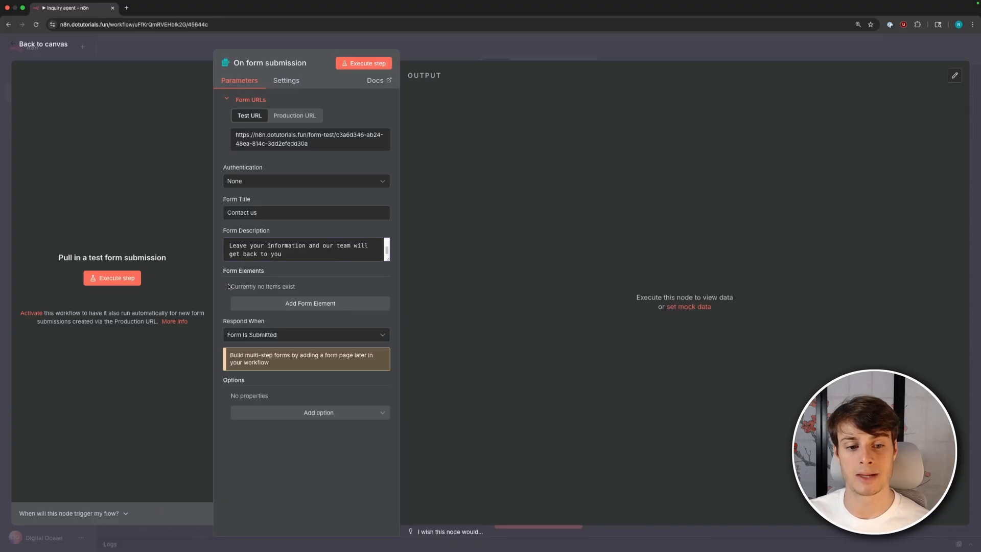
{"action": "mouse_move", "coordinate": [271, 273]}
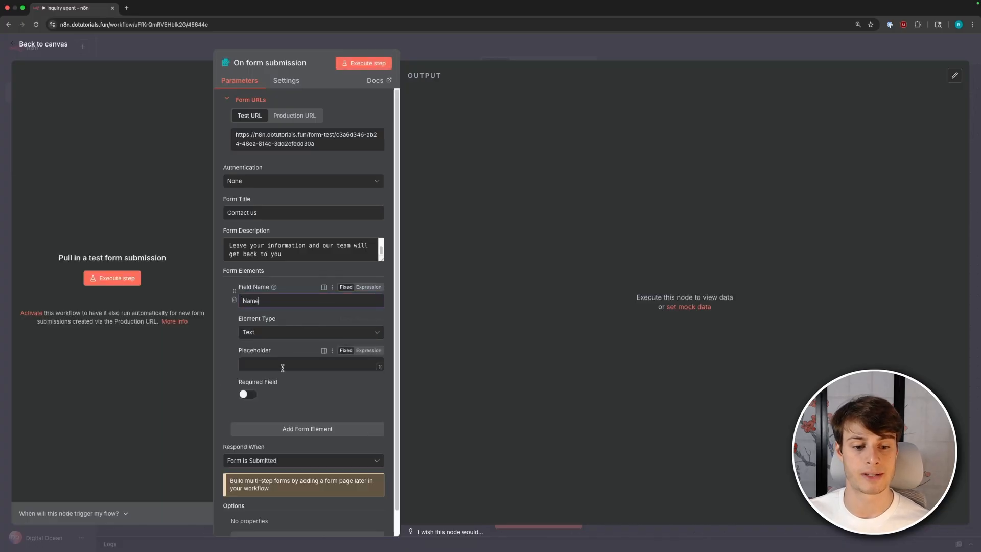
Give the Name and Company questions placeholders 'Jon' and 'DigitalOcean'.
{"action": "type", "text": "Jon"}
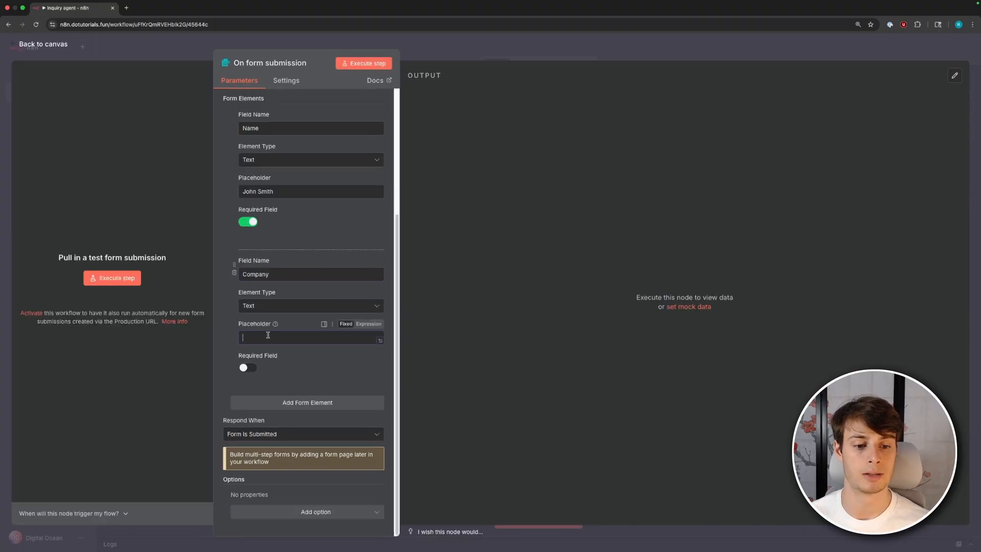
{"action": "type", "text": "DigitalOcean"}
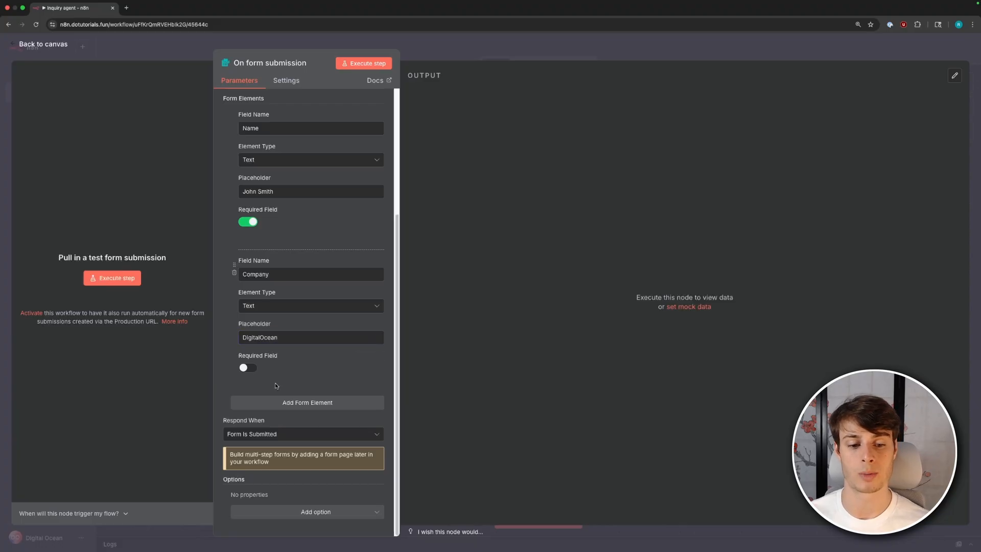
Add a required Textarea help question with placeholder 'I'm looking for information about ...'.
{"action": "left_click", "coordinate": [306, 403]}
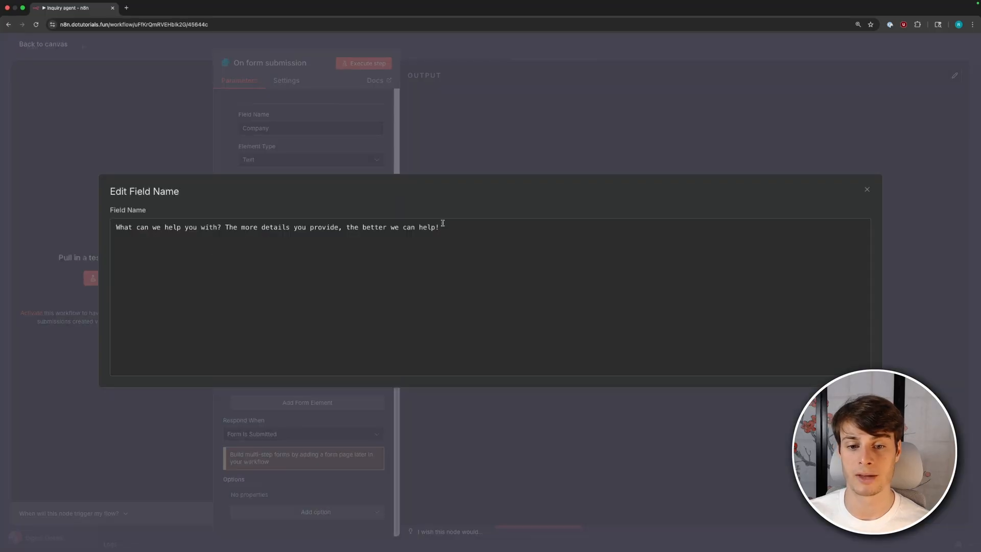
{"action": "left_click", "coordinate": [310, 305]}
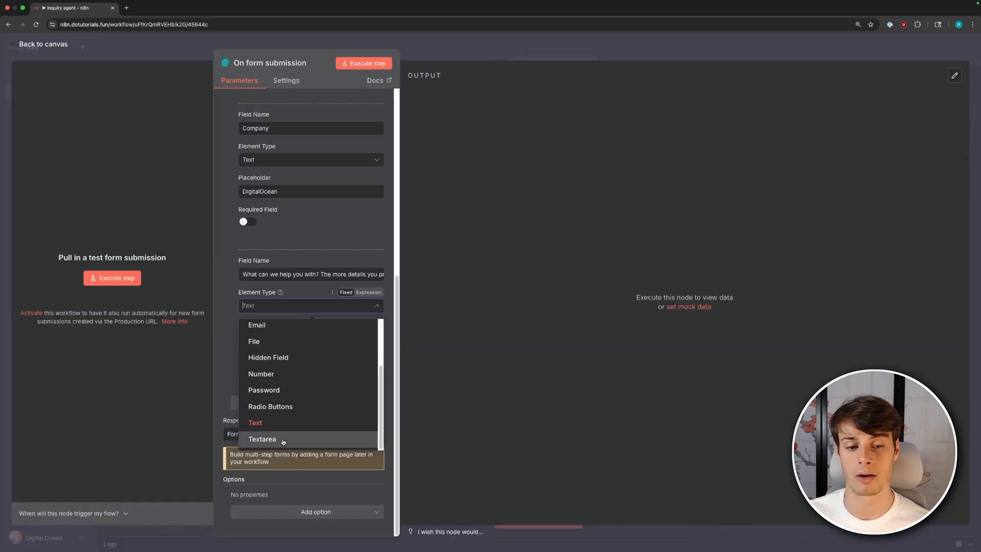
{"action": "left_click", "coordinate": [262, 439]}
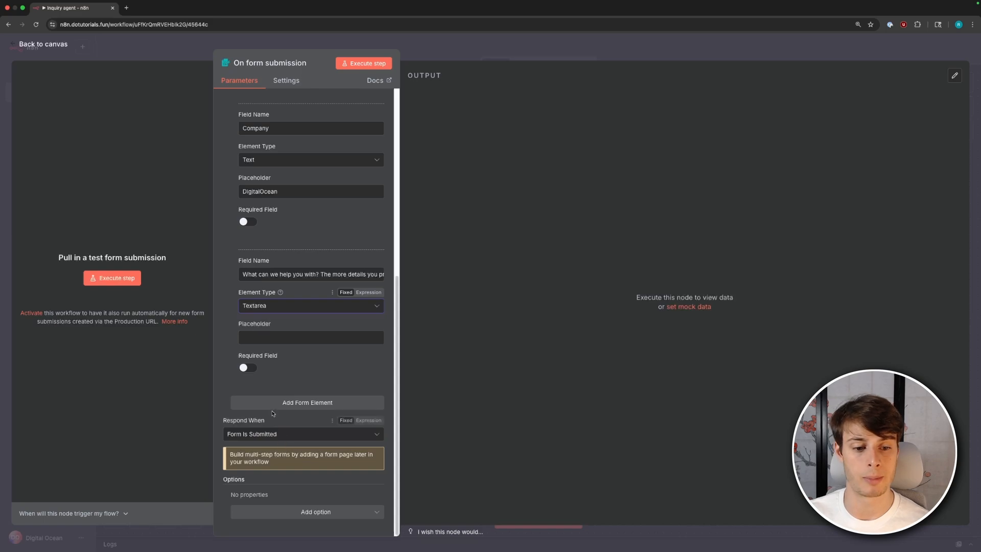
{"action": "left_click", "coordinate": [305, 337]}
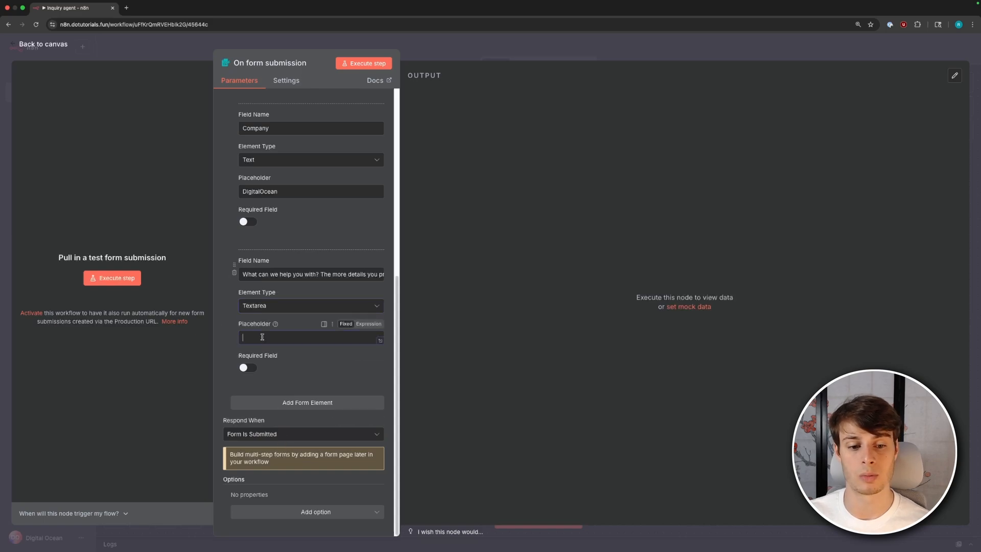
{"action": "type", "text": "I'm looking for information about ..."}
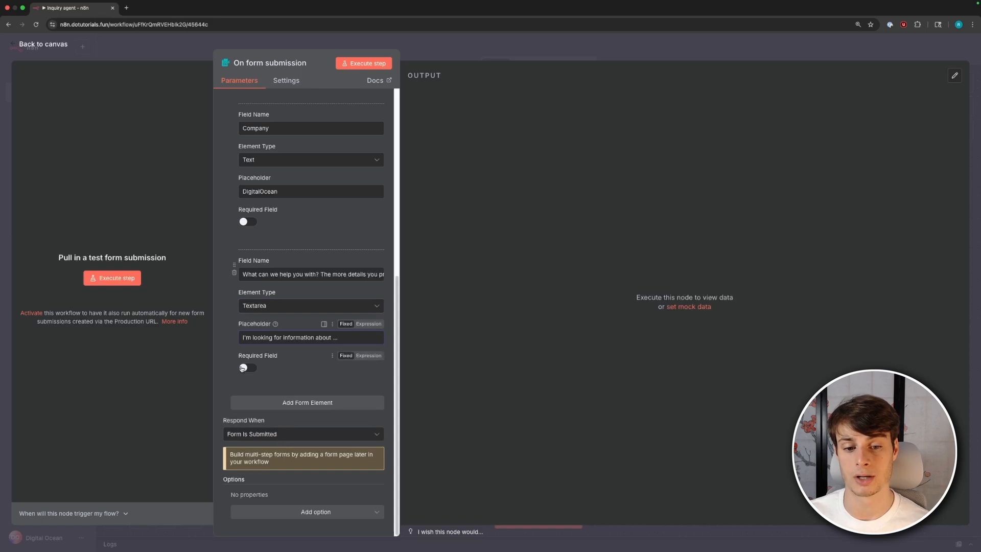
{"action": "left_click", "coordinate": [247, 368]}
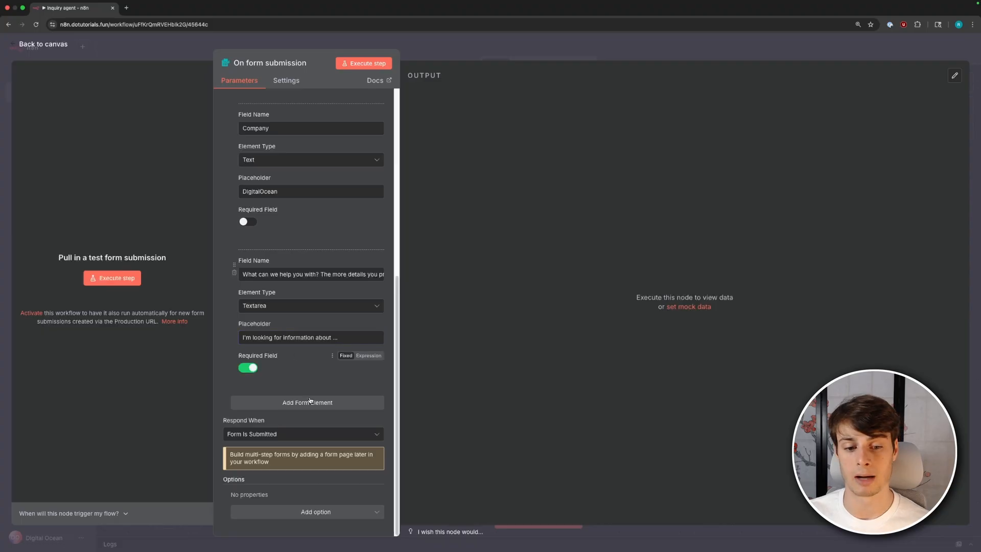
Add a required Email question 'Where can we reach you?' with placeholder 'john'.
{"action": "left_click", "coordinate": [307, 403]}
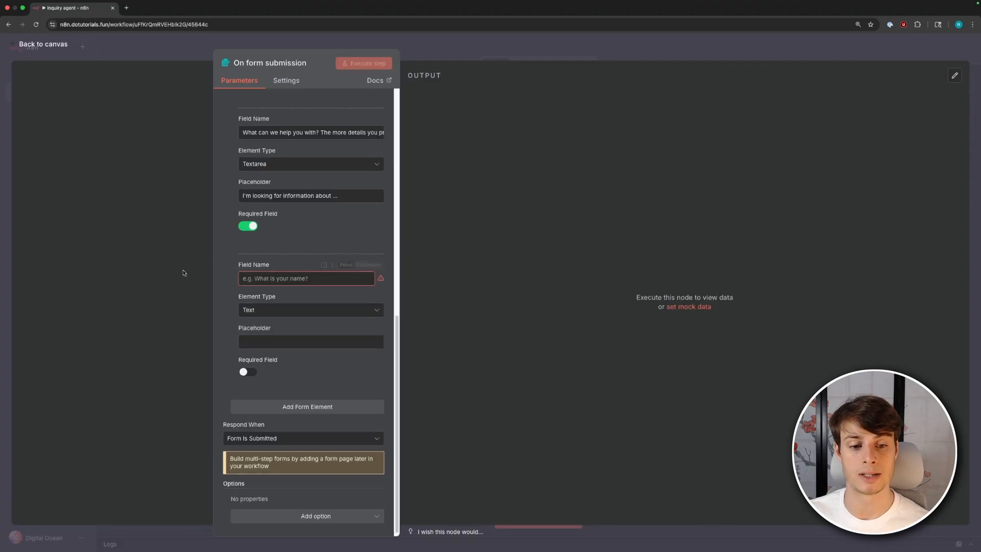
{"action": "left_click", "coordinate": [305, 278]}
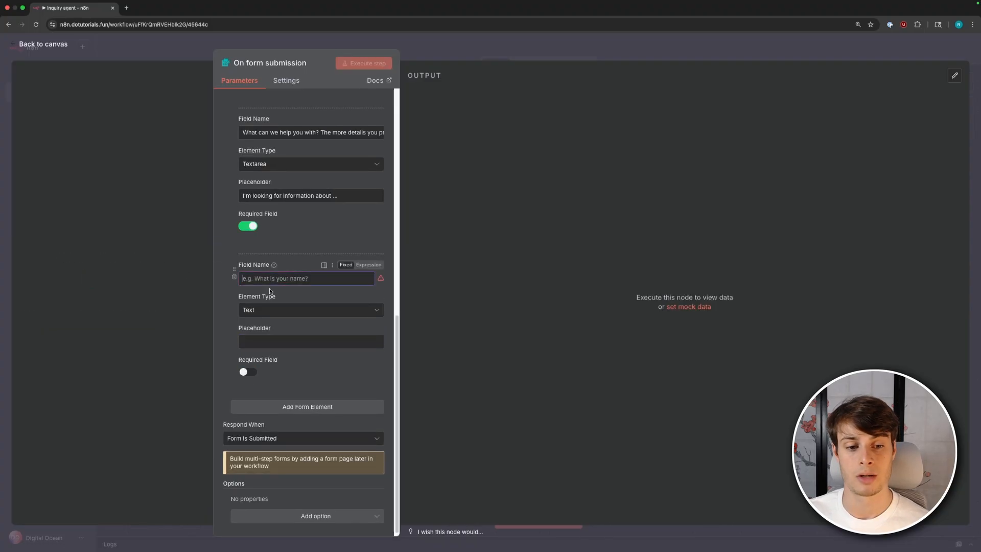
{"action": "type", "text": "Where can we reach you?"}
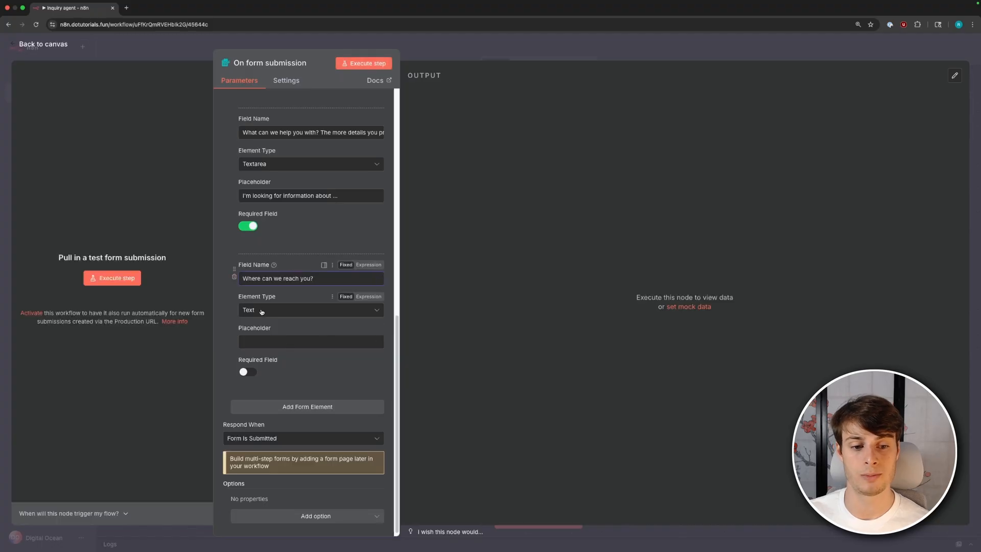
{"action": "left_click", "coordinate": [309, 311]}
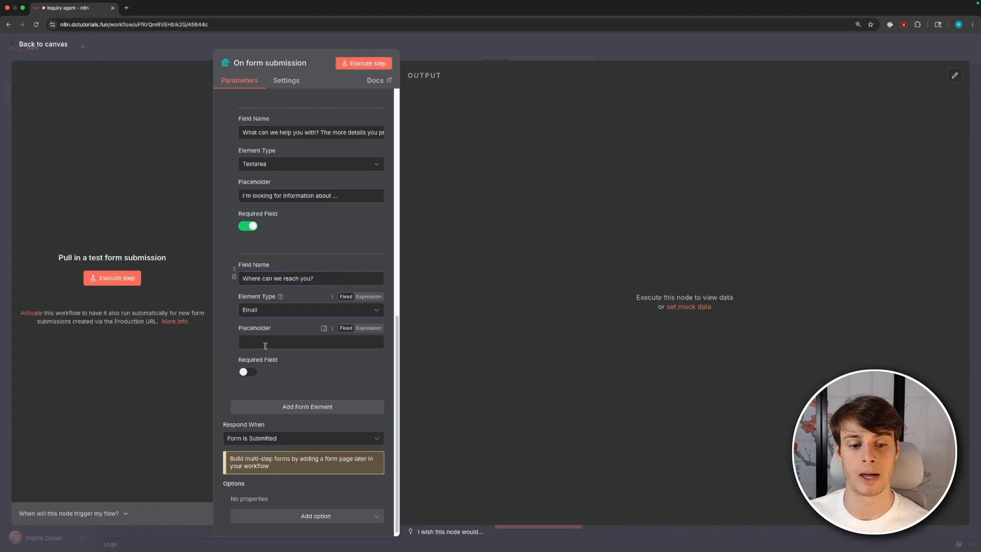
{"action": "type", "text": "johnsmith@digital"}
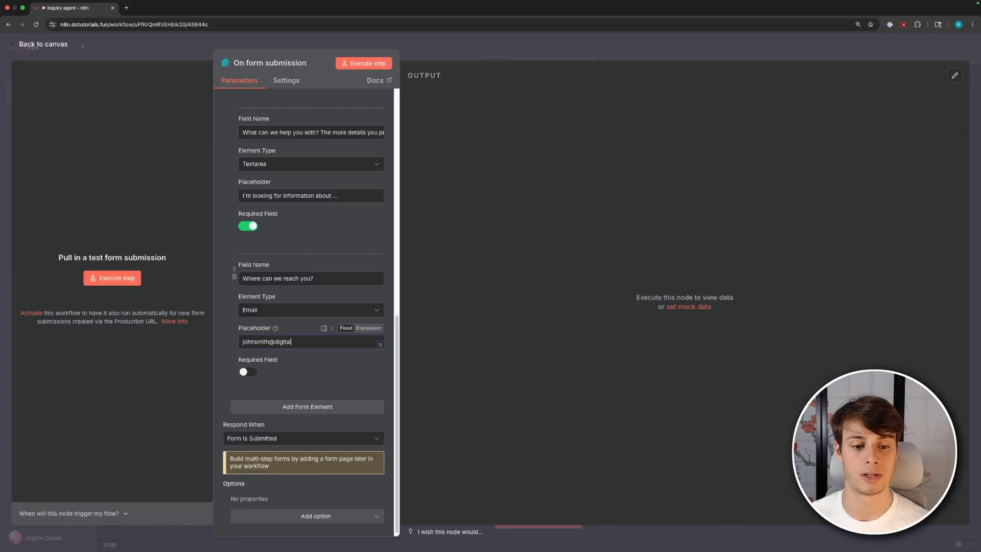
{"action": "left_click", "coordinate": [247, 372]}
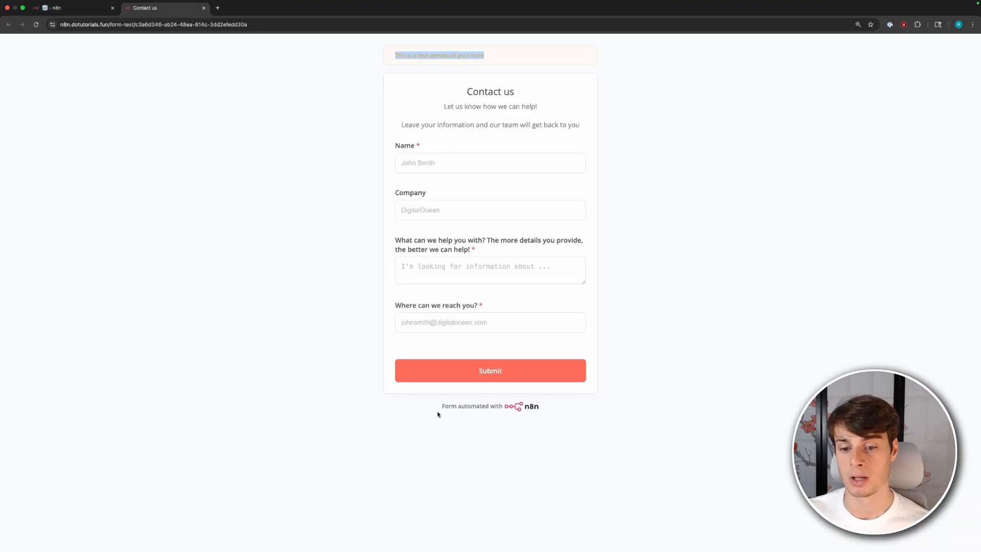
{"action": "mouse_move", "coordinate": [578, 419]}
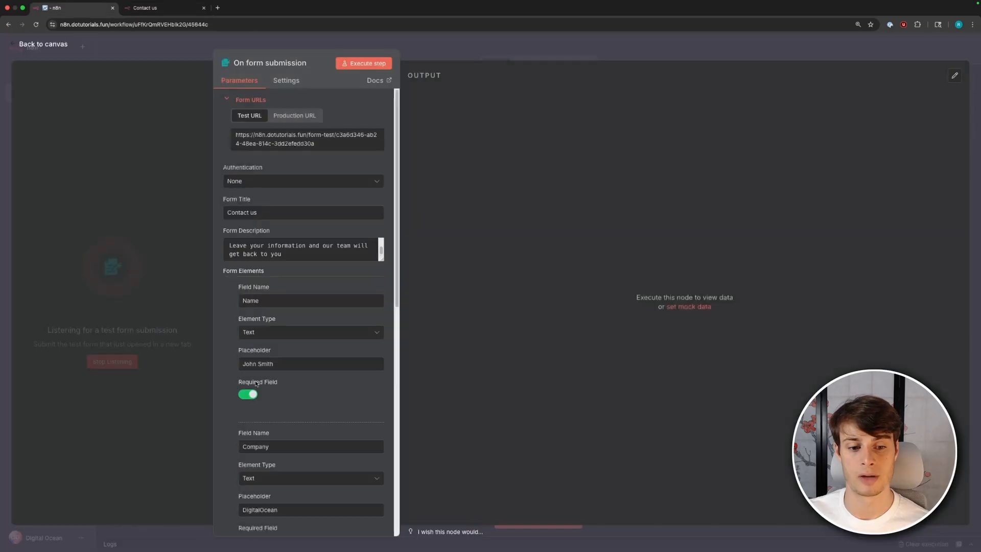
Execute the form trigger step so it opens the test form and listens for a submission.
{"action": "scroll", "scroll_direction": "down", "scroll_amount": 3}
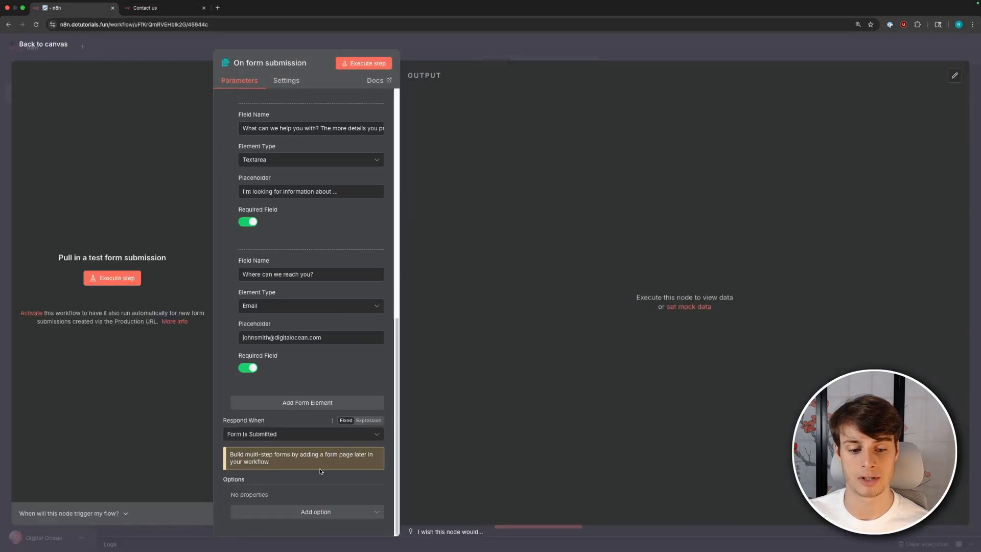
{"action": "left_click", "coordinate": [314, 511]}
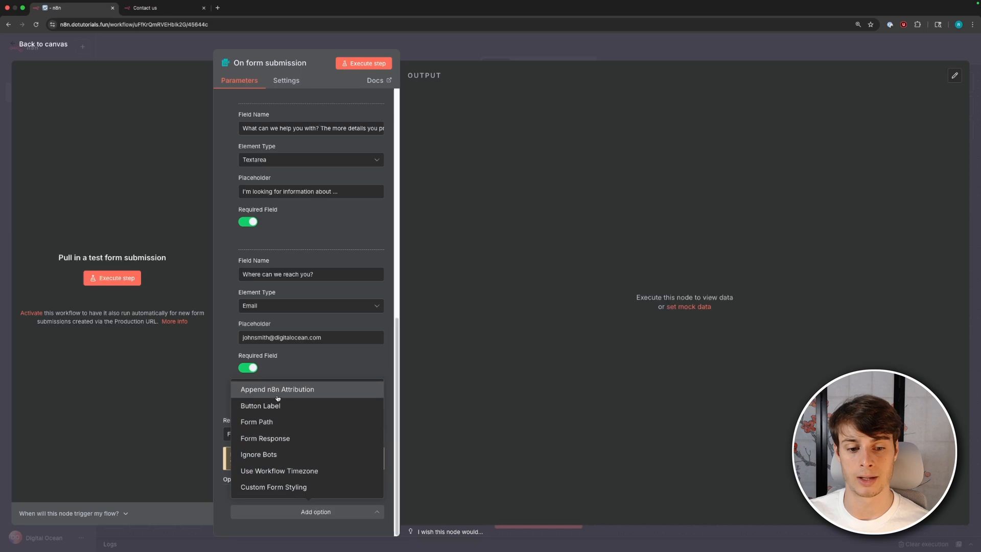
{"action": "left_click", "coordinate": [277, 389]}
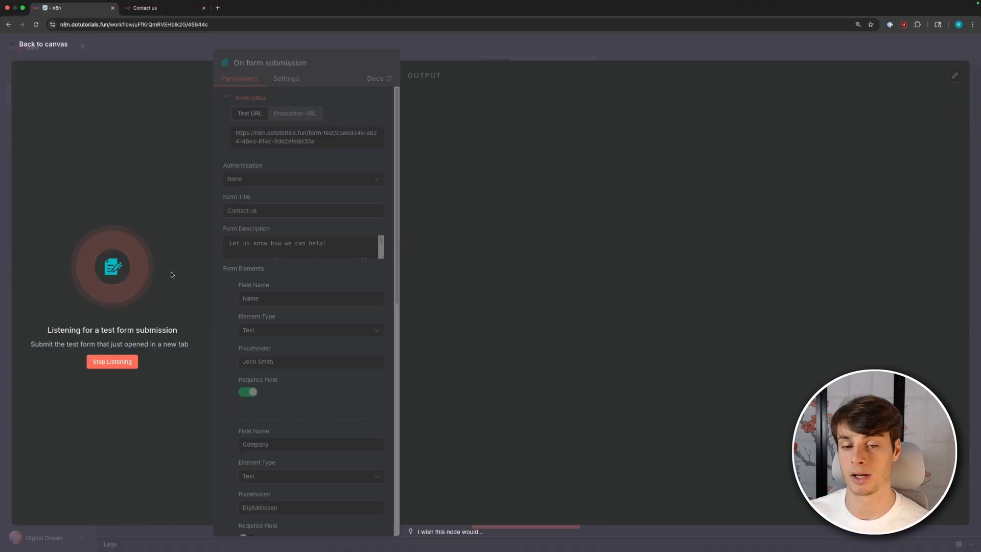
Begin entering the name John on the test Contact us form.
{"action": "left_click", "coordinate": [153, 9]}
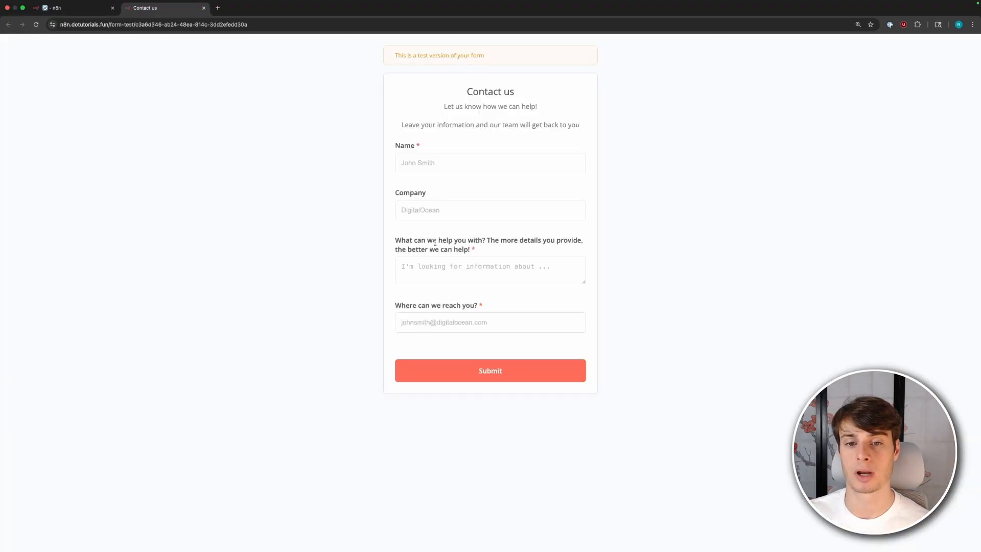
{"action": "type", "text": "John"}
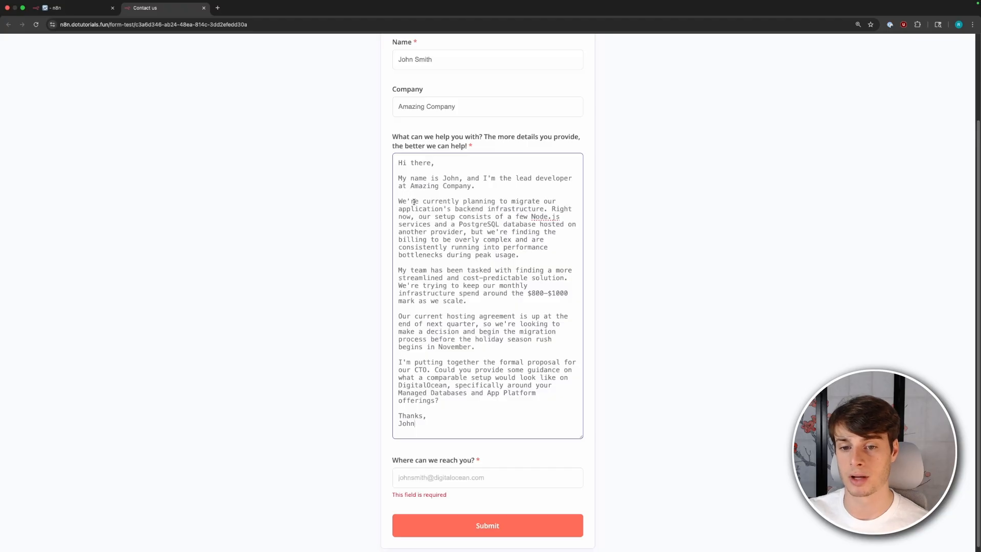
{"action": "mouse_move", "coordinate": [470, 224]}
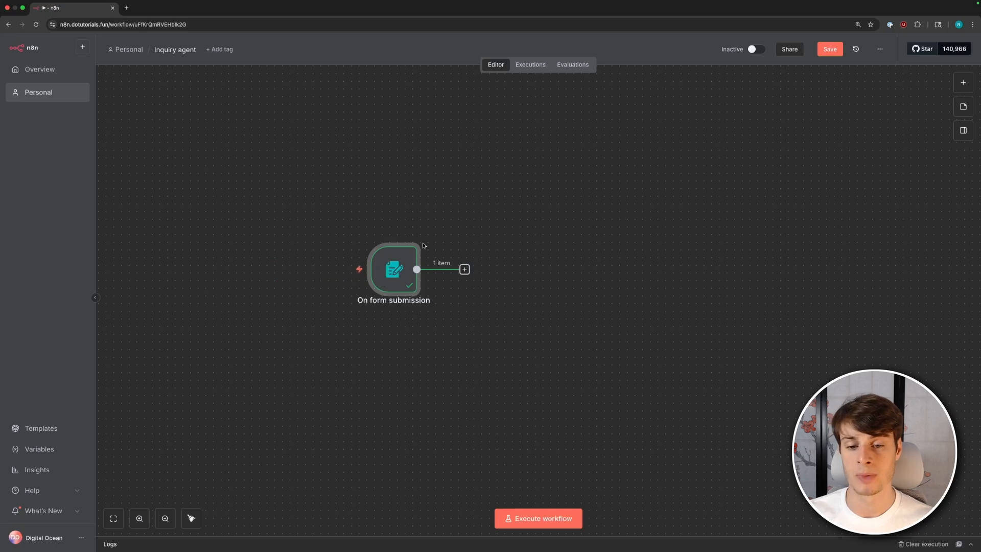
{"action": "right_click", "coordinate": [393, 270]}
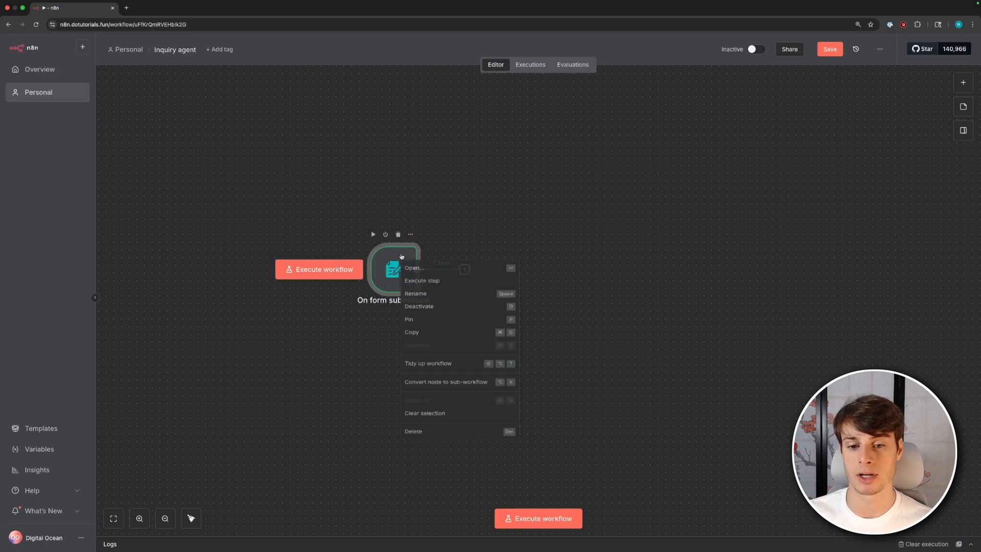
{"action": "left_click", "coordinate": [415, 327]}
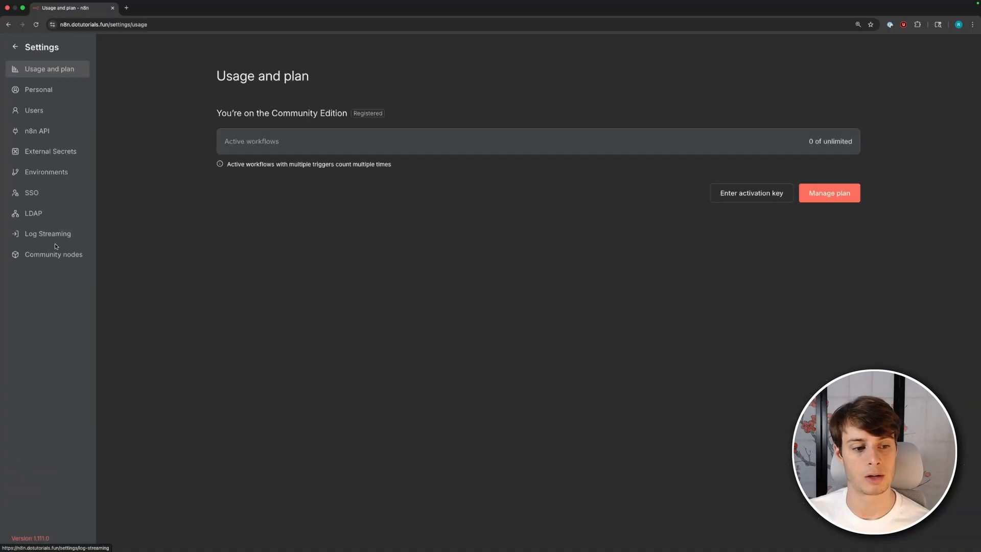
{"action": "left_click", "coordinate": [53, 254]}
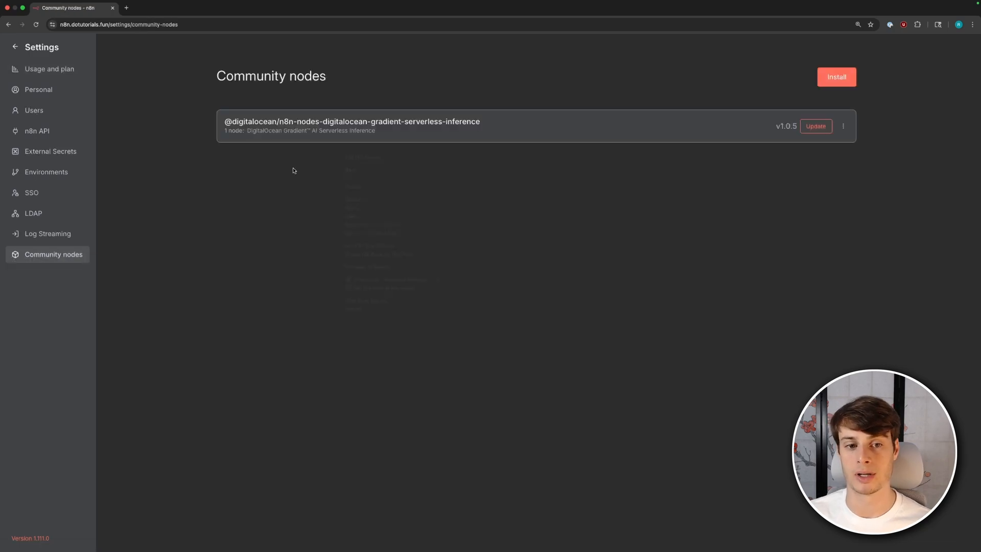
{"action": "left_click", "coordinate": [836, 77]}
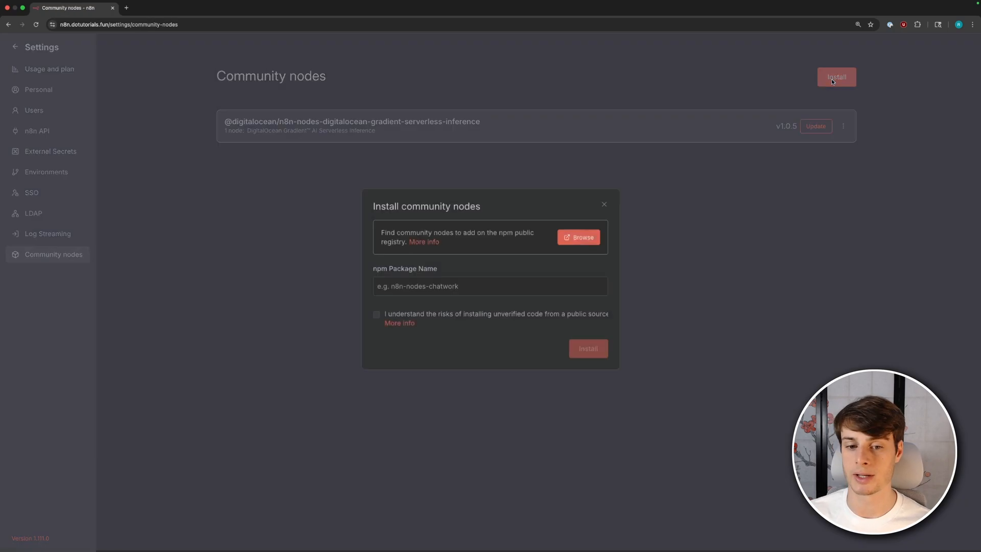
{"action": "type", "text": "@digitalocean/n8n-nodes-digitalocean-gradient-serverless-inference"}
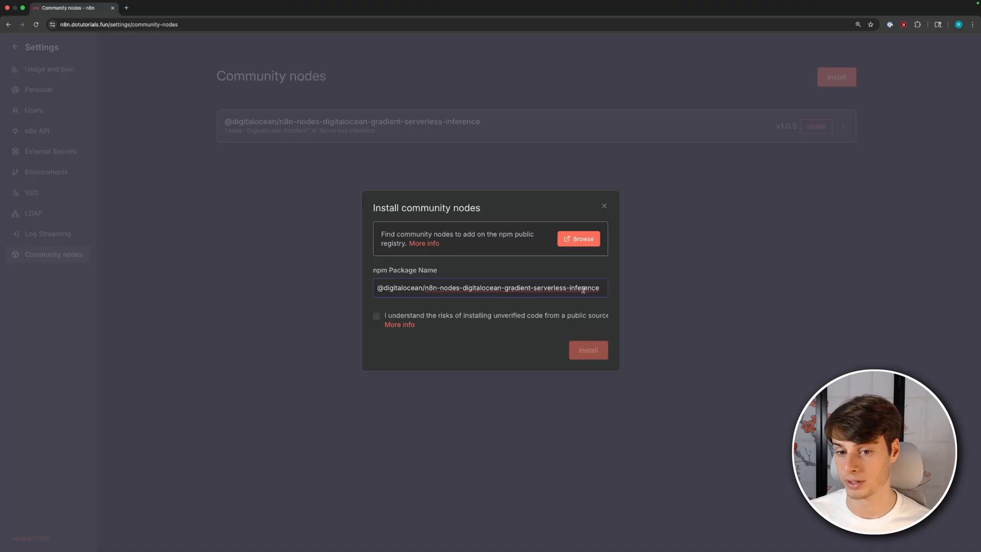
{"action": "left_click", "coordinate": [376, 316]}
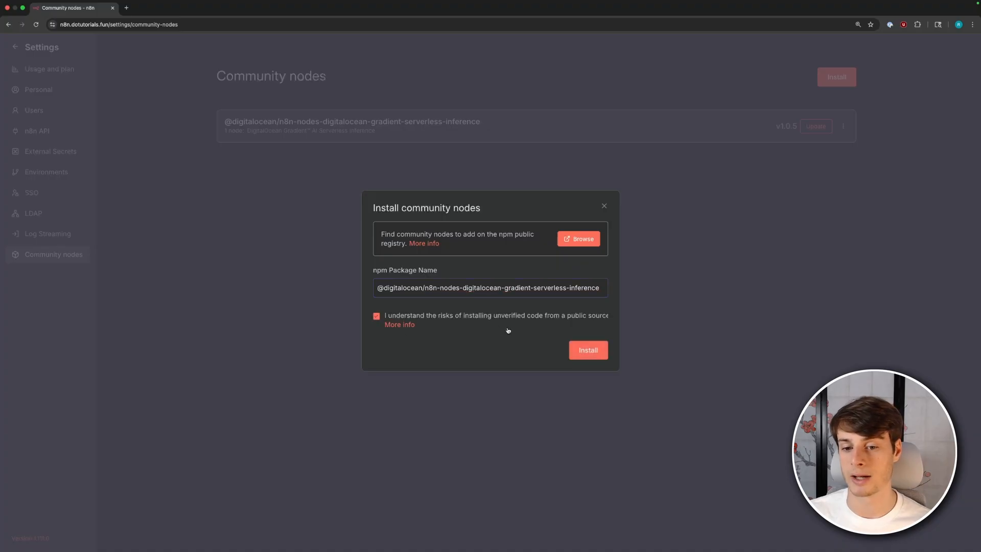
{"action": "mouse_move", "coordinate": [526, 331]}
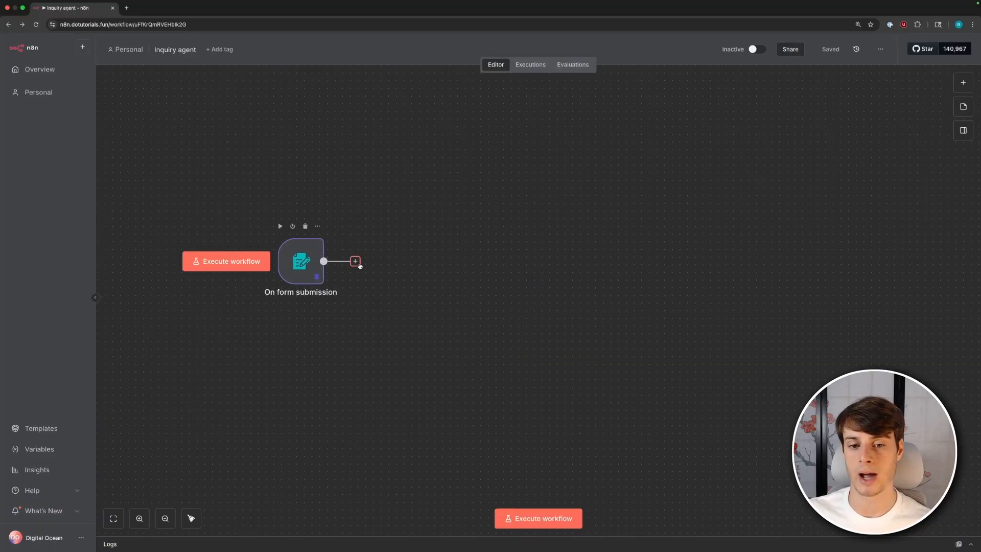
Add a DigitalOcean Gradient AI Serverless Inference 'Create a text completion' step after the trigger.
{"action": "left_click", "coordinate": [355, 261]}
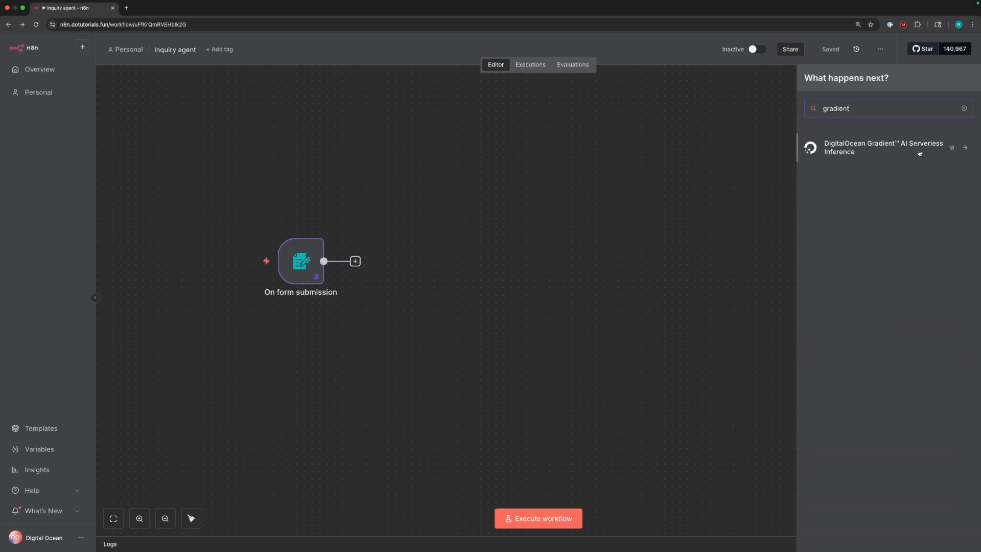
{"action": "left_click", "coordinate": [883, 147]}
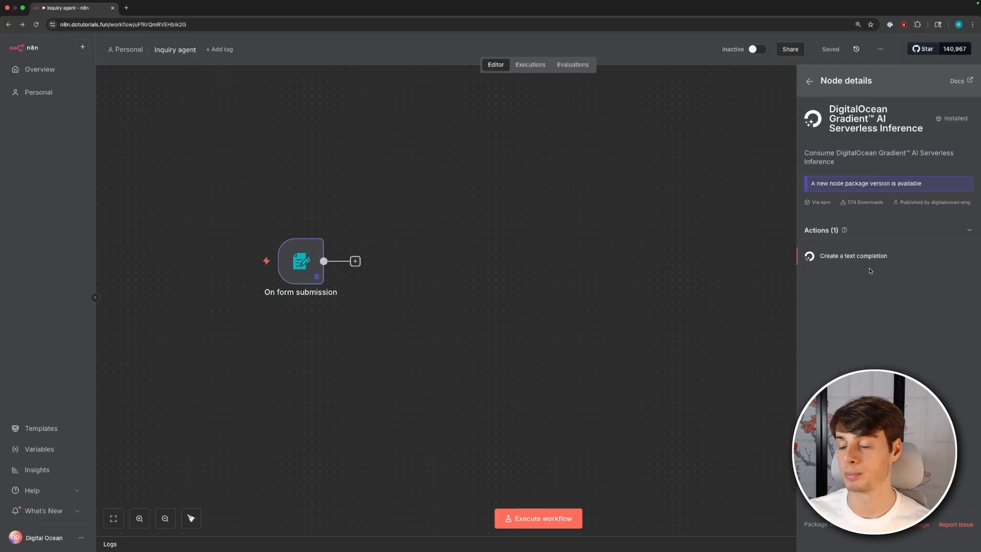
{"action": "left_click", "coordinate": [852, 256]}
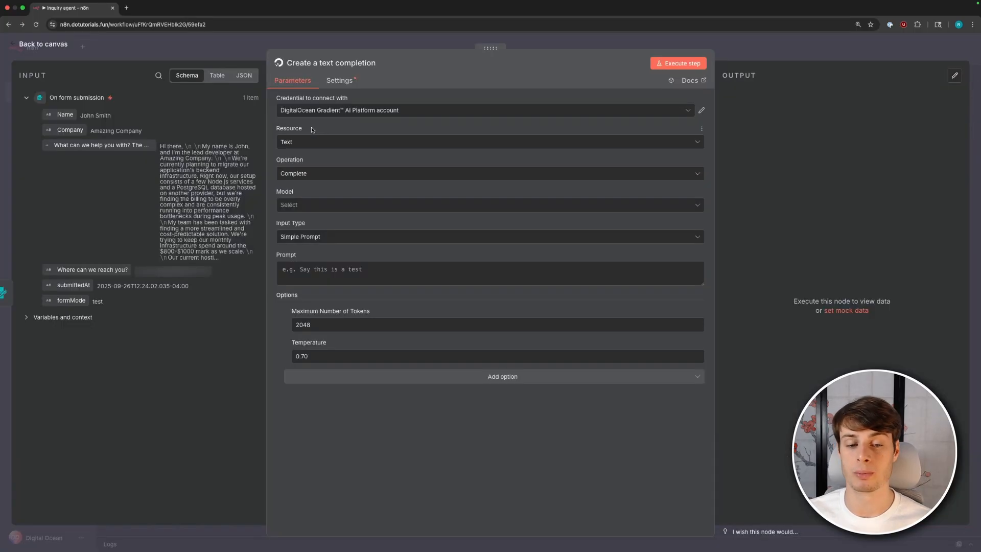
Keep Resource Text and Operation Complete, and choose the anthropic-claude-opus-4 model.
{"action": "left_click", "coordinate": [478, 189]}
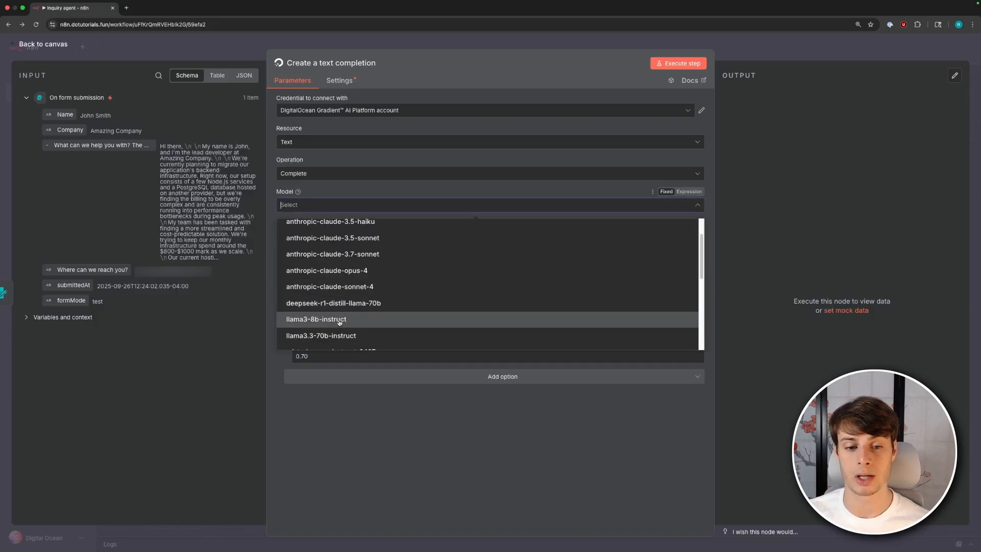
{"action": "mouse_move", "coordinate": [318, 268]}
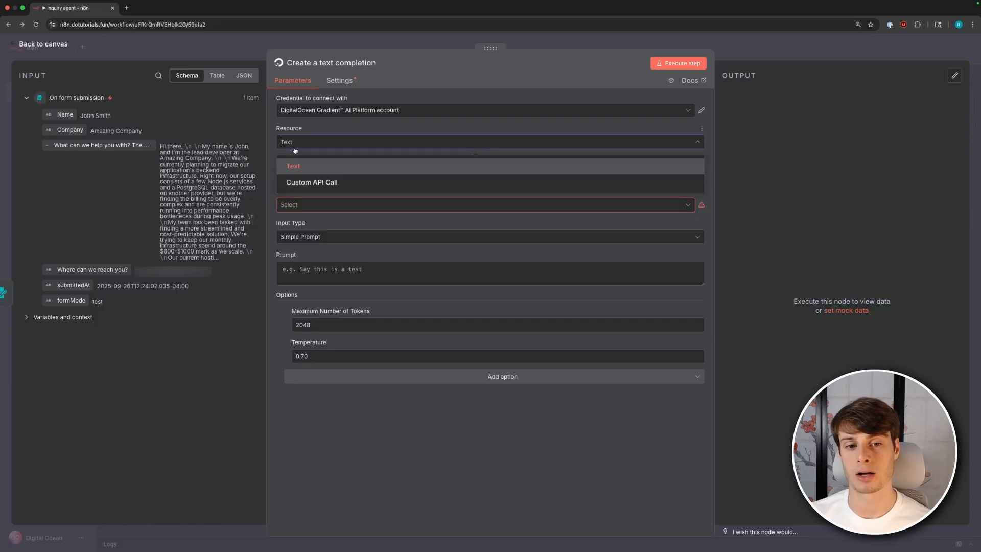
{"action": "left_click", "coordinate": [293, 165]}
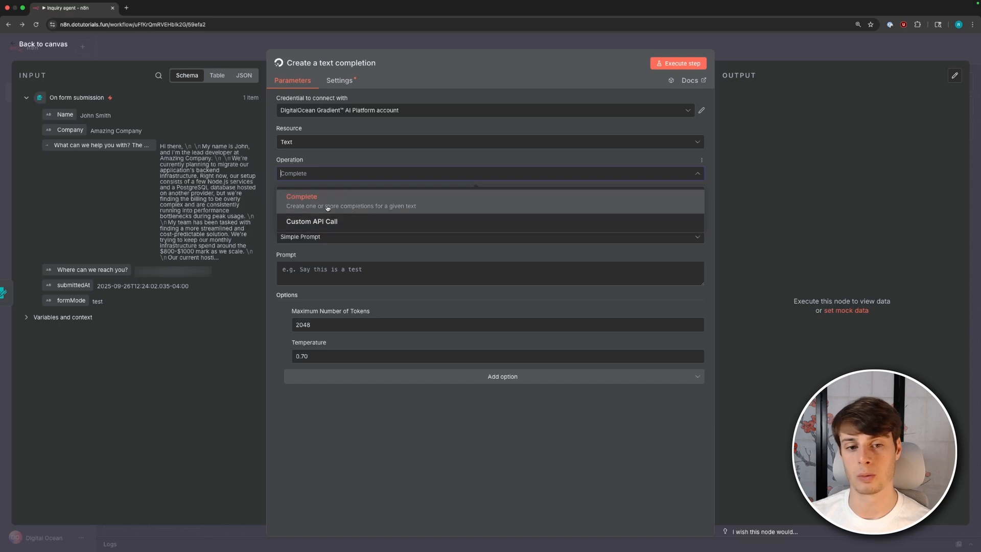
{"action": "mouse_move", "coordinate": [338, 205]}
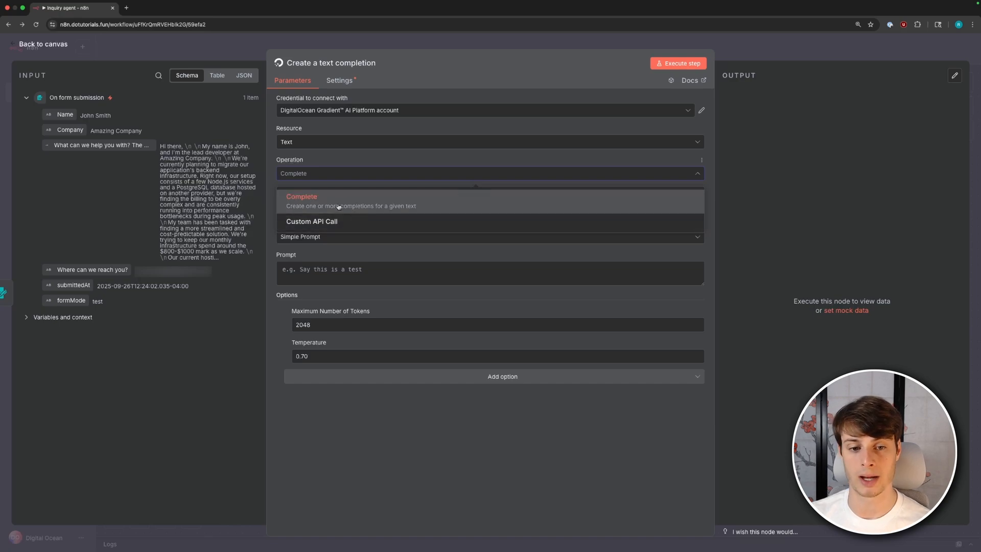
{"action": "left_click", "coordinate": [302, 196]}
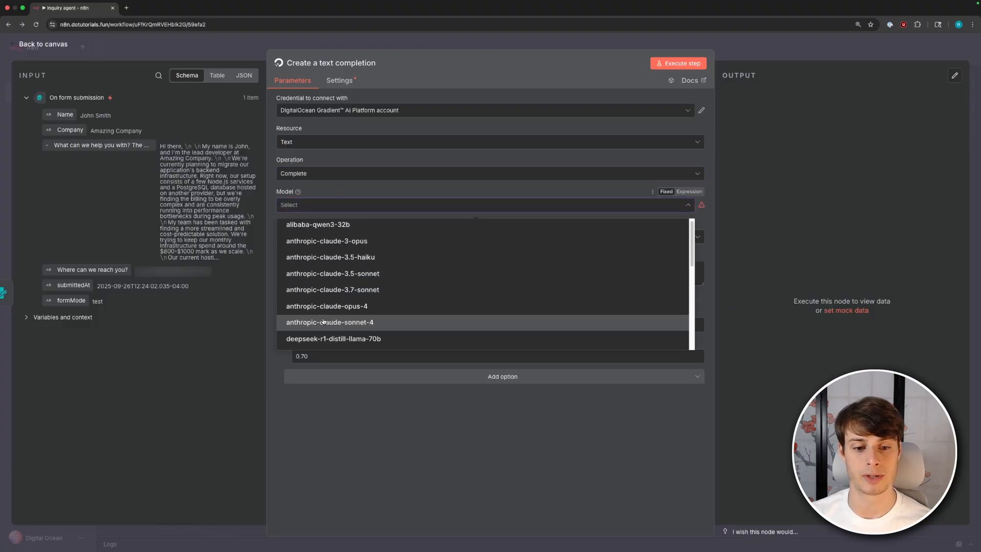
{"action": "left_click", "coordinate": [327, 306]}
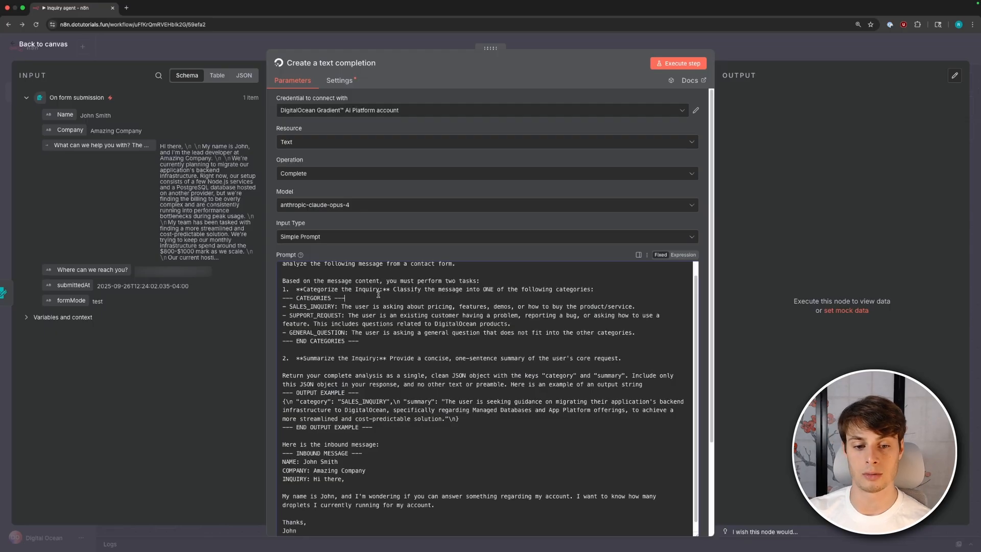
{"action": "double_click", "coordinate": [311, 307]}
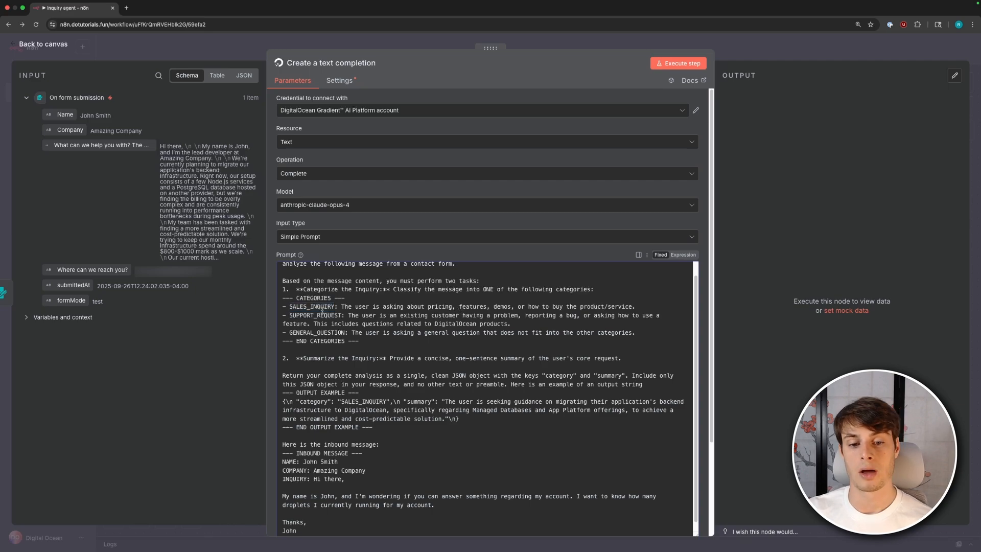
{"action": "mouse_move", "coordinate": [321, 317]}
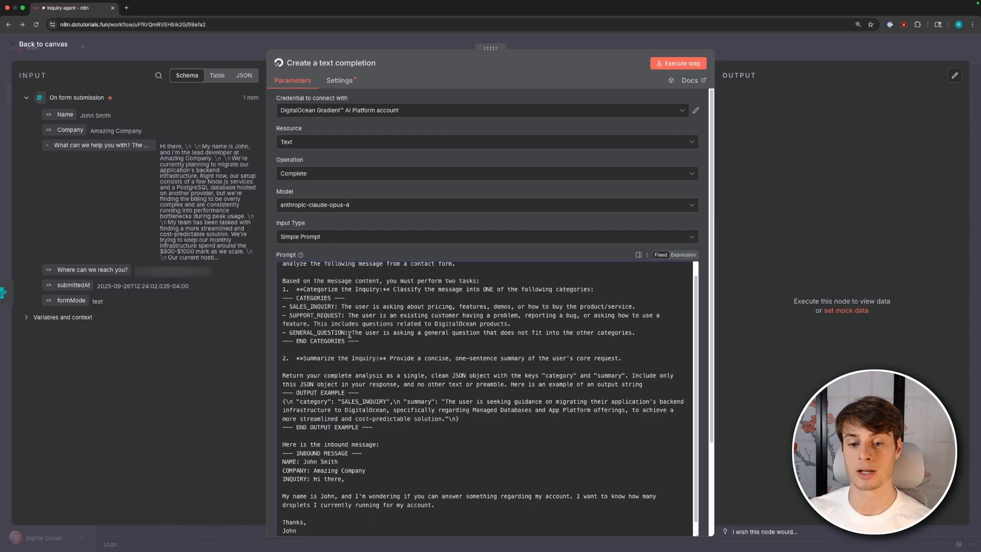
{"action": "double_click", "coordinate": [318, 333]}
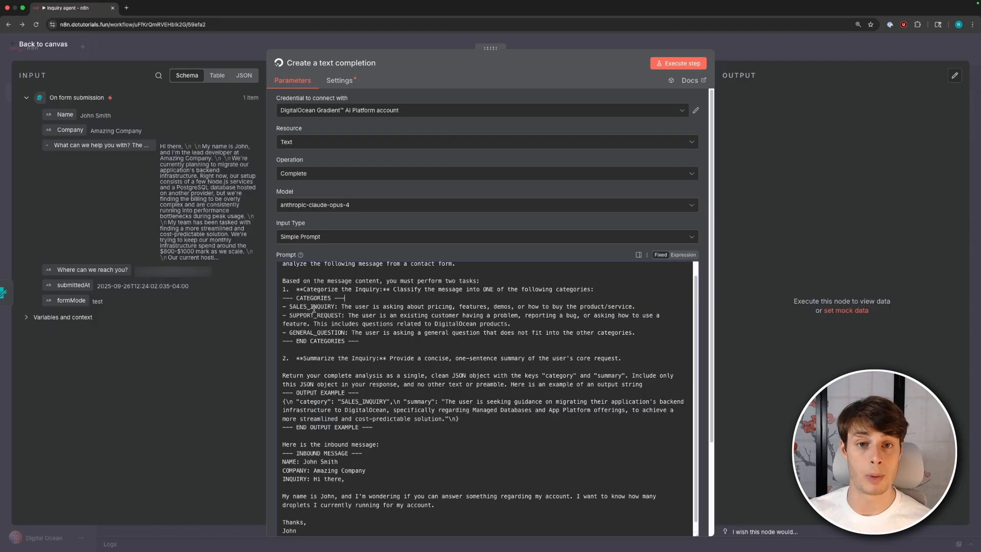
{"action": "scroll", "scroll_direction": "down", "scroll_amount": 3}
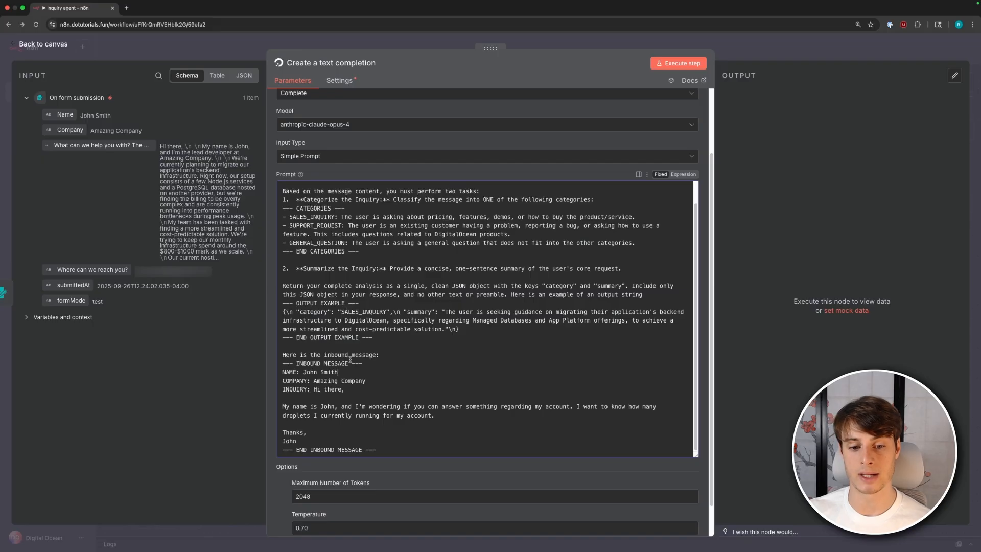
{"action": "scroll", "scroll_direction": "down", "scroll_amount": 3}
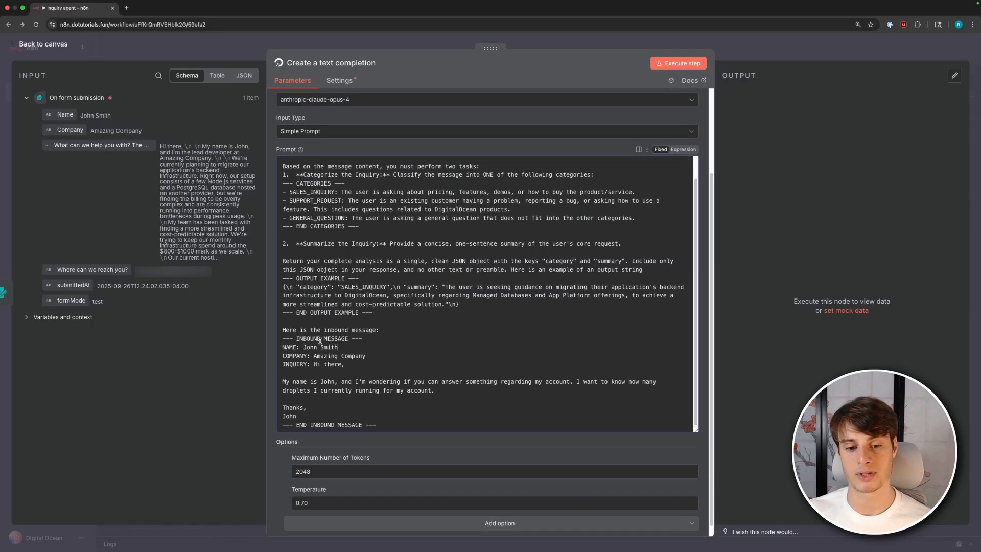
{"action": "mouse_move", "coordinate": [111, 327]}
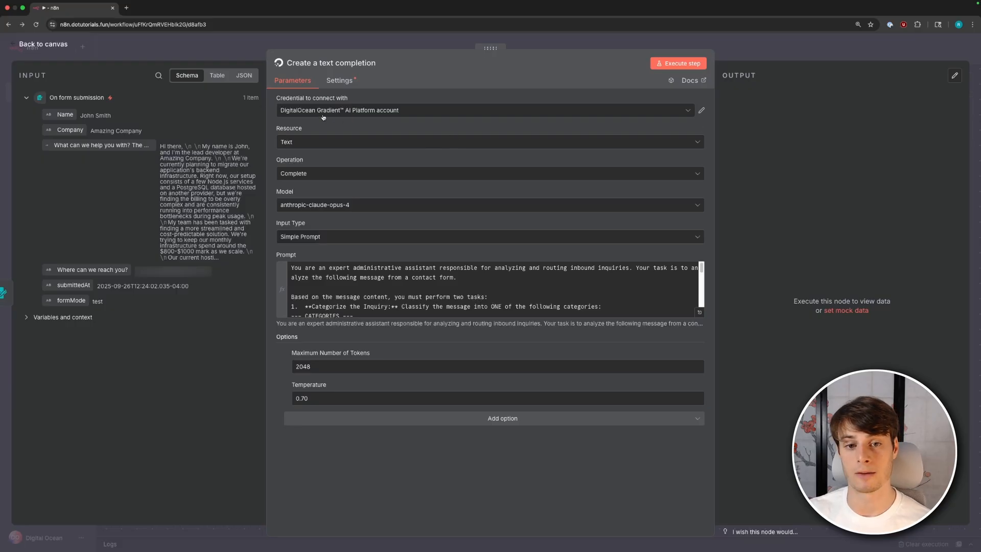
{"action": "mouse_move", "coordinate": [392, 113]}
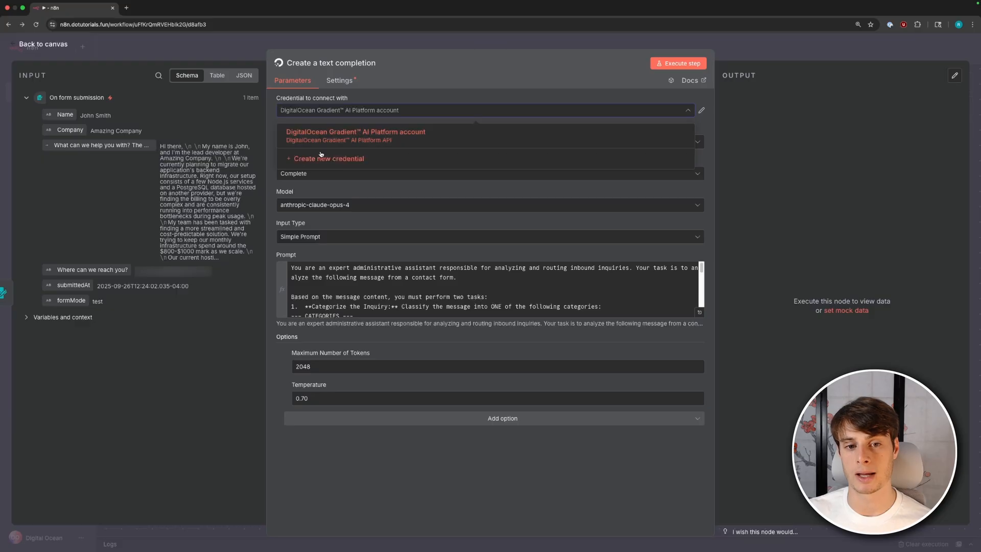
Review the credential dropdown, start a new Gradient credential, and recheck the chosen model.
{"action": "left_click", "coordinate": [328, 159]}
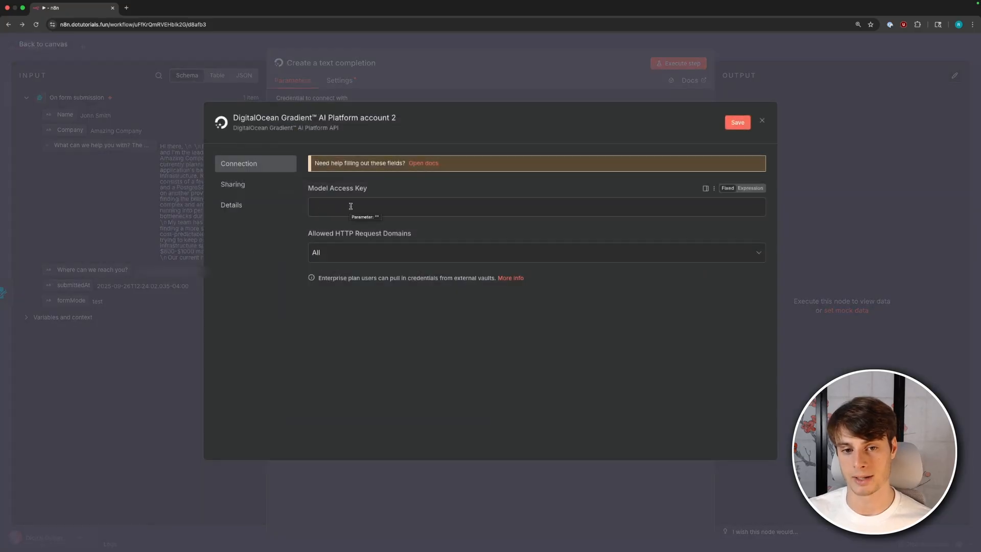
{"action": "left_click", "coordinate": [761, 121]}
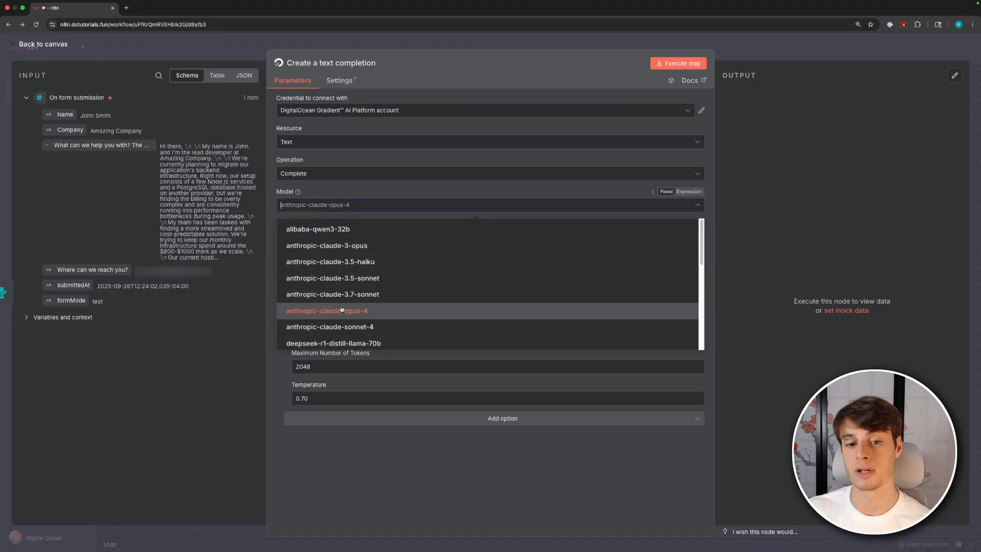
{"action": "left_click", "coordinate": [327, 311]}
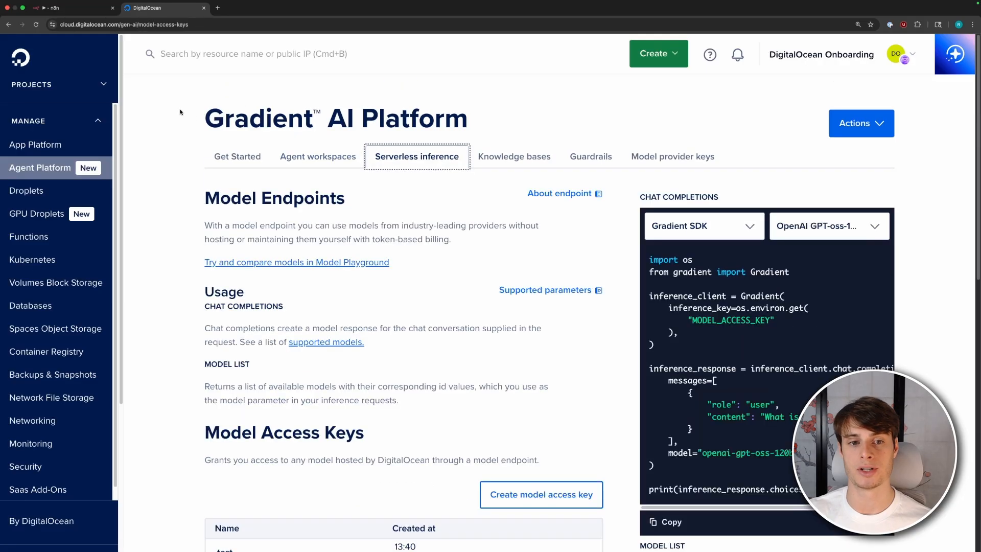
{"action": "mouse_move", "coordinate": [300, 165]}
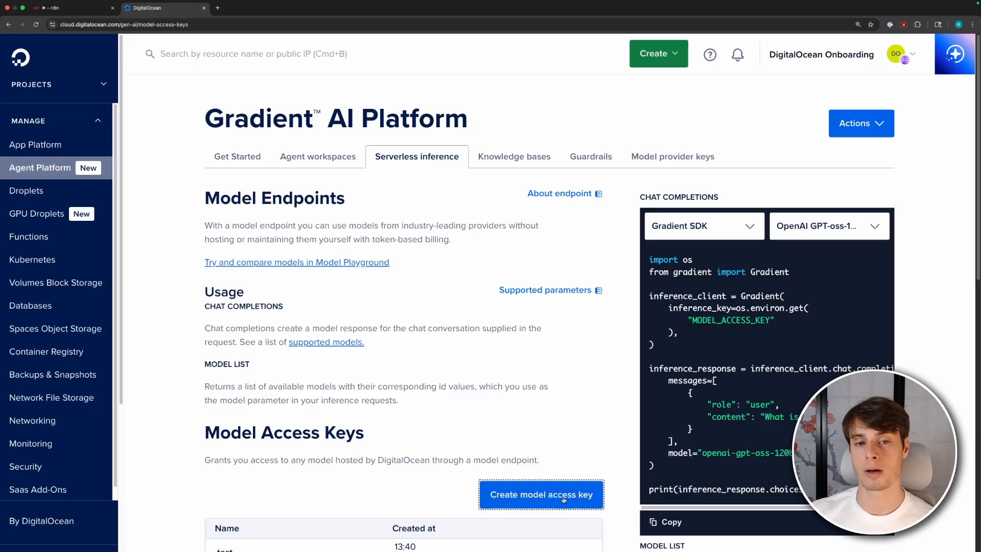
Create a model access key named n8n-test-key and return to the n8n tab.
{"action": "left_click", "coordinate": [542, 495]}
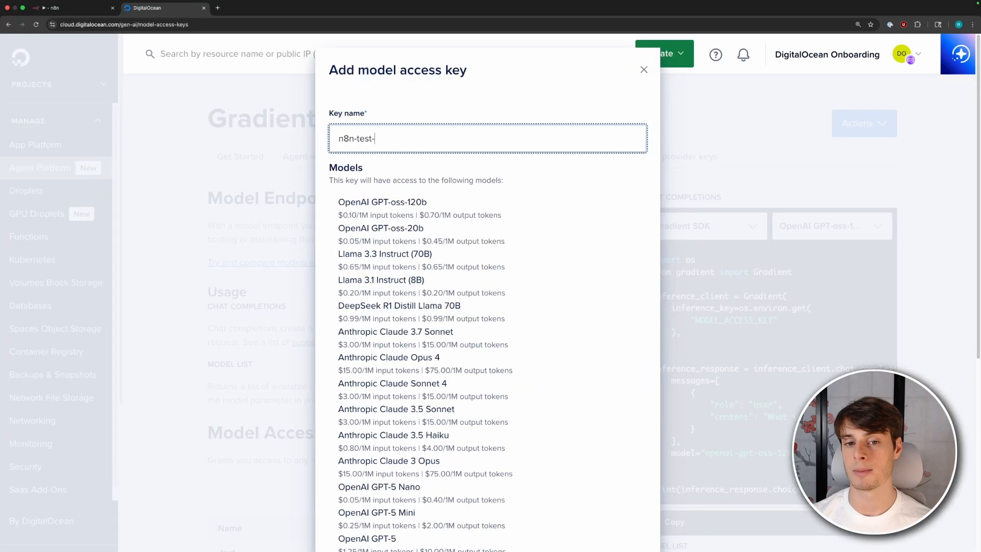
{"action": "type", "text": "key"}
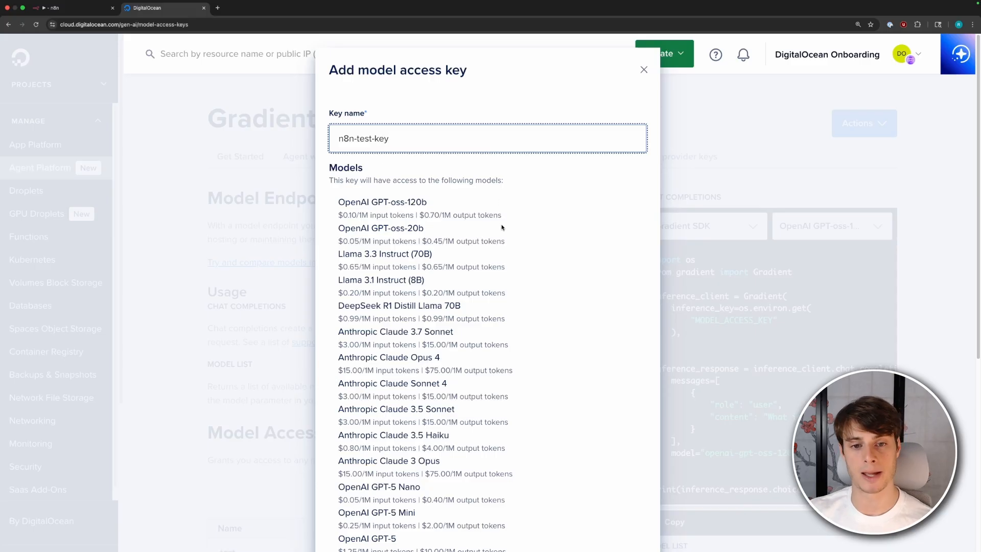
{"action": "left_click", "coordinate": [644, 69]}
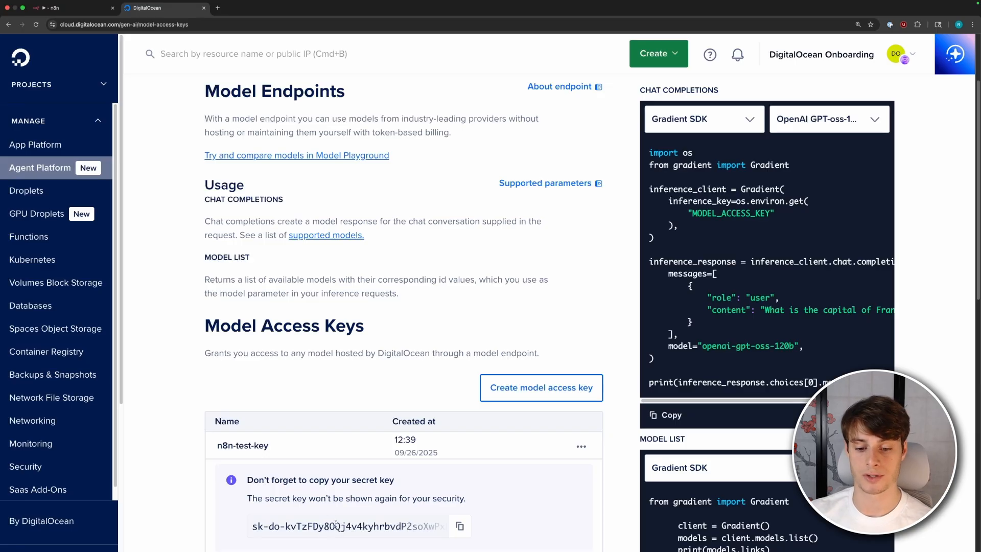
{"action": "mouse_move", "coordinate": [329, 455]}
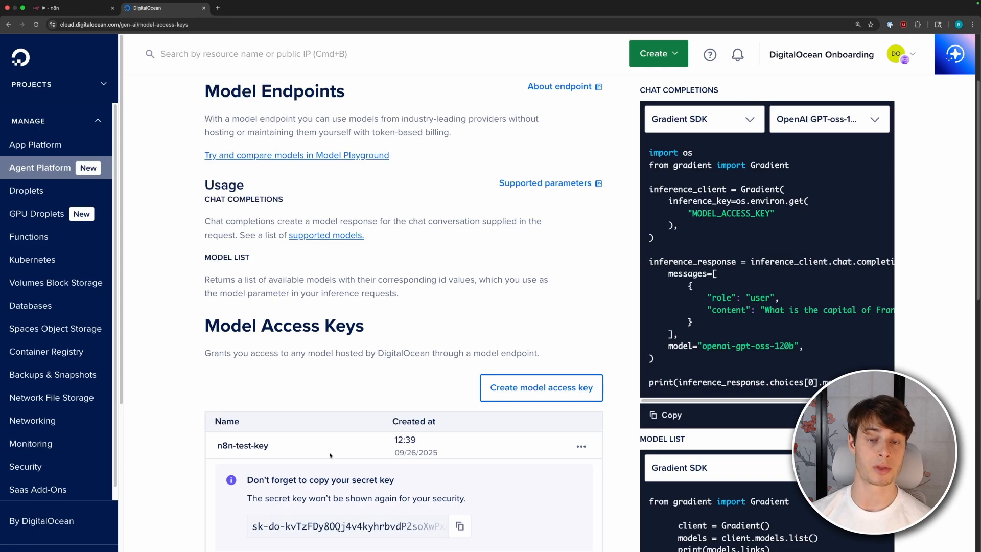
{"action": "left_click", "coordinate": [71, 8]}
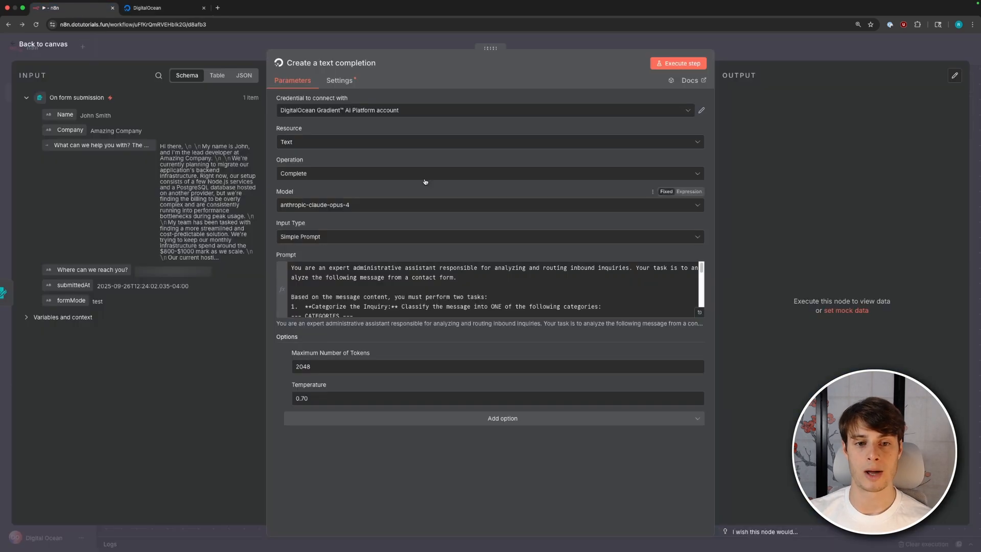
Create and save the DigitalOcean Gradient AI Platform Key credential and select it for the node.
{"action": "left_click", "coordinate": [701, 110]}
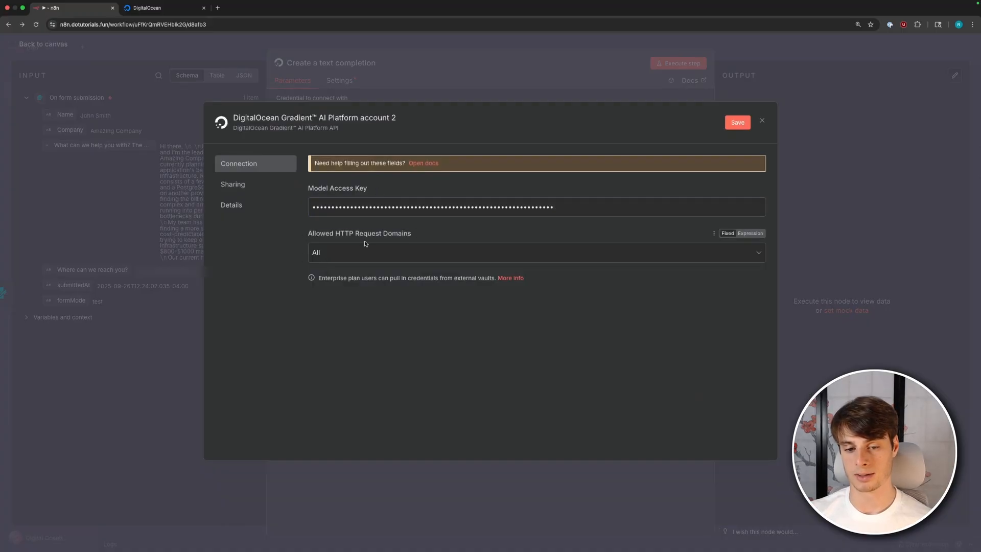
{"action": "mouse_move", "coordinate": [361, 249]}
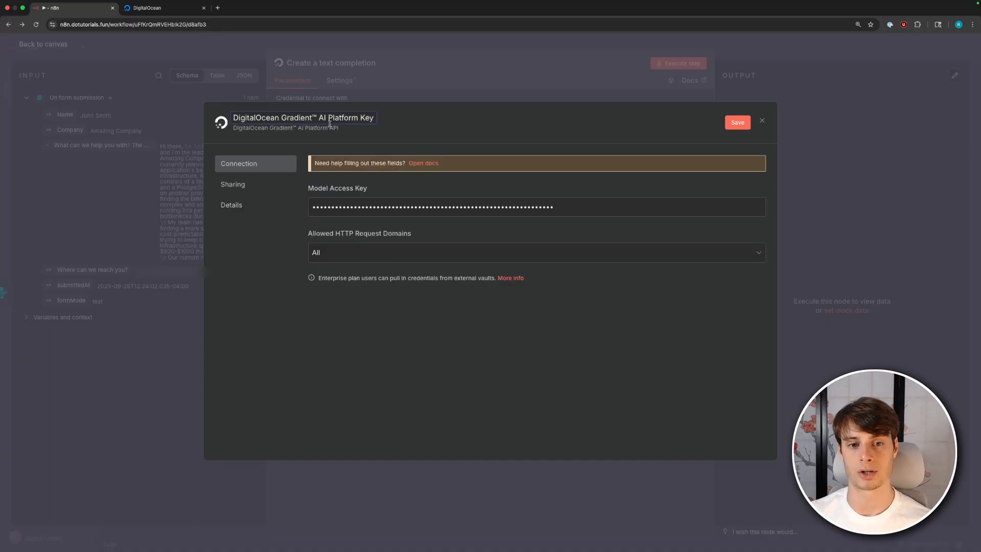
{"action": "left_click", "coordinate": [761, 121]}
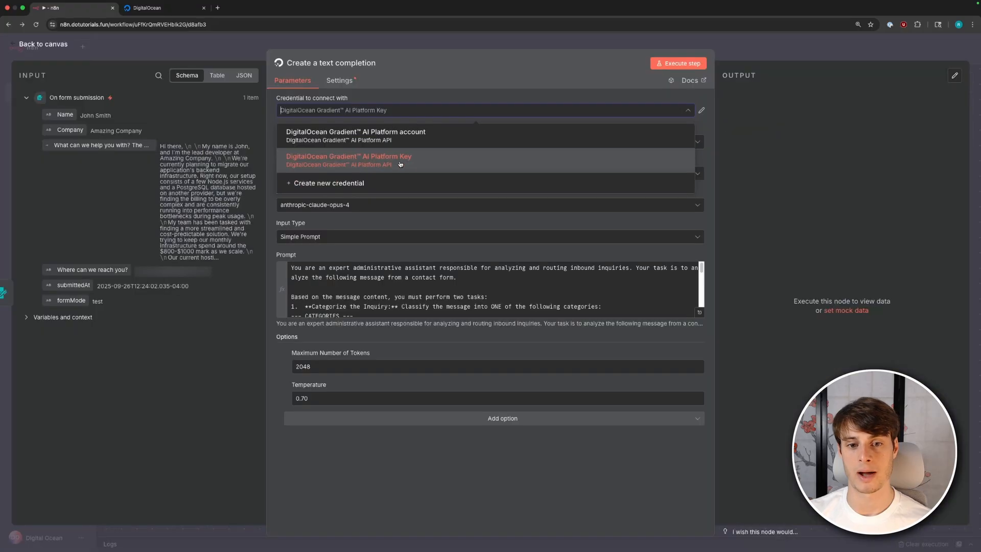
{"action": "left_click", "coordinate": [348, 157]}
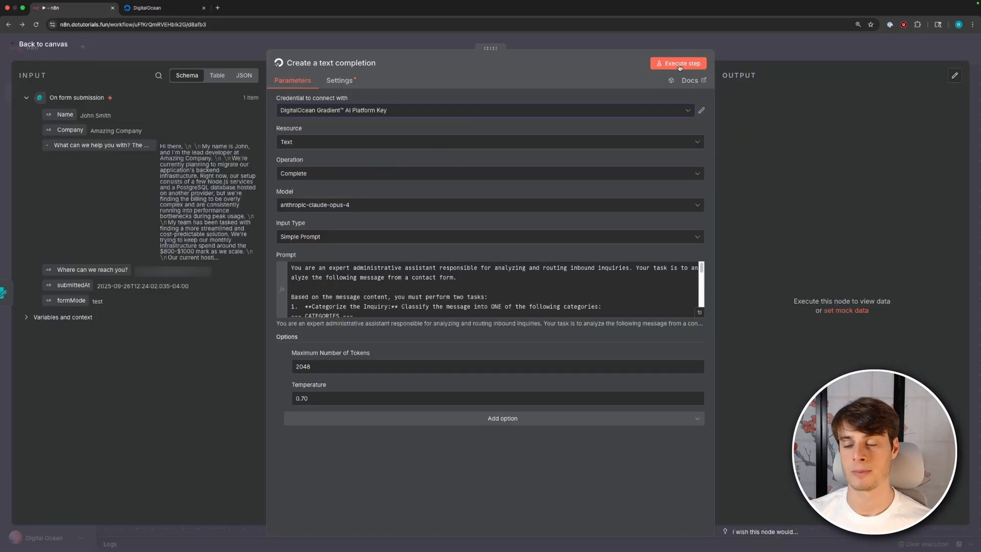
Run the text completion step and check its SALES_INQUIRY category and summary output.
{"action": "left_click", "coordinate": [681, 64]}
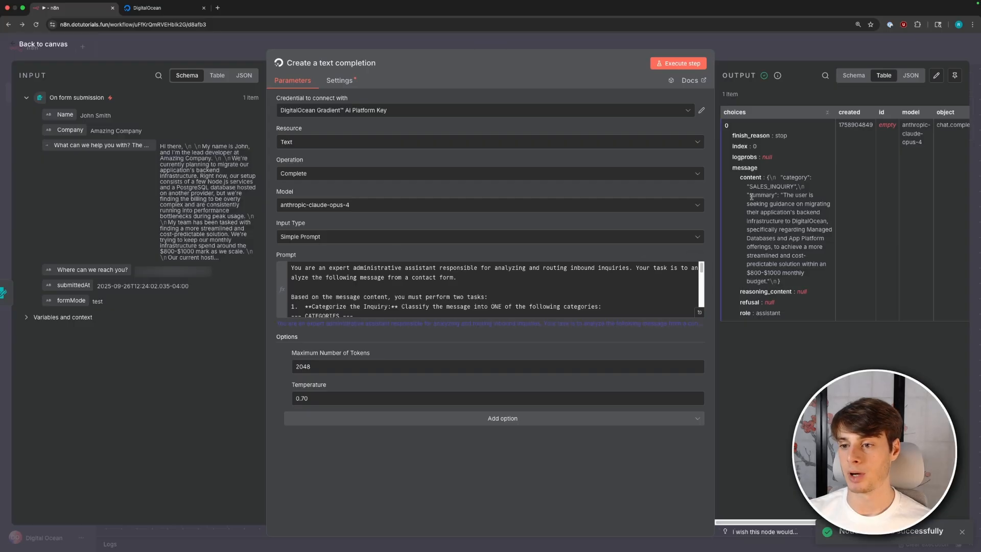
{"action": "double_click", "coordinate": [771, 186]}
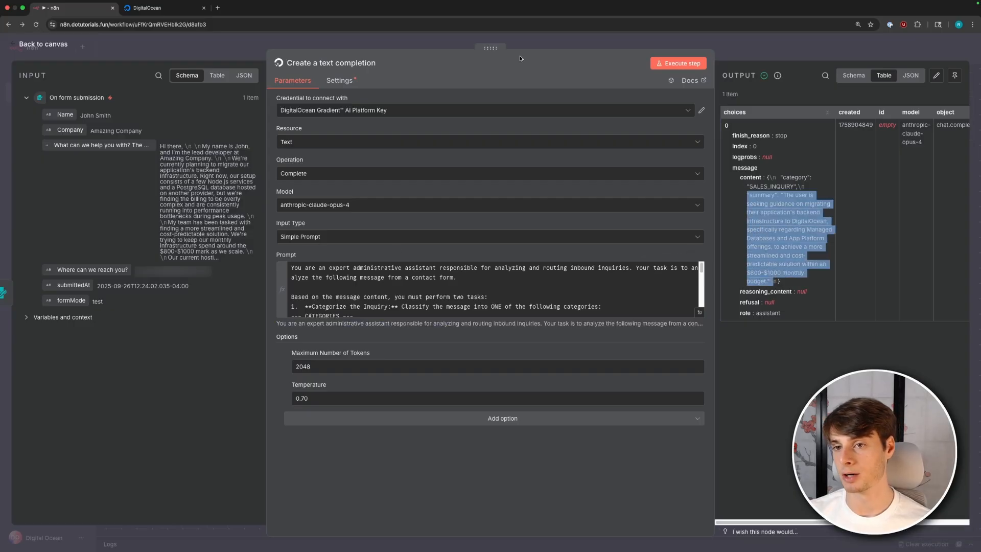
{"action": "left_click", "coordinate": [43, 43]}
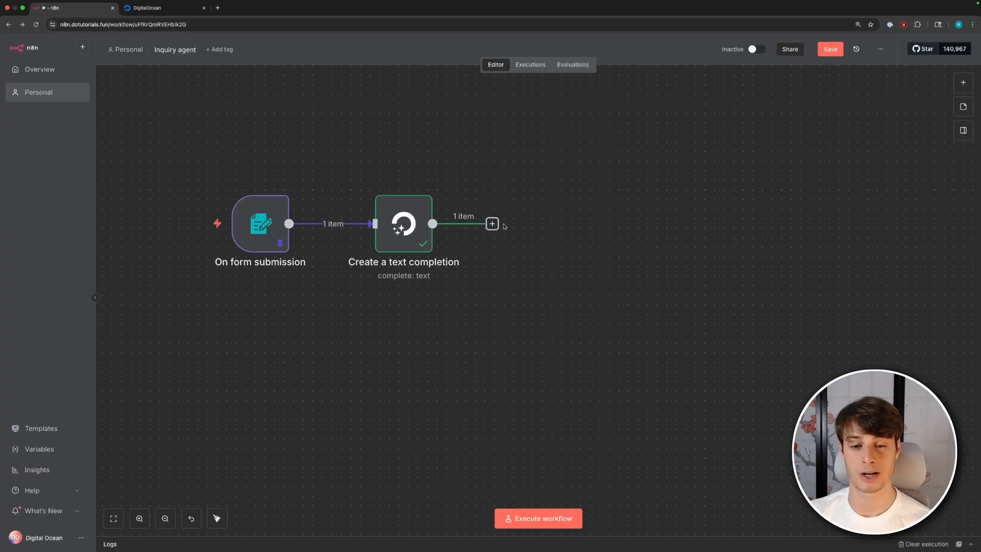
Reopen the completion node to review the migration summary text, then return to the canvas.
{"action": "double_click", "coordinate": [402, 224]}
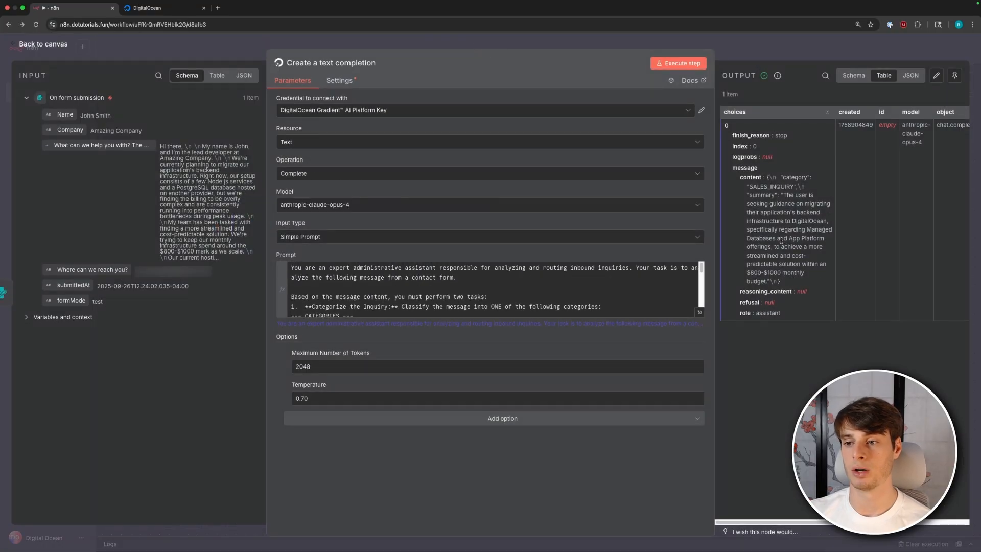
{"action": "left_click_drag", "start_coordinate": [770, 177], "coordinate": [808, 259]}
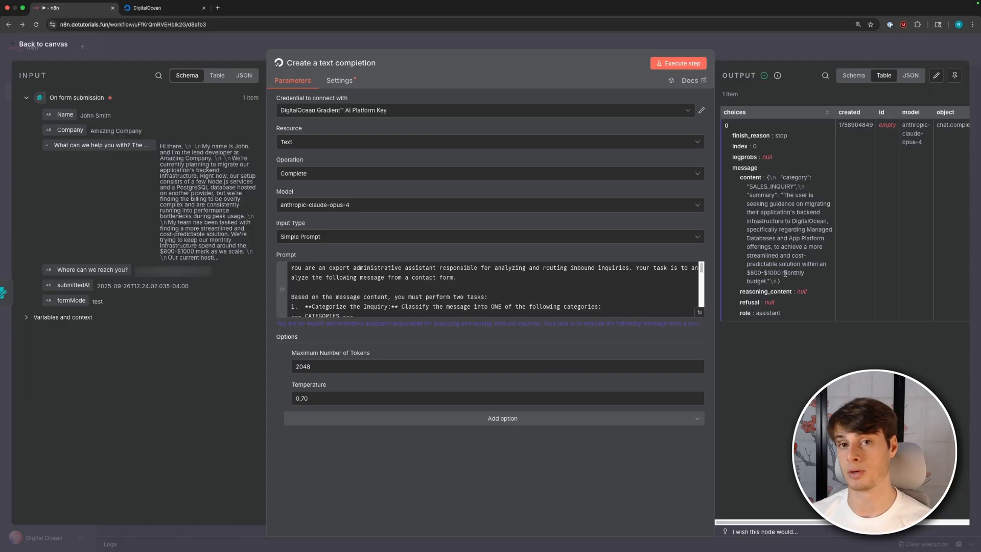
{"action": "left_click", "coordinate": [41, 43]}
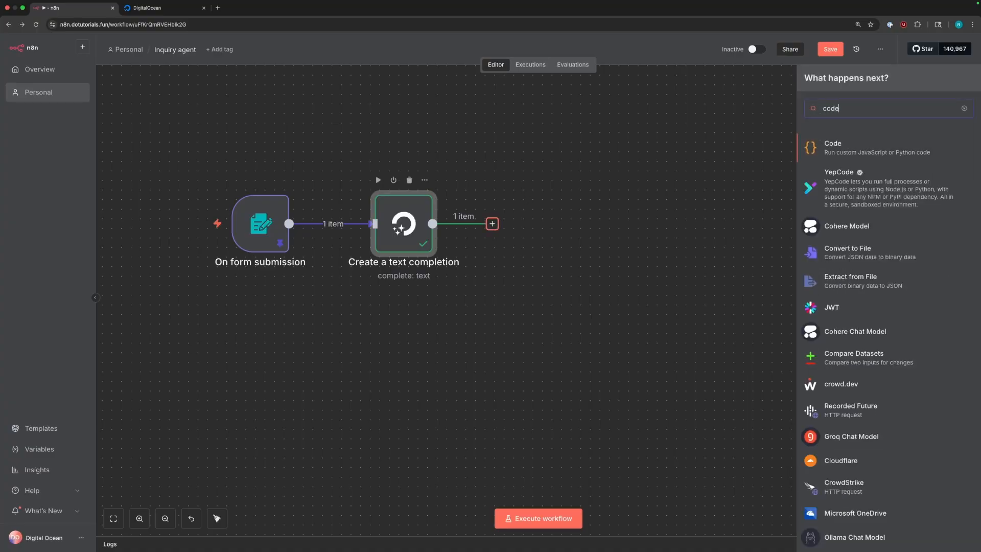
Add a Code in JavaScript node with the script parsing choices[0] into category and summary.
{"action": "left_click", "coordinate": [833, 147]}
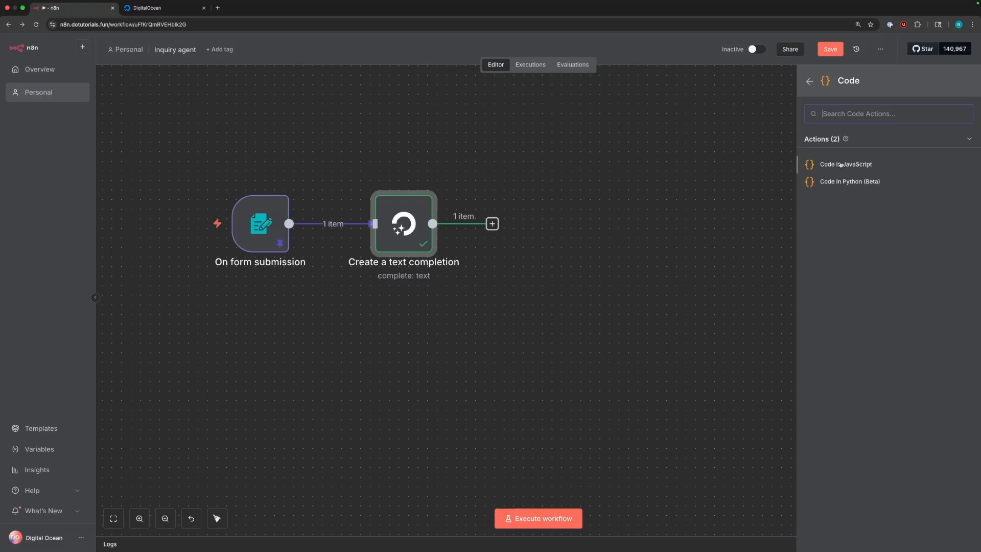
{"action": "left_click", "coordinate": [846, 163]}
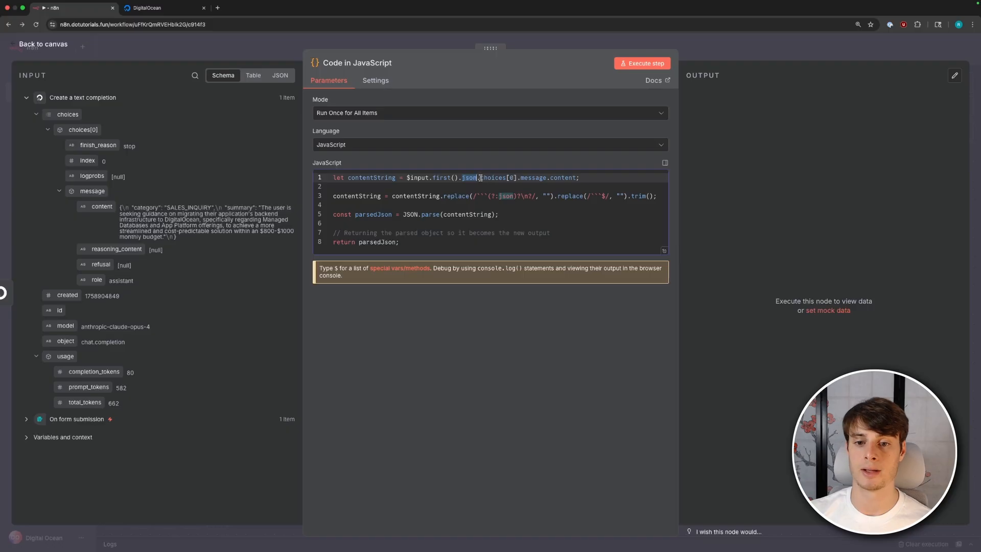
{"action": "left_click_drag", "start_coordinate": [481, 178], "coordinate": [517, 178]}
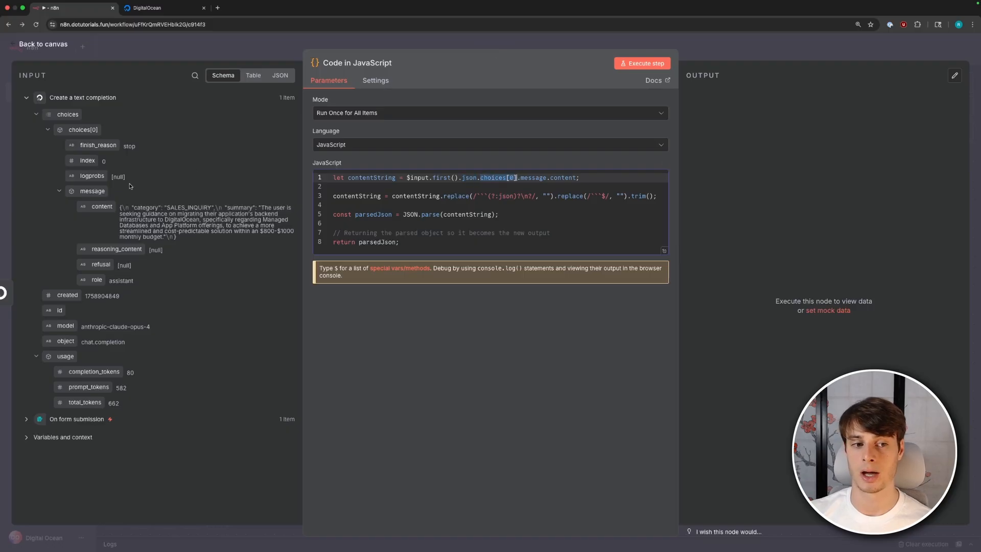
{"action": "left_click", "coordinate": [48, 129]}
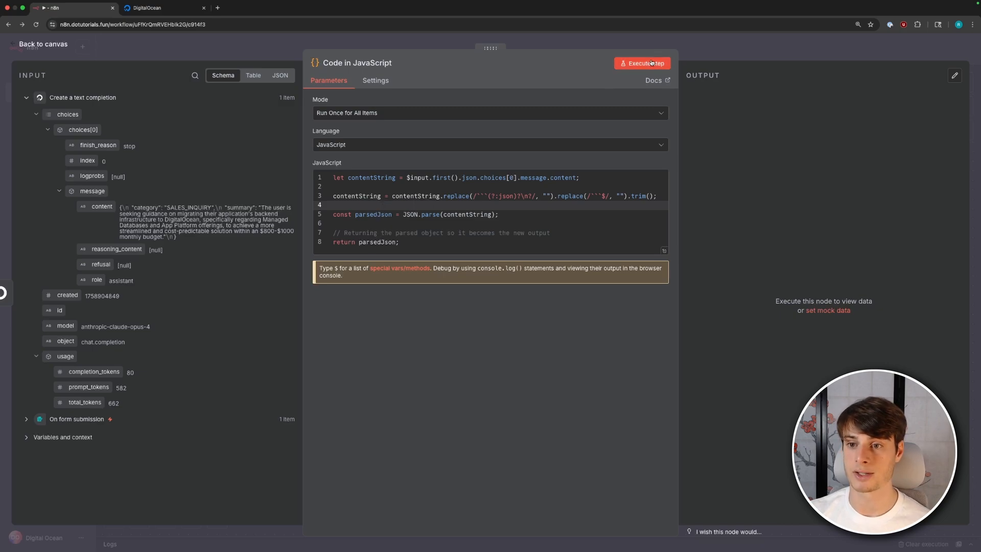
Run the code step and verify its category and summary fields in JSON view.
{"action": "left_click", "coordinate": [646, 64]}
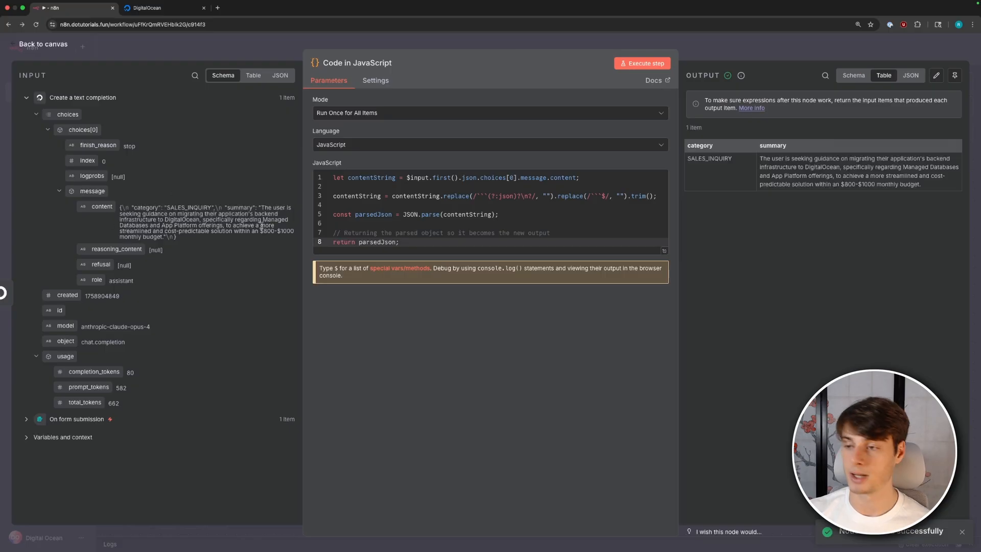
{"action": "left_click", "coordinate": [910, 76]}
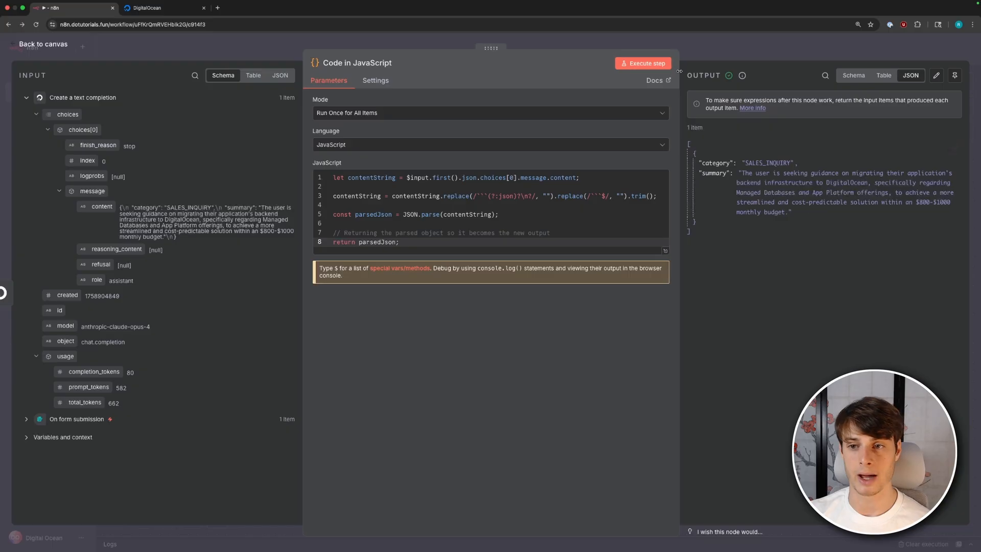
{"action": "left_click", "coordinate": [43, 43]}
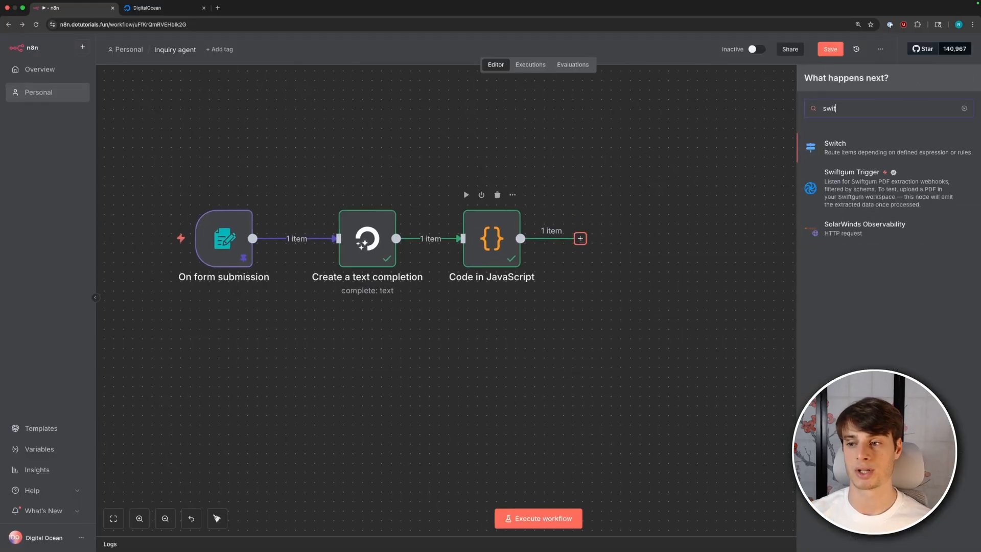
Add a Switch node with routing rules on {{ $json.category }} and renamed outputs like Support inquiry.
{"action": "left_click", "coordinate": [835, 143]}
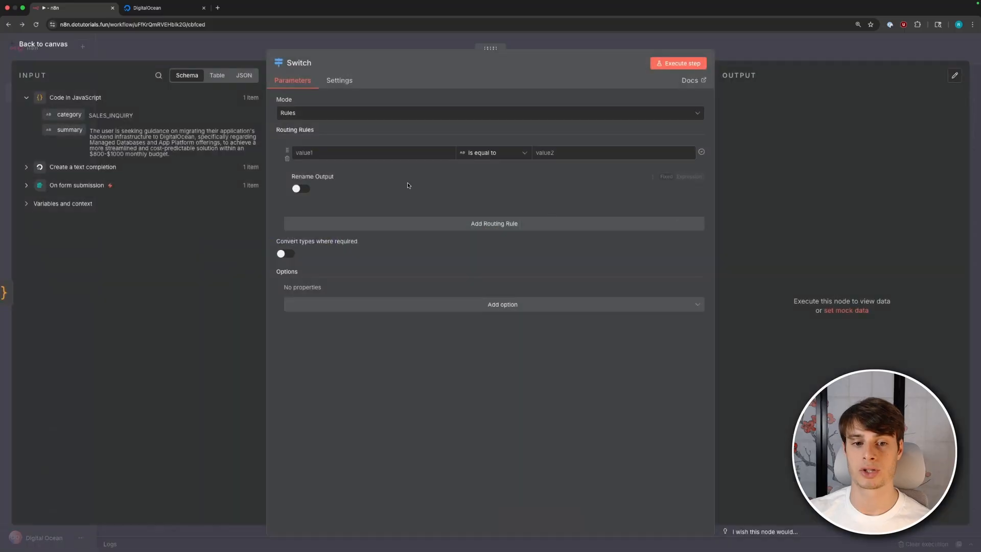
{"action": "mouse_move", "coordinate": [394, 171]}
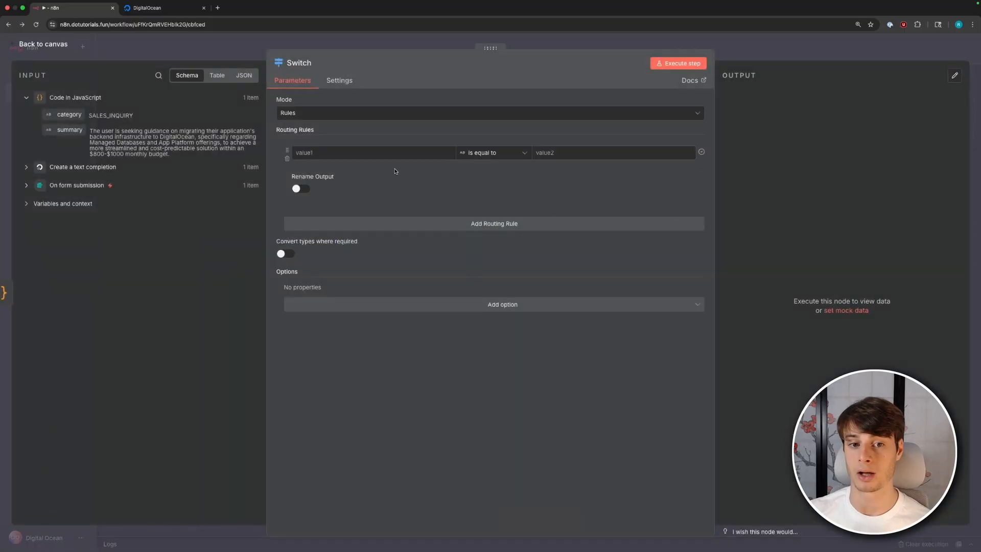
{"action": "left_click", "coordinate": [494, 223]}
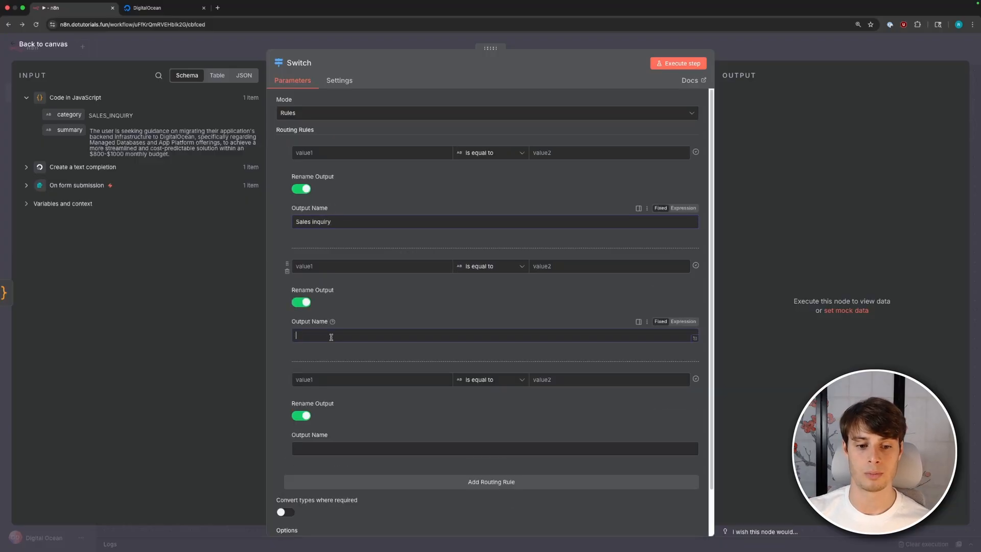
{"action": "type", "text": "Support inquiry"}
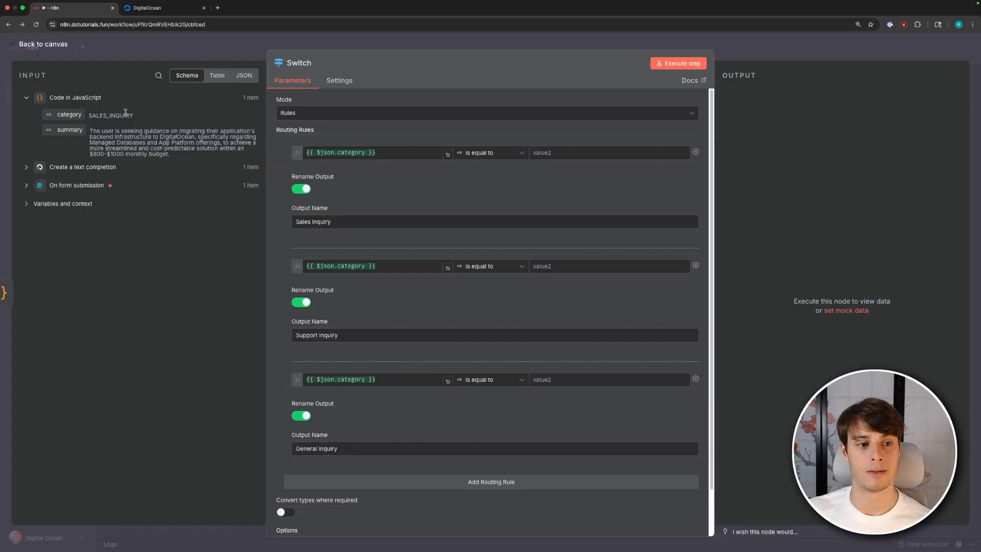
{"action": "left_click", "coordinate": [491, 154]}
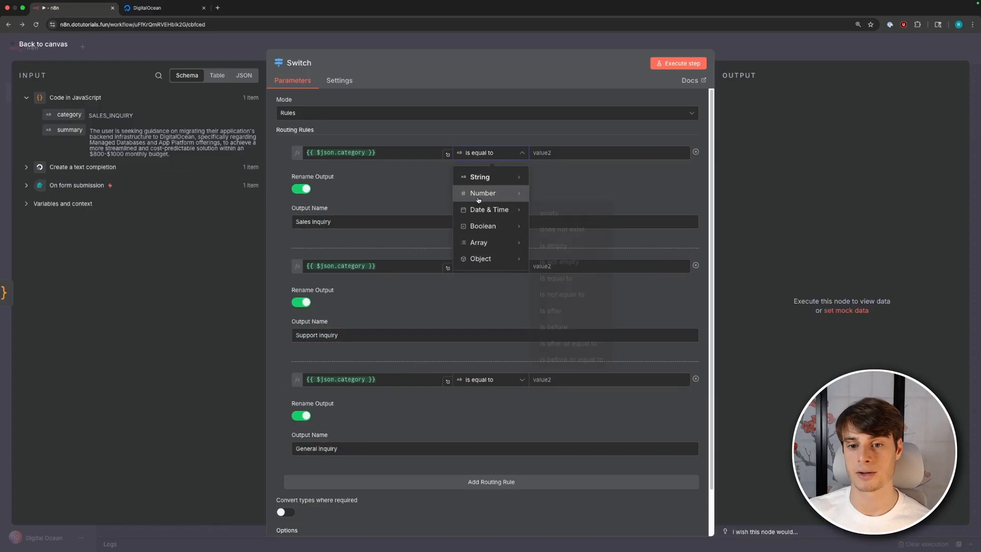
{"action": "mouse_move", "coordinate": [483, 193]}
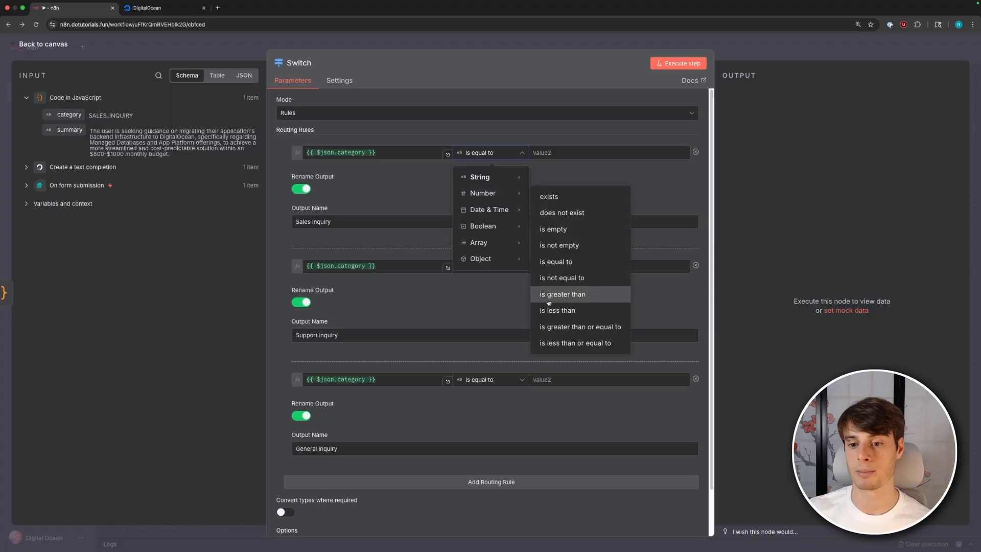
{"action": "mouse_move", "coordinate": [494, 177]}
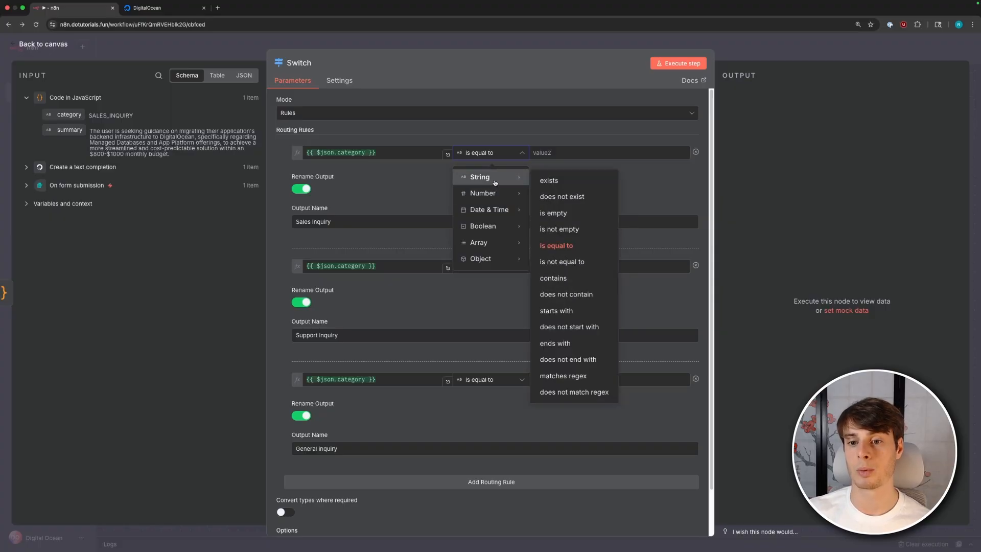
{"action": "mouse_move", "coordinate": [567, 245]}
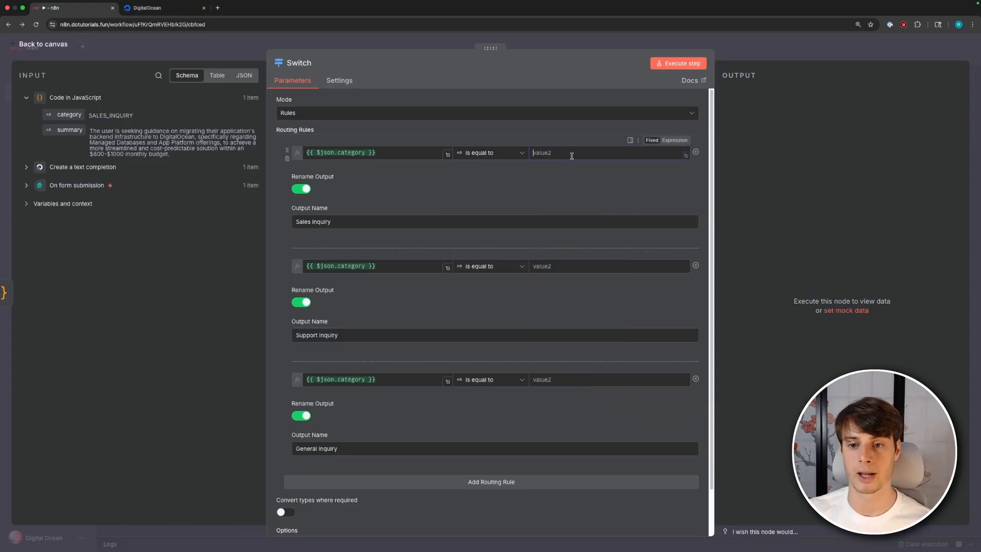
Set the three rule values to SALES_INQUIRY, SUPPORT_REQUEST and GENERAL_QUESTION.
{"action": "type", "text": "SALES_INQ"}
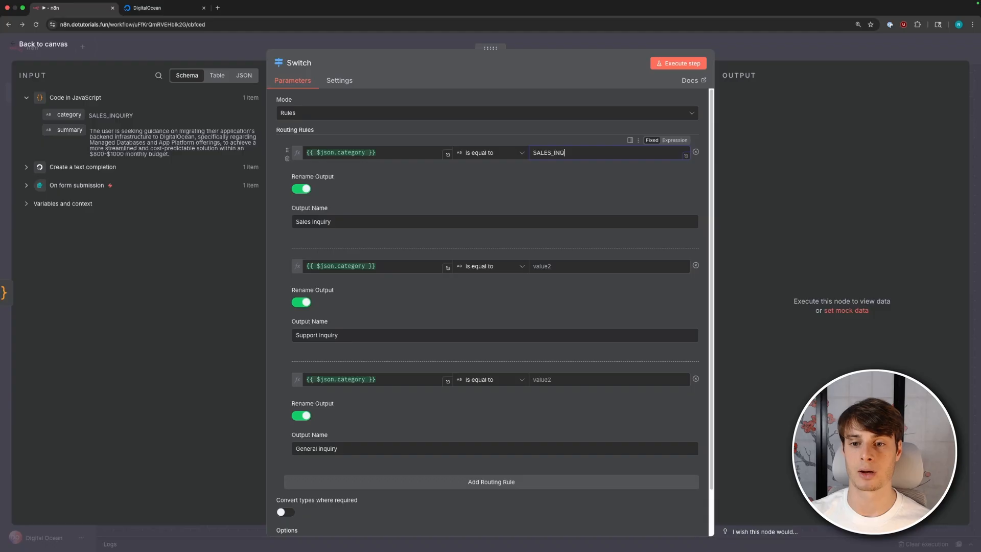
{"action": "type", "text": "SUPPORT_REQUEST"}
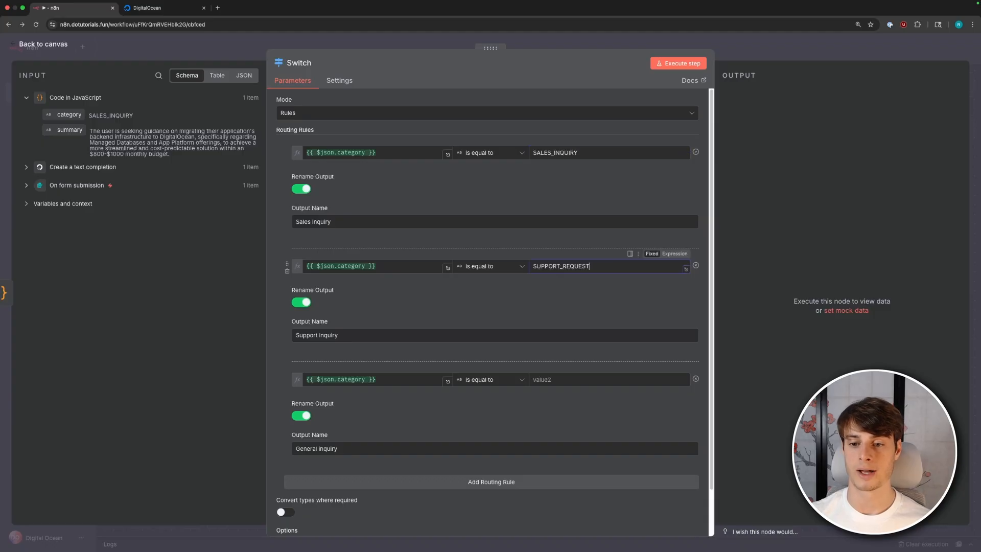
{"action": "type", "text": "GENERAL_QUESTION"}
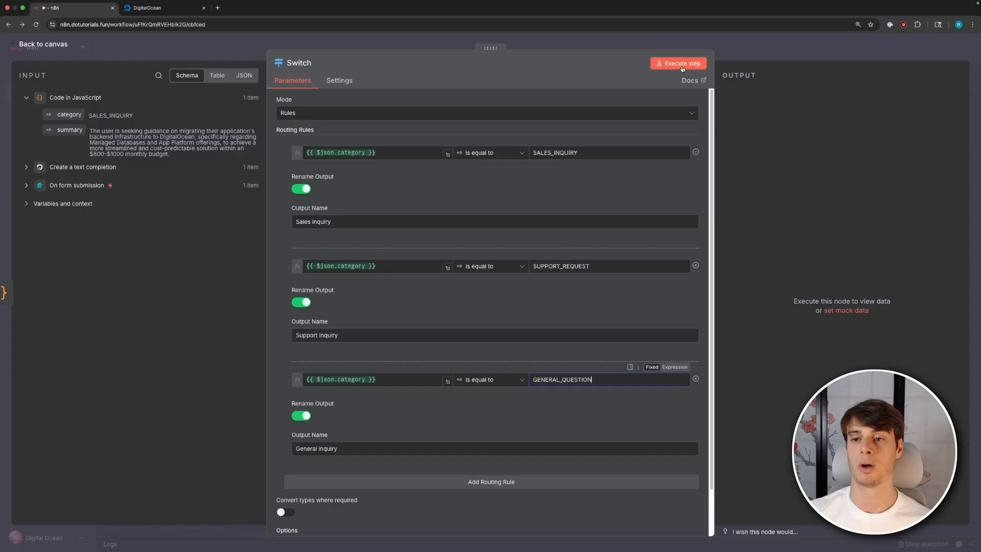
Run the Switch step sending the item to Sales inquiry and save the Inquiry agent workflow.
{"action": "left_click", "coordinate": [681, 64]}
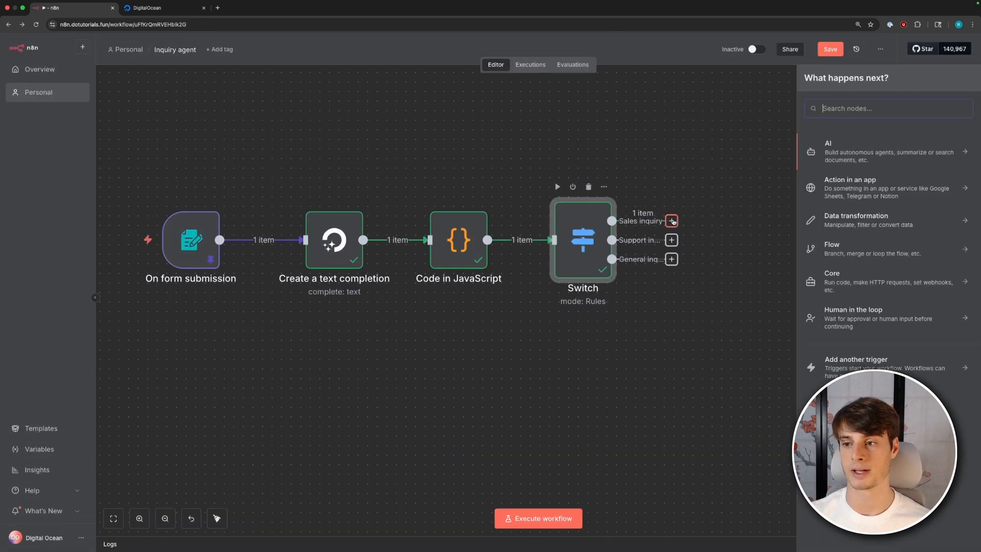
{"action": "type", "text": "do not"}
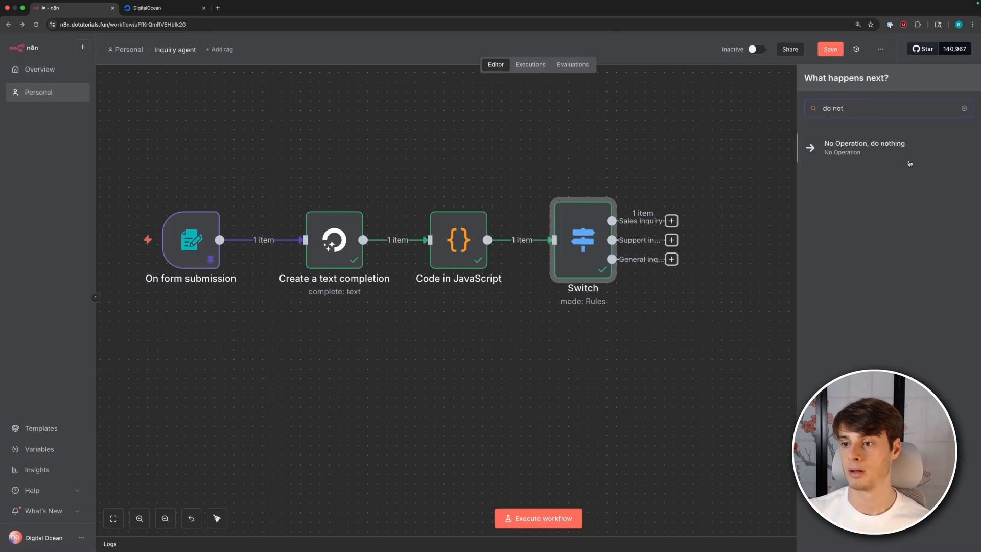
{"action": "left_click", "coordinate": [865, 148]}
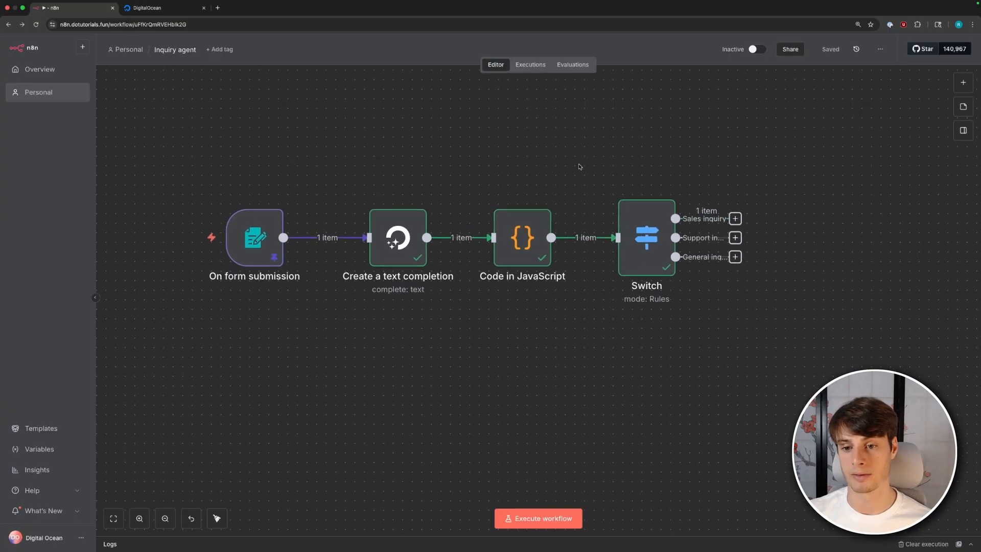
{"action": "mouse_move", "coordinate": [610, 172]}
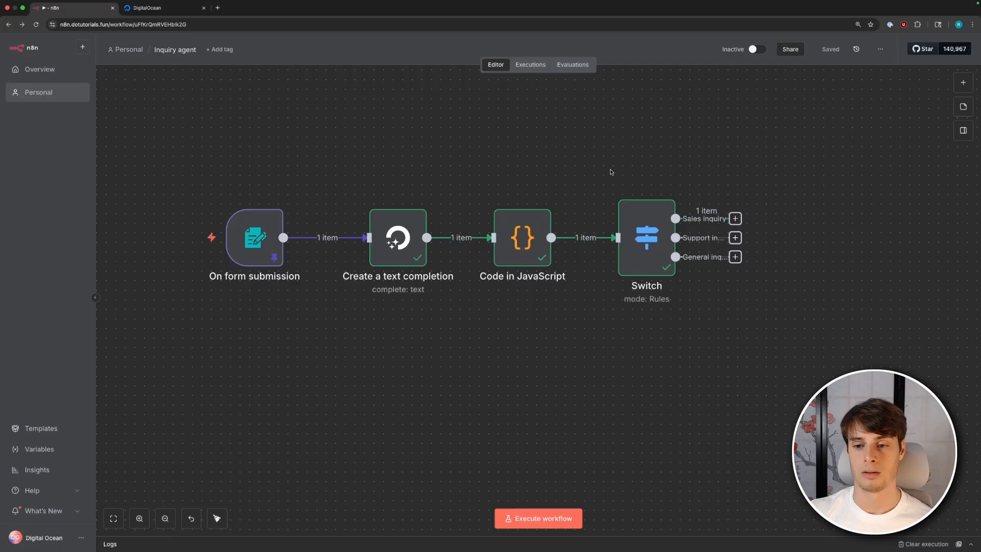
Change the Switch sales rule value to SALES_QUESTION and rerun so Sales inquiry gets no data.
{"action": "double_click", "coordinate": [399, 238]}
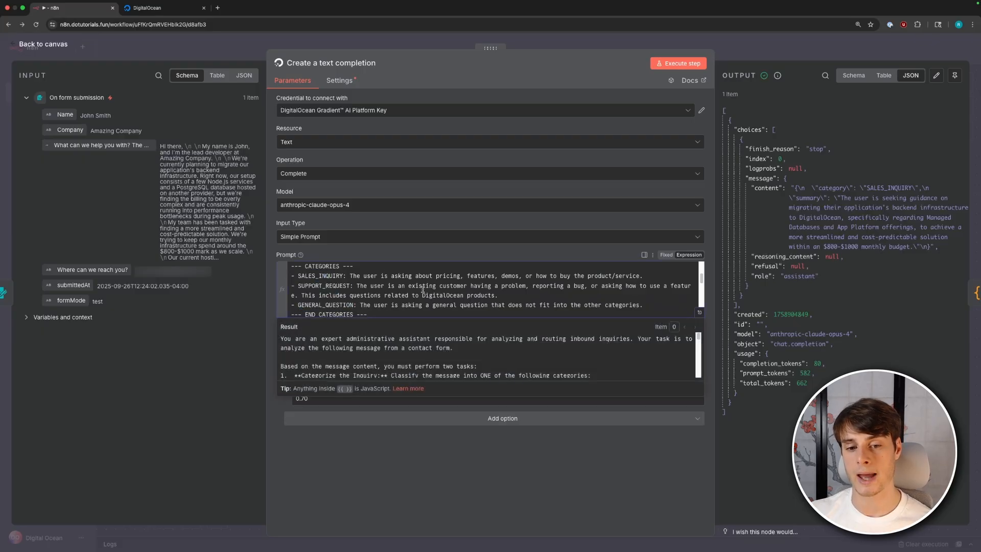
{"action": "mouse_move", "coordinate": [781, 49]}
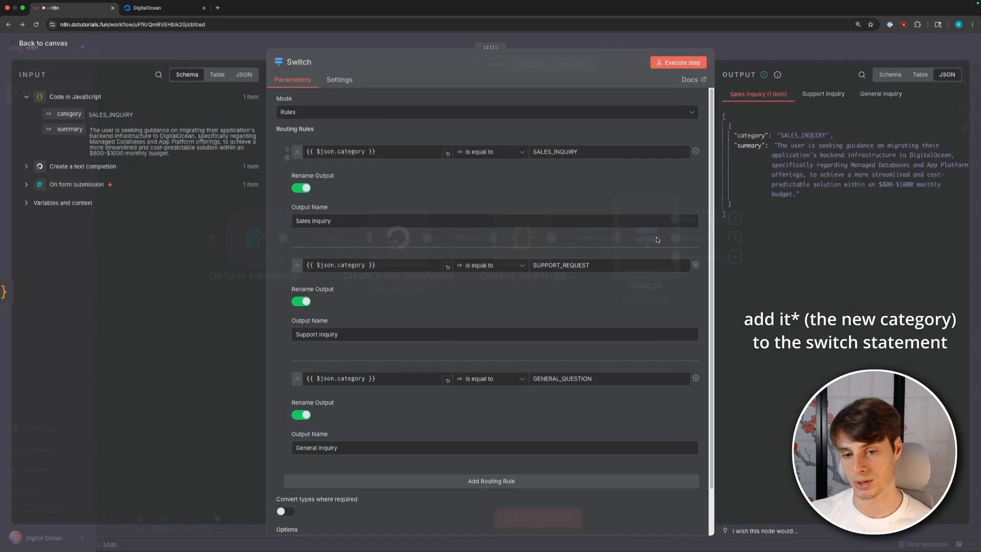
{"action": "scroll", "scroll_direction": "down", "scroll_amount": 3}
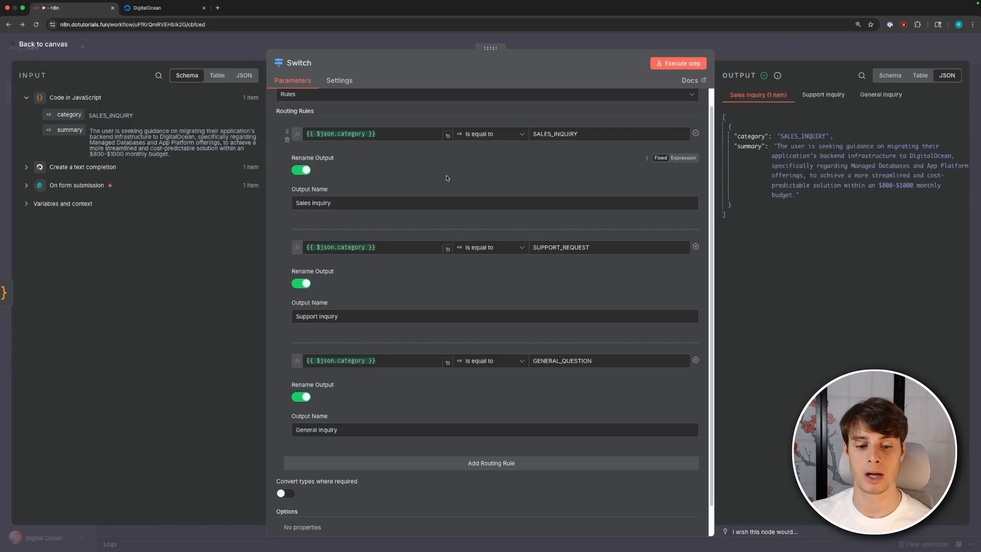
{"action": "left_click", "coordinate": [603, 247]}
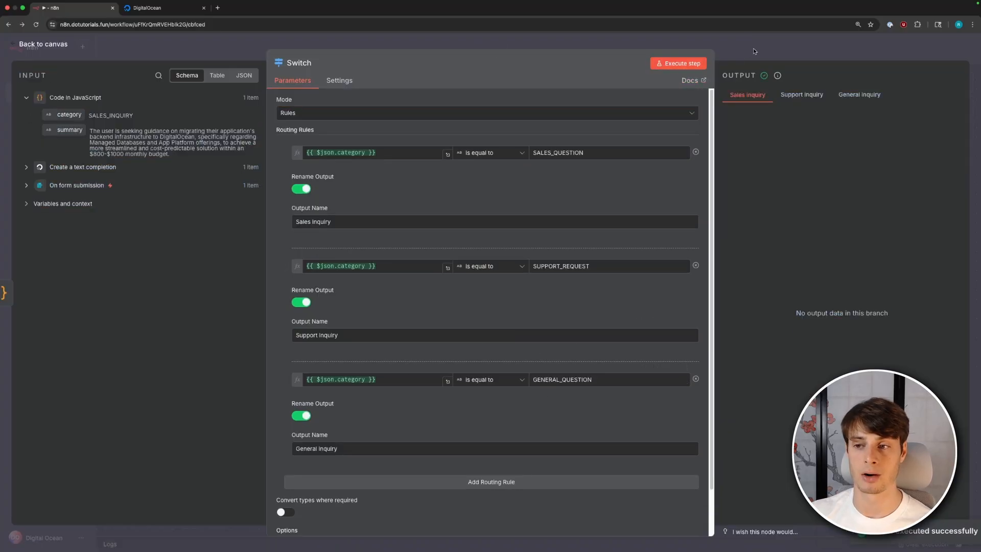
{"action": "left_click", "coordinate": [41, 44]}
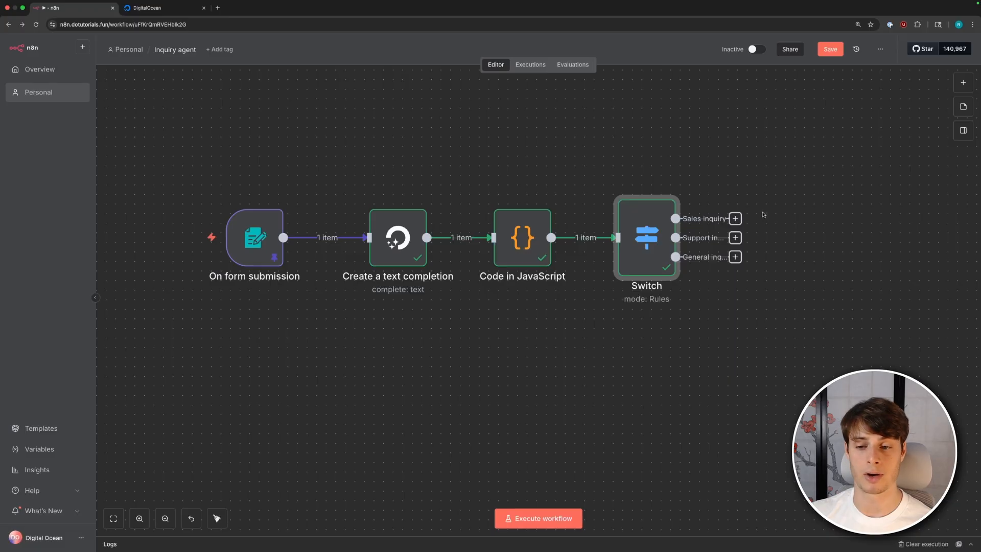
{"action": "mouse_move", "coordinate": [742, 209]}
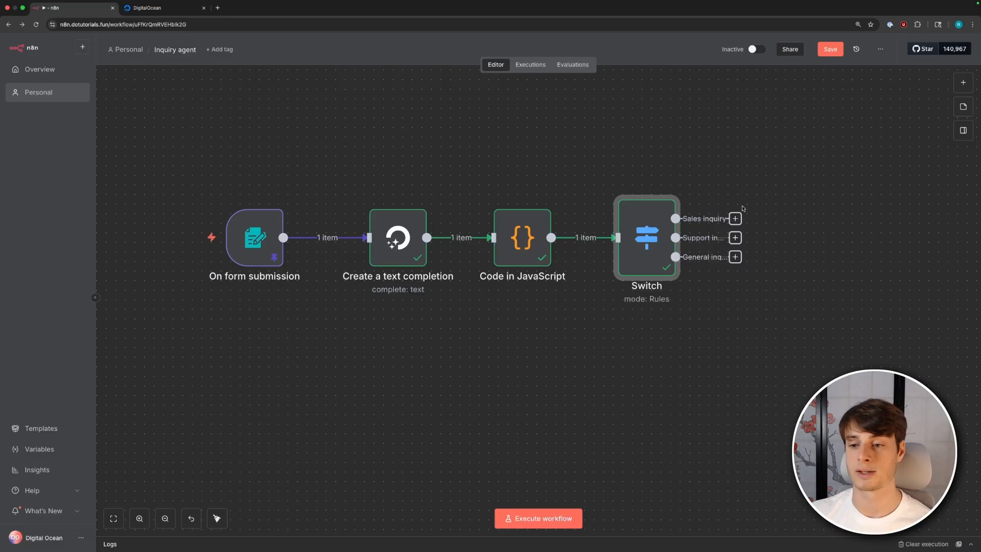
Set the Switch's Fallback Output option to Extra Output for unmatched items.
{"action": "double_click", "coordinate": [646, 237]}
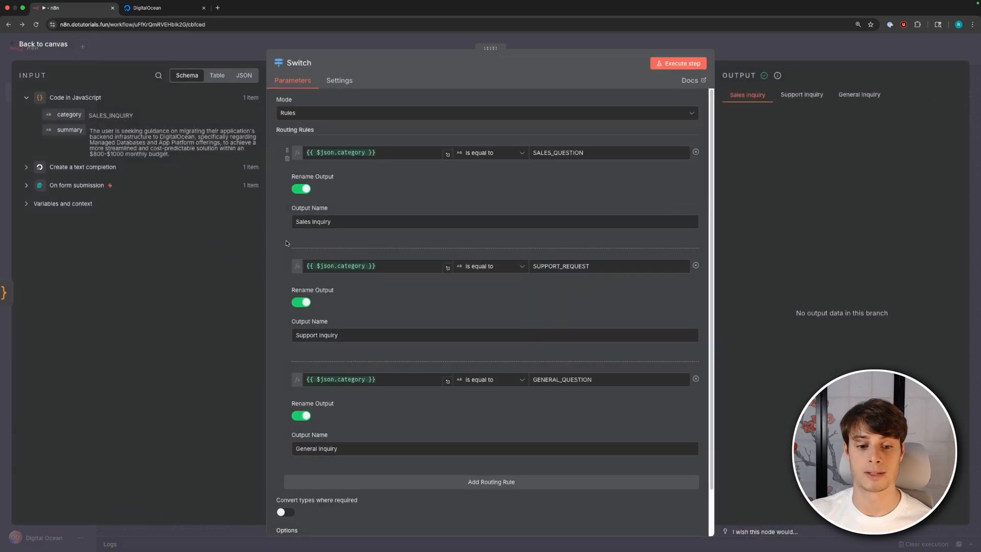
{"action": "scroll", "scroll_direction": "down", "scroll_amount": 3}
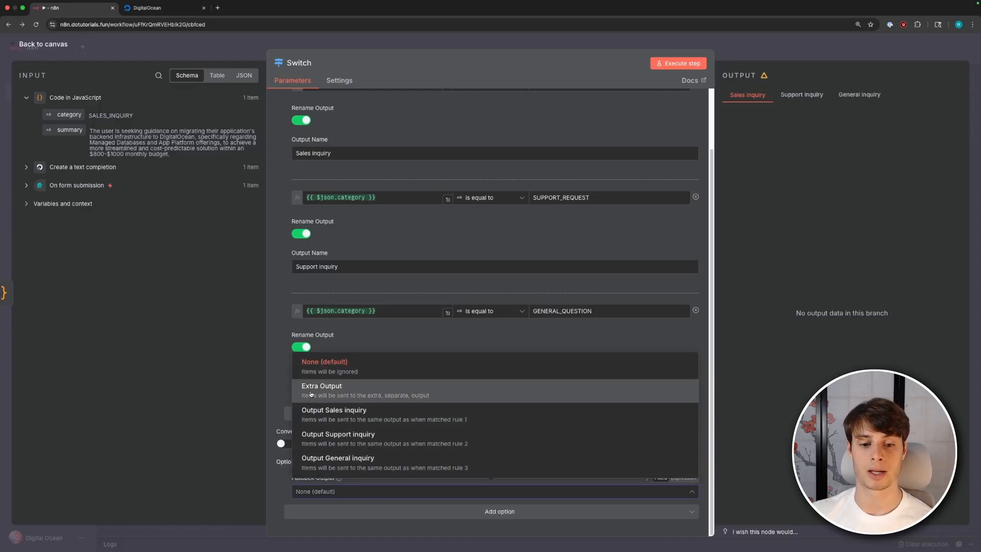
{"action": "left_click", "coordinate": [321, 389]}
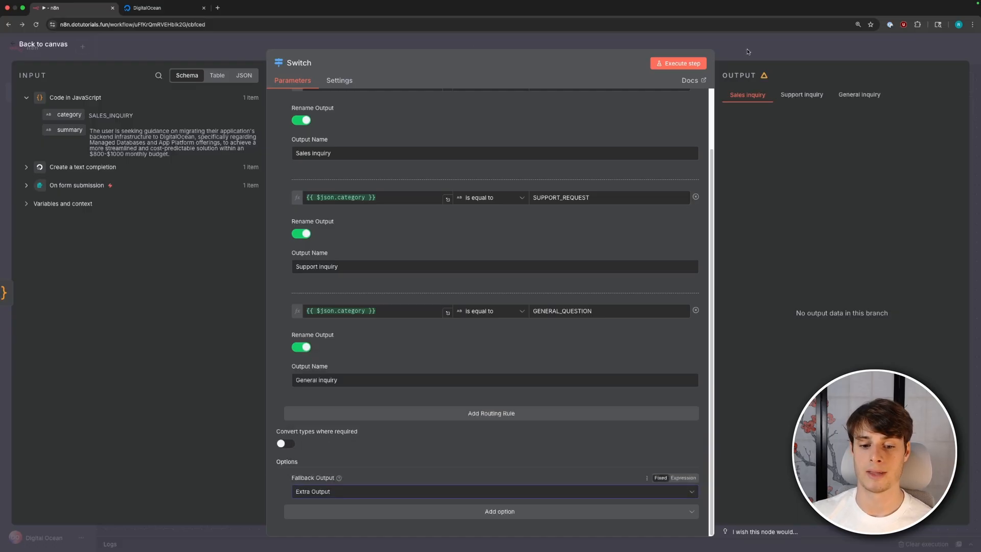
{"action": "left_click", "coordinate": [44, 44]}
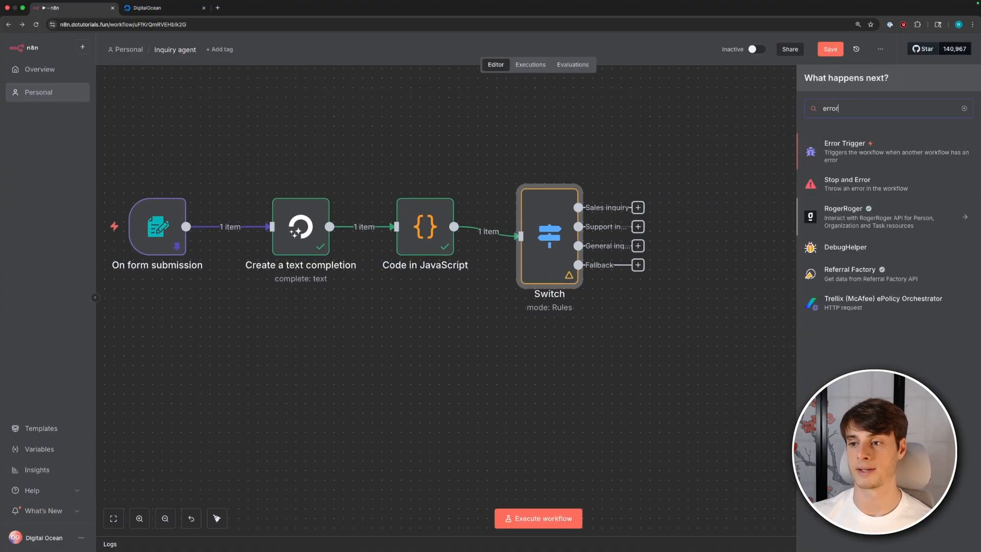
Add a Stop and Error node with message 'Form submission not categorized as valid inquiry'.
{"action": "left_click", "coordinate": [848, 184]}
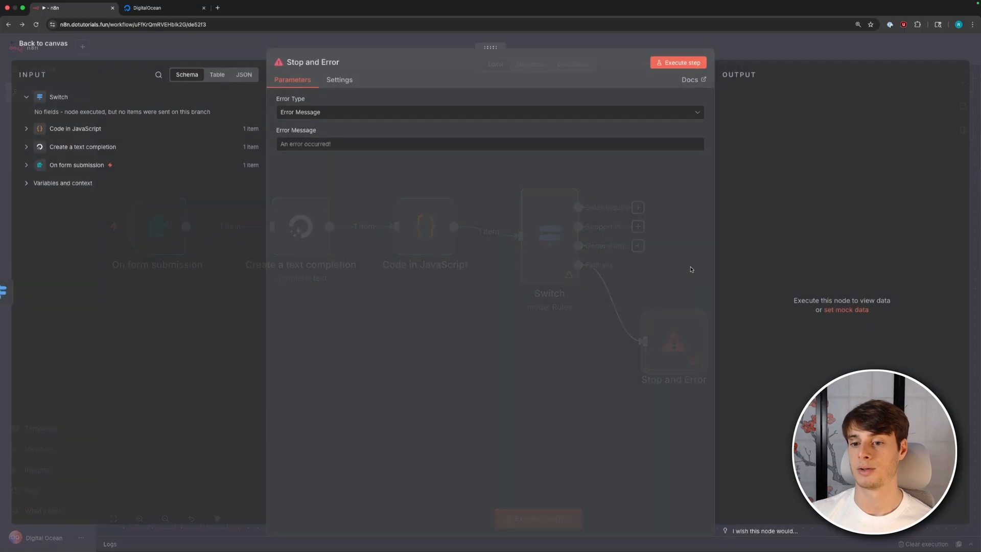
{"action": "left_click", "coordinate": [383, 144]}
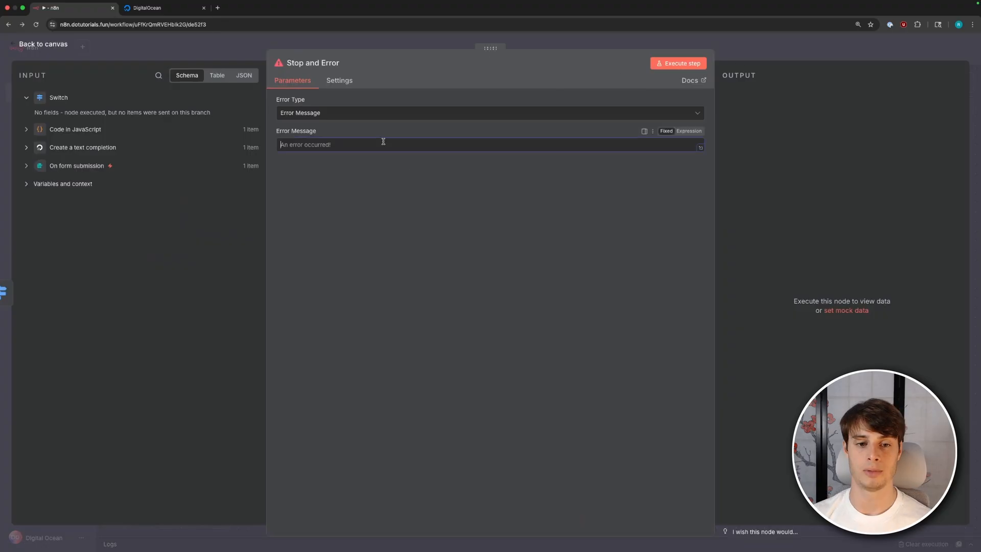
{"action": "type", "text": "Form submission"}
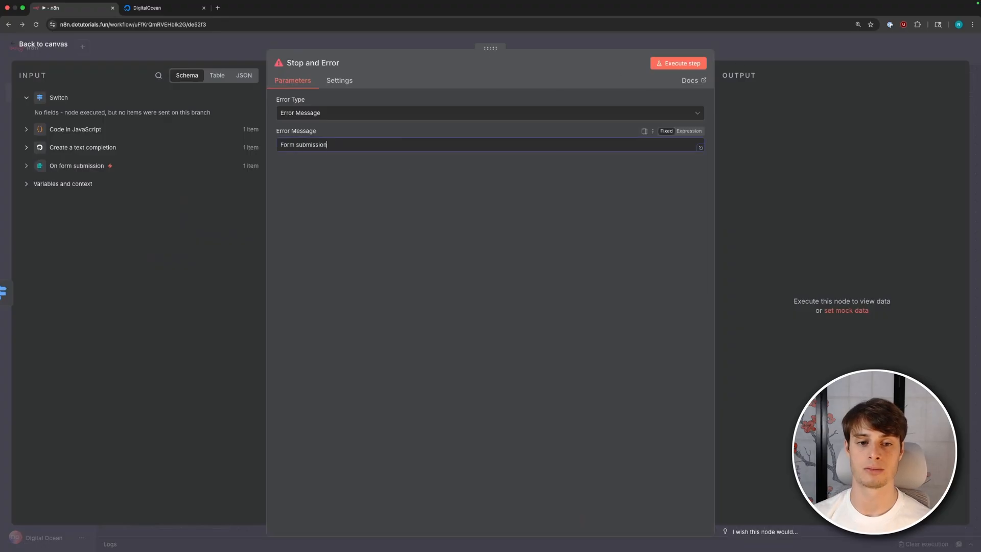
{"action": "type", "text": "not categorized as valid inquir"}
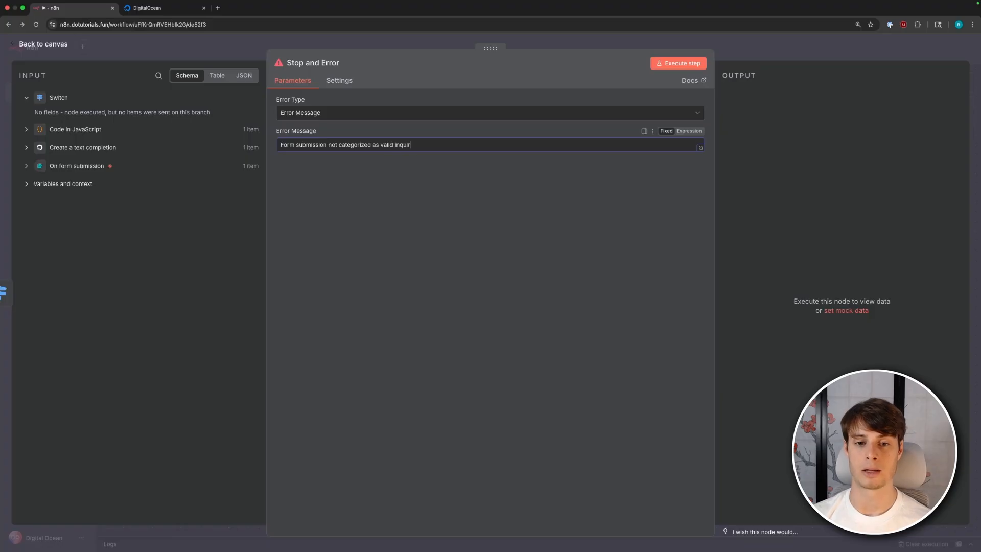
{"action": "left_click", "coordinate": [43, 44]}
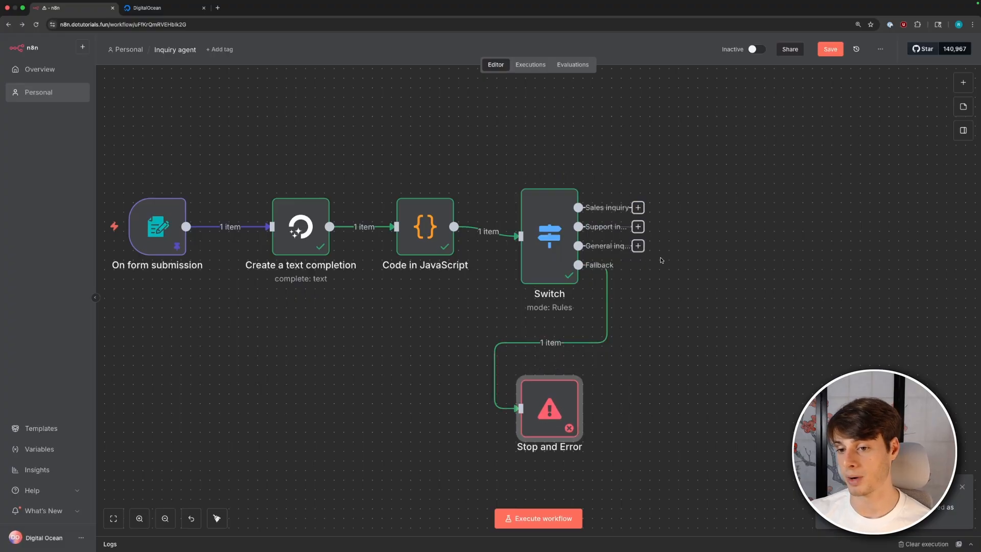
{"action": "mouse_move", "coordinate": [539, 213]}
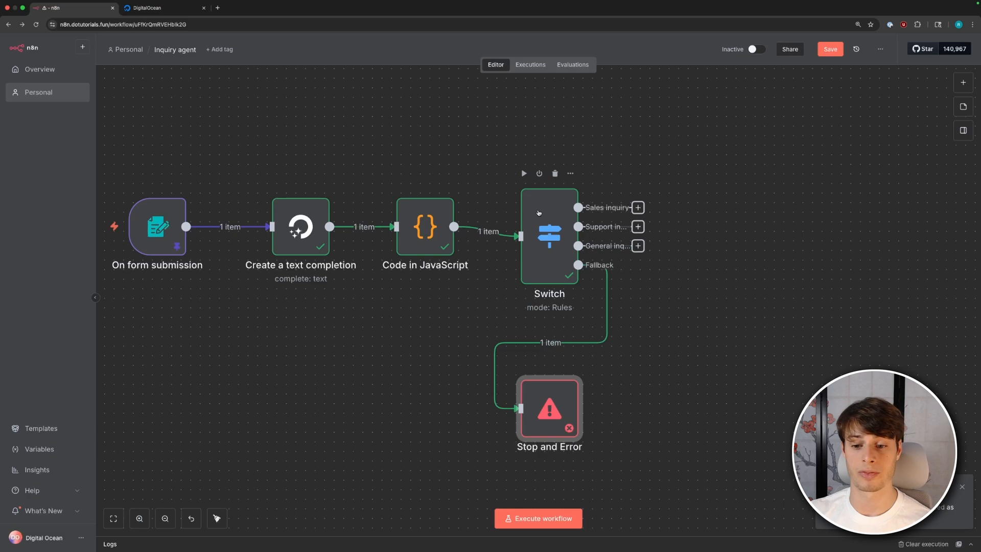
{"action": "mouse_move", "coordinate": [563, 396]}
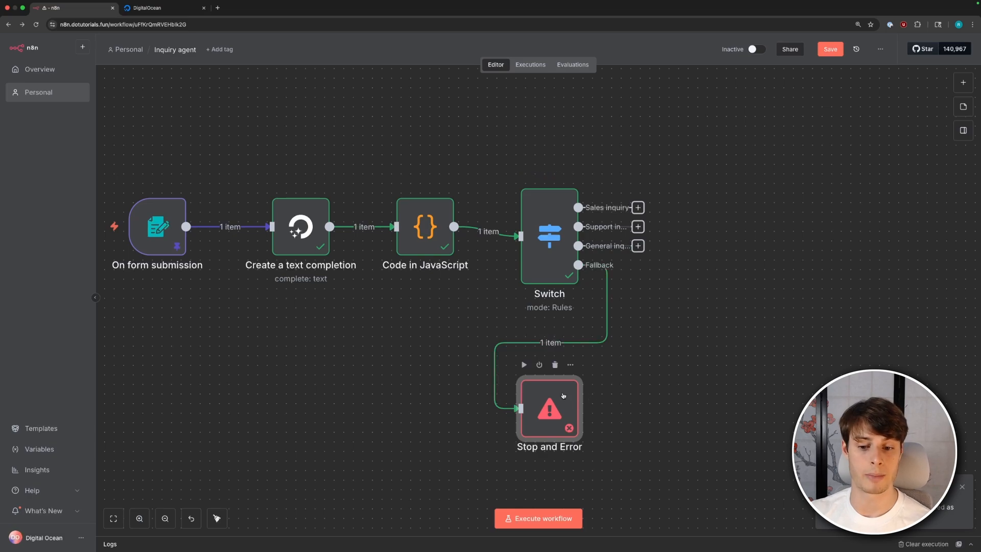
{"action": "mouse_move", "coordinate": [560, 394]}
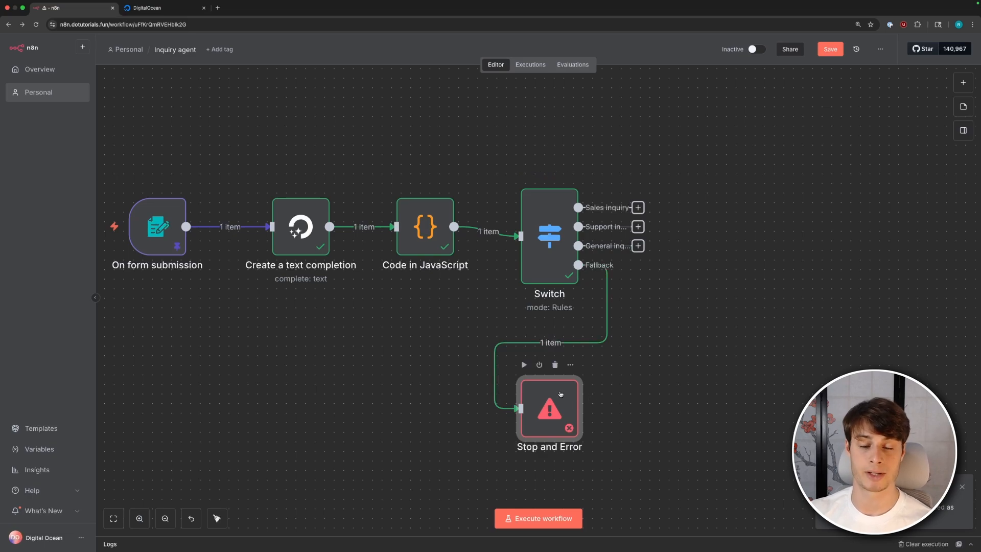
{"action": "mouse_move", "coordinate": [558, 389]}
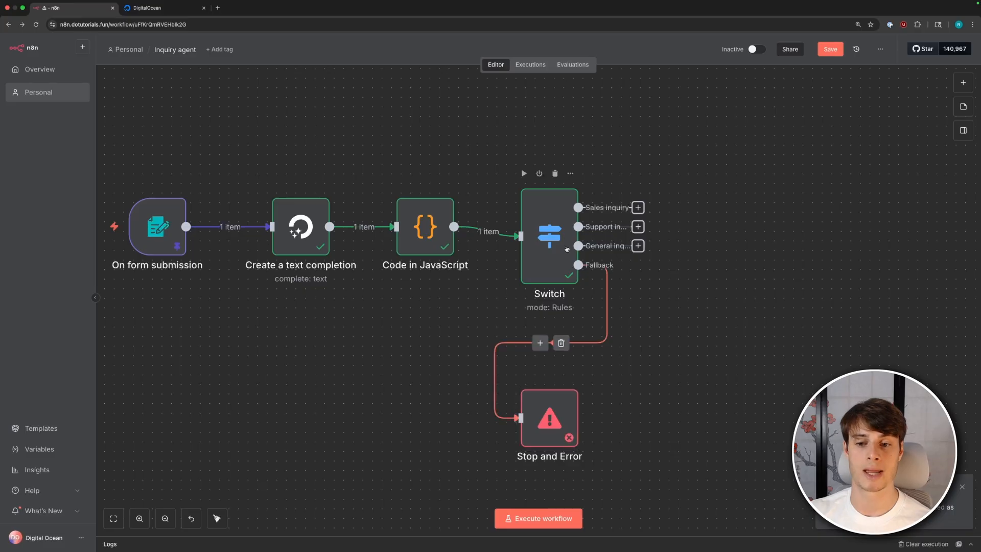
{"action": "double_click", "coordinate": [549, 235]}
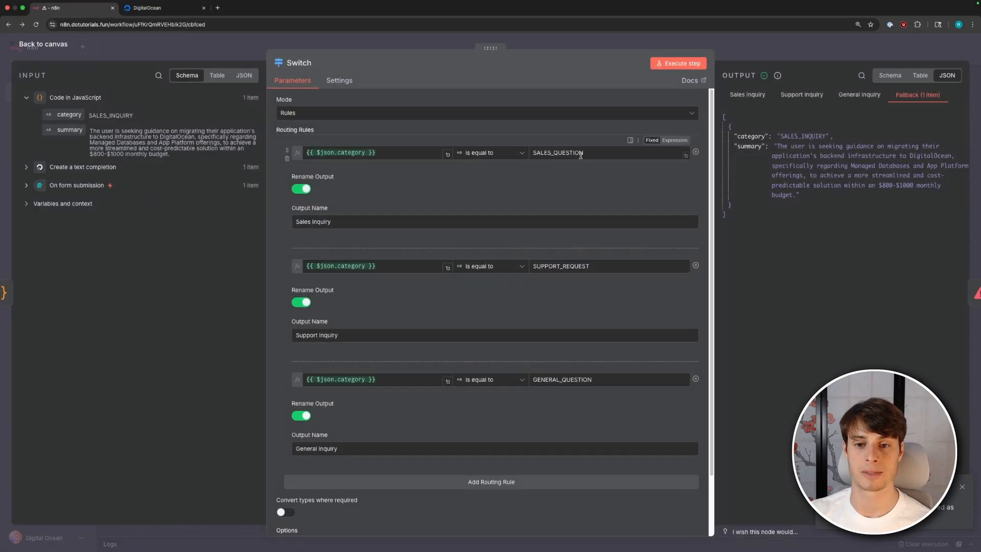
{"action": "double_click", "coordinate": [558, 153]}
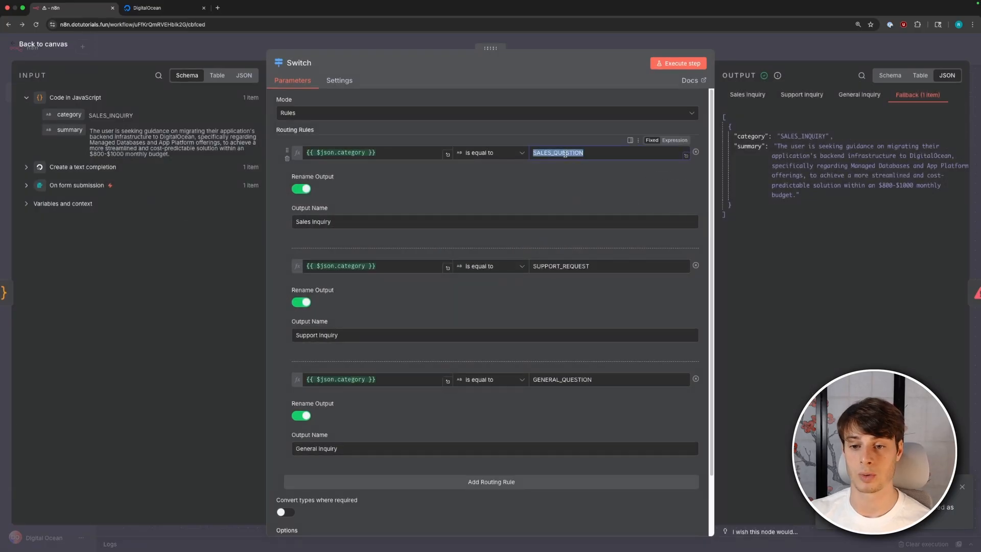
{"action": "left_click", "coordinate": [43, 43]}
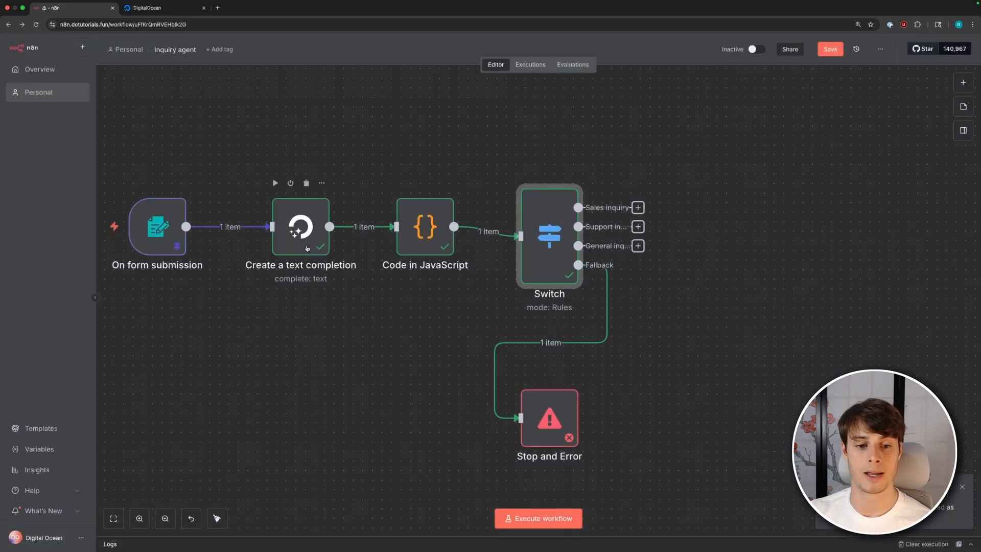
{"action": "double_click", "coordinate": [301, 226]}
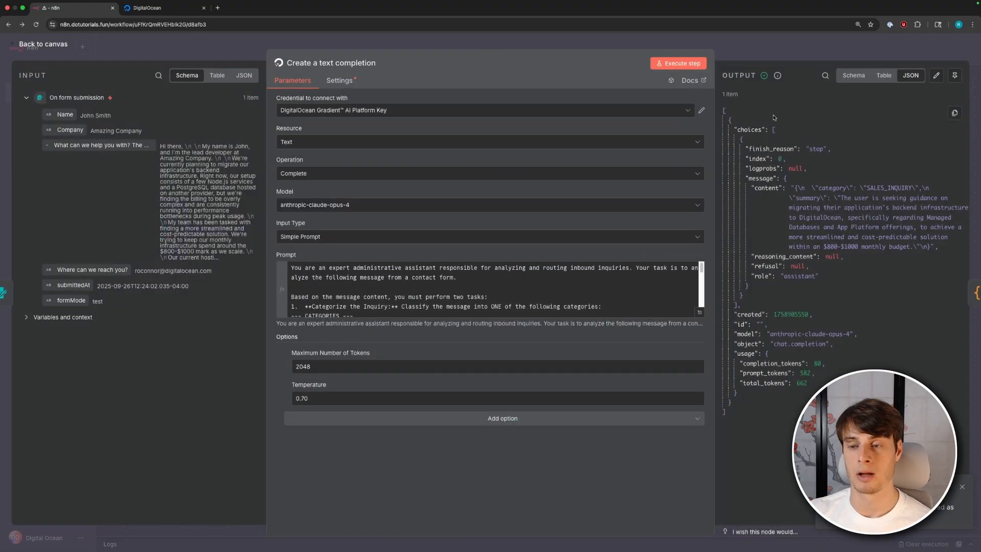
{"action": "left_click", "coordinate": [45, 44]}
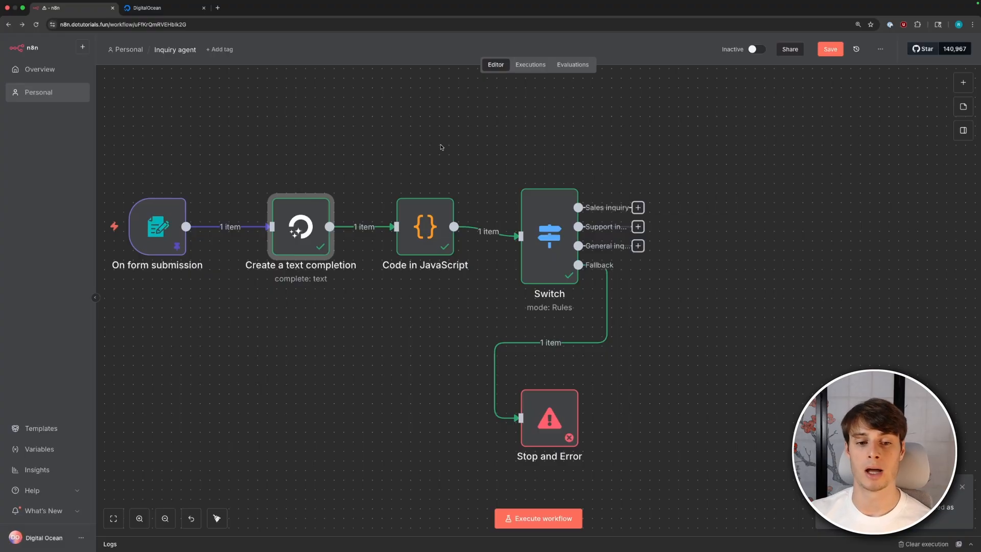
{"action": "mouse_move", "coordinate": [550, 212]}
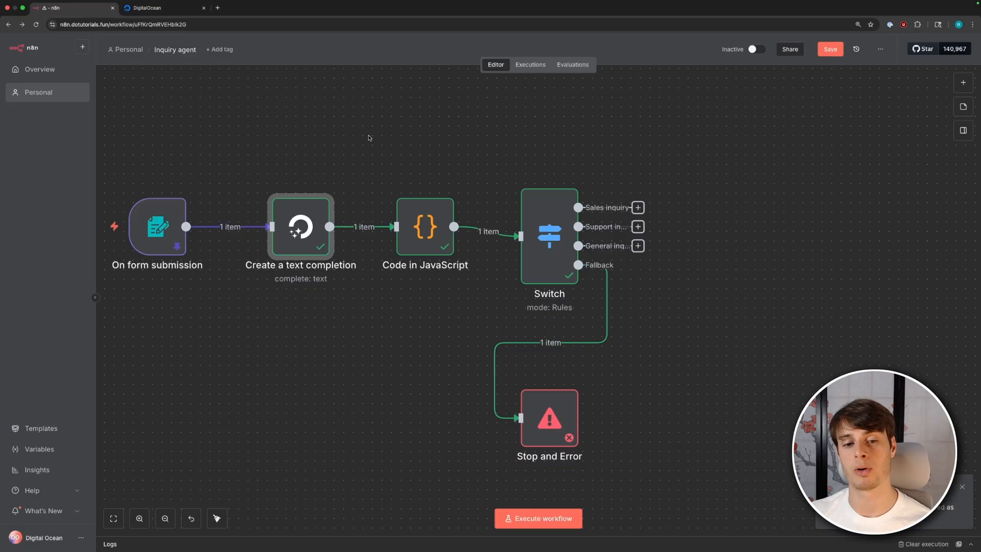
{"action": "mouse_move", "coordinate": [728, 482]}
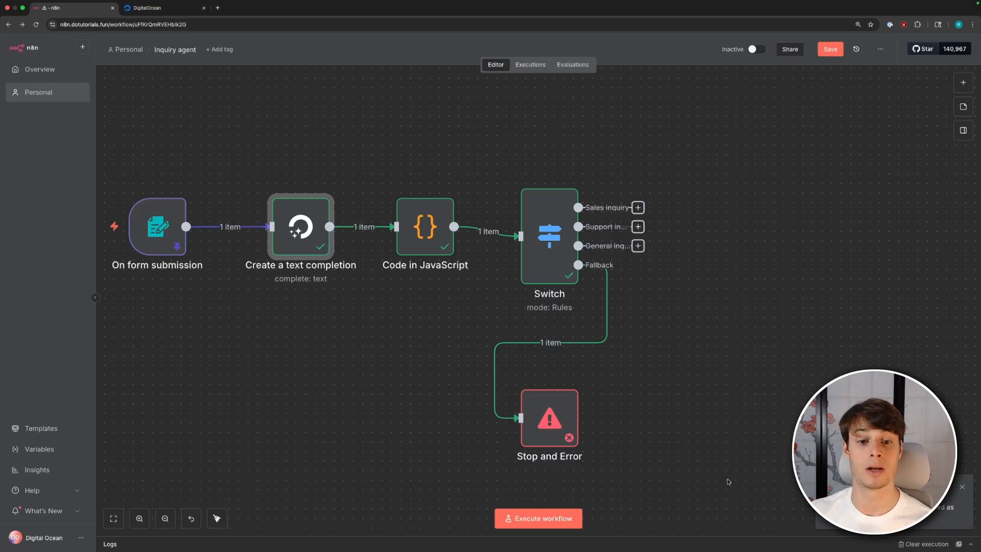
{"action": "mouse_move", "coordinate": [744, 469]}
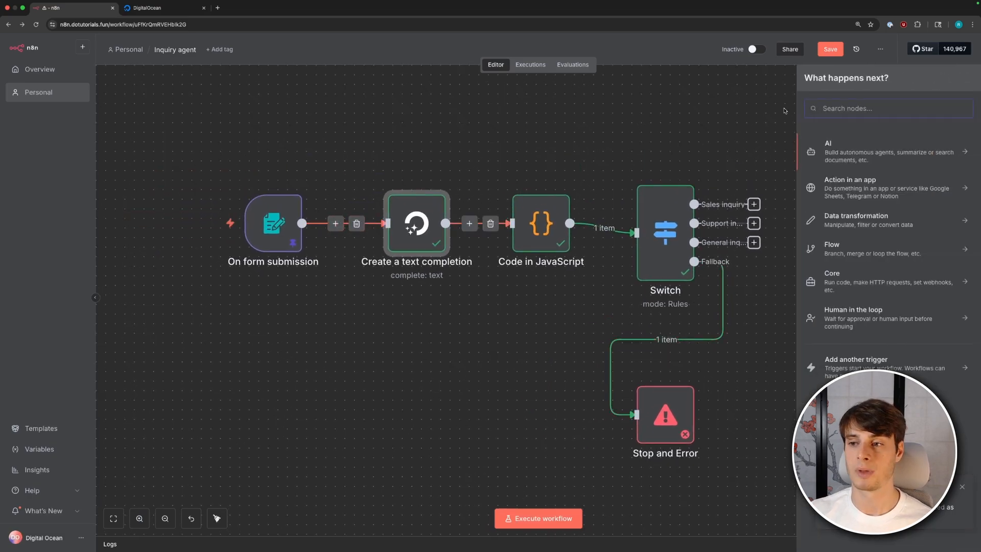
Add an Edit Fields (Set) node after the form to hold the categoriesArray.
{"action": "type", "text": "set"}
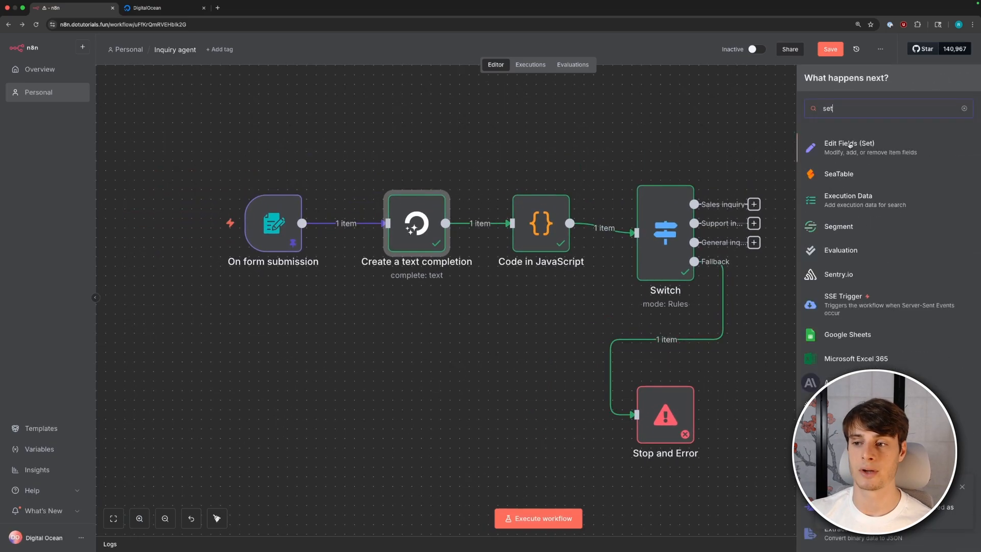
{"action": "left_click", "coordinate": [850, 148]}
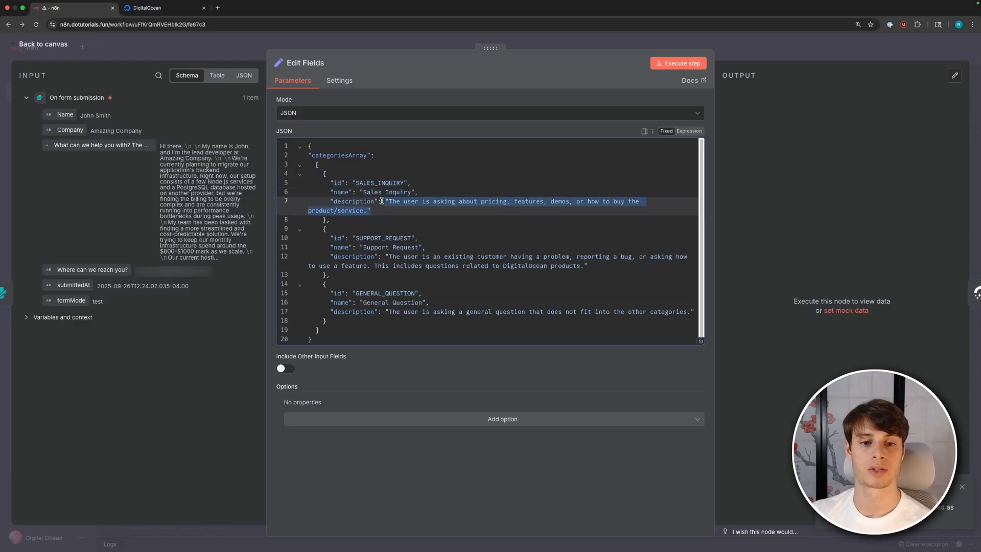
{"action": "mouse_move", "coordinate": [392, 151]}
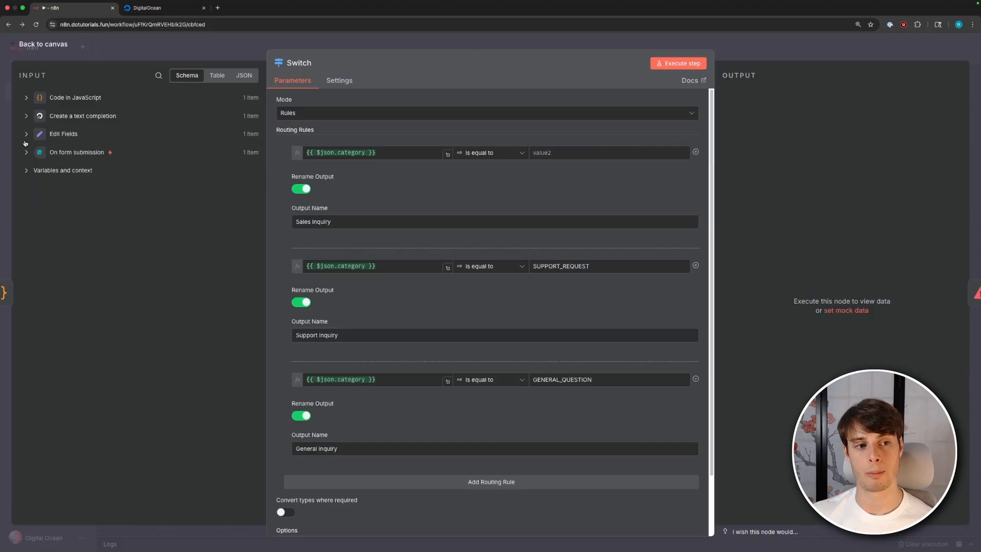
Rename the Edit Fields node to 'Define inquiry categories' and return to the canvas.
{"action": "left_click", "coordinate": [27, 134]}
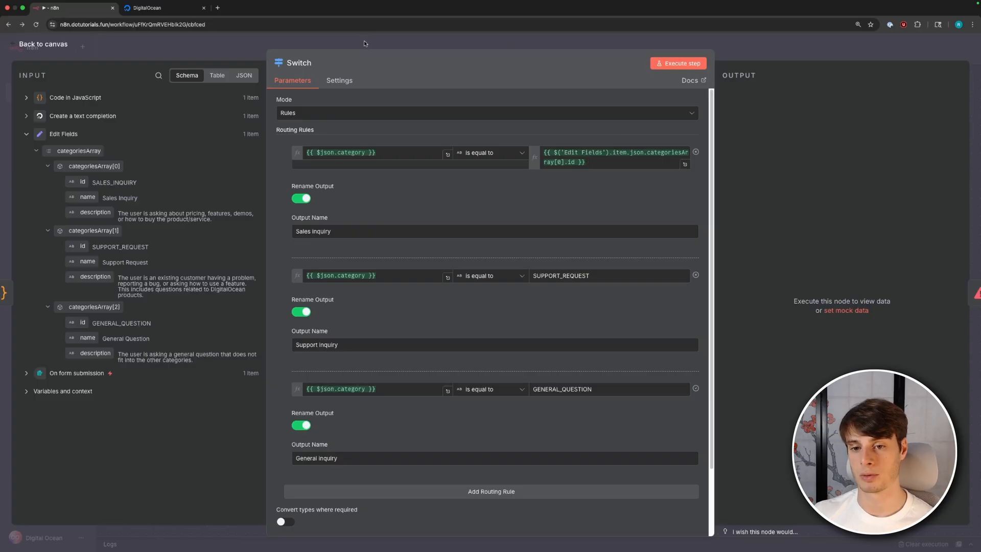
{"action": "left_click", "coordinate": [43, 44]}
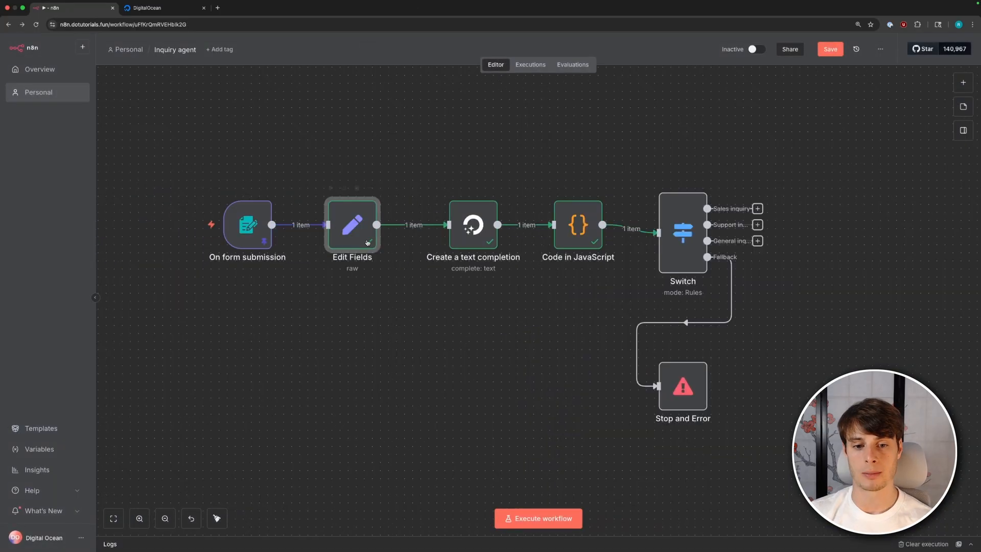
{"action": "double_click", "coordinate": [352, 225]}
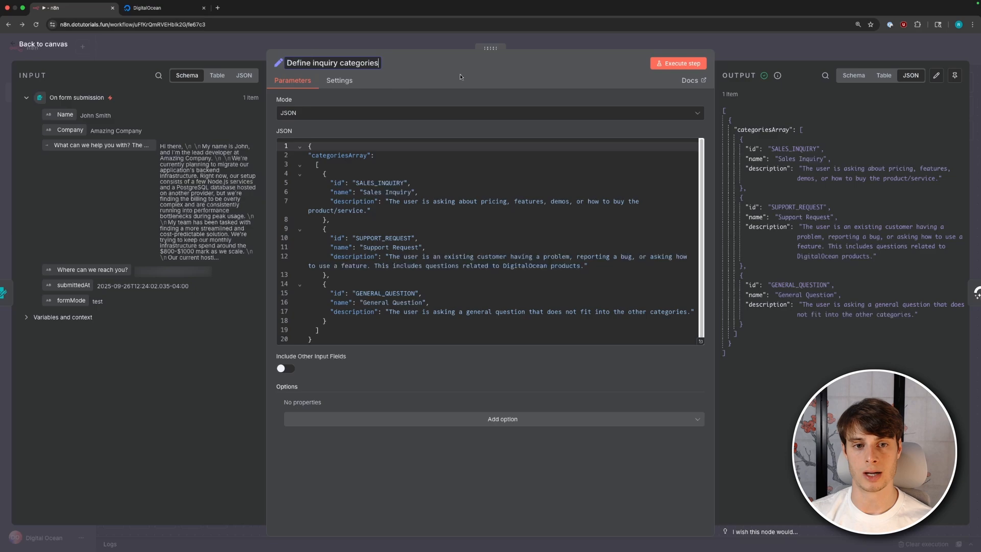
{"action": "left_click", "coordinate": [44, 43]}
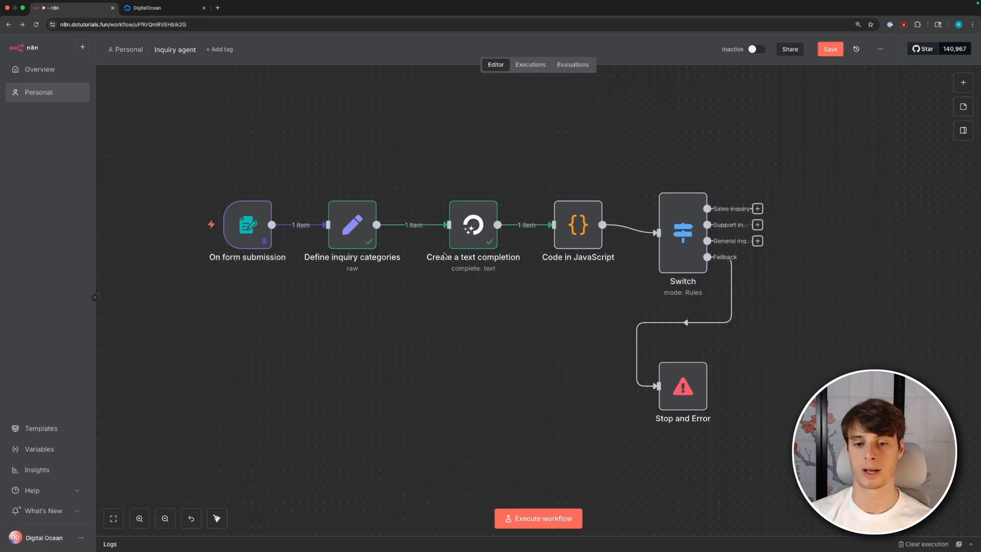
{"action": "double_click", "coordinate": [472, 225]}
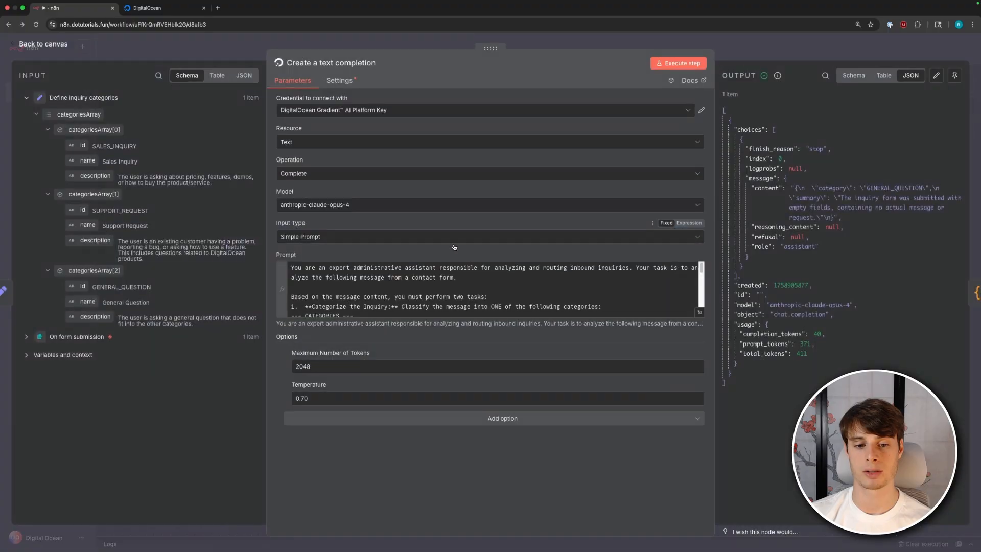
{"action": "left_click", "coordinate": [454, 247]}
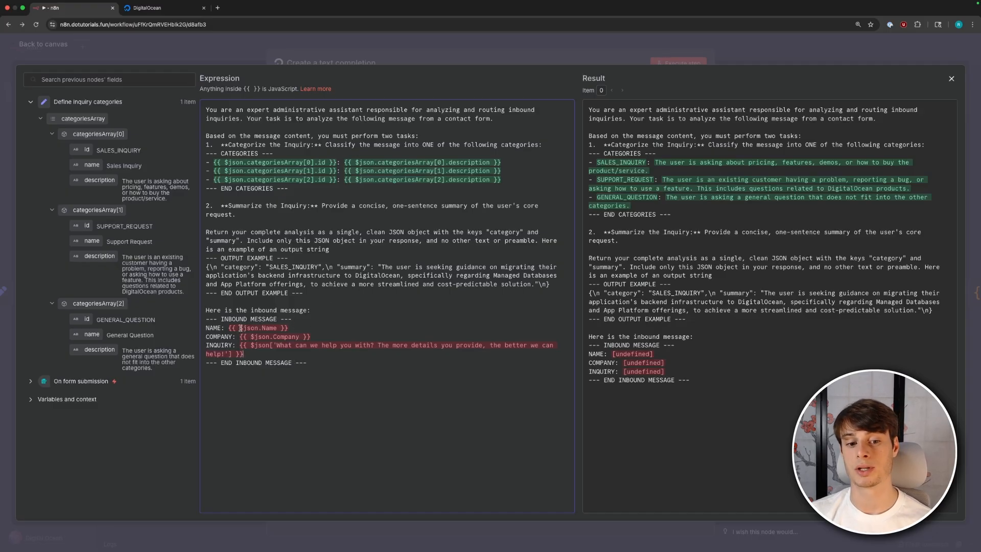
{"action": "double_click", "coordinate": [249, 327]}
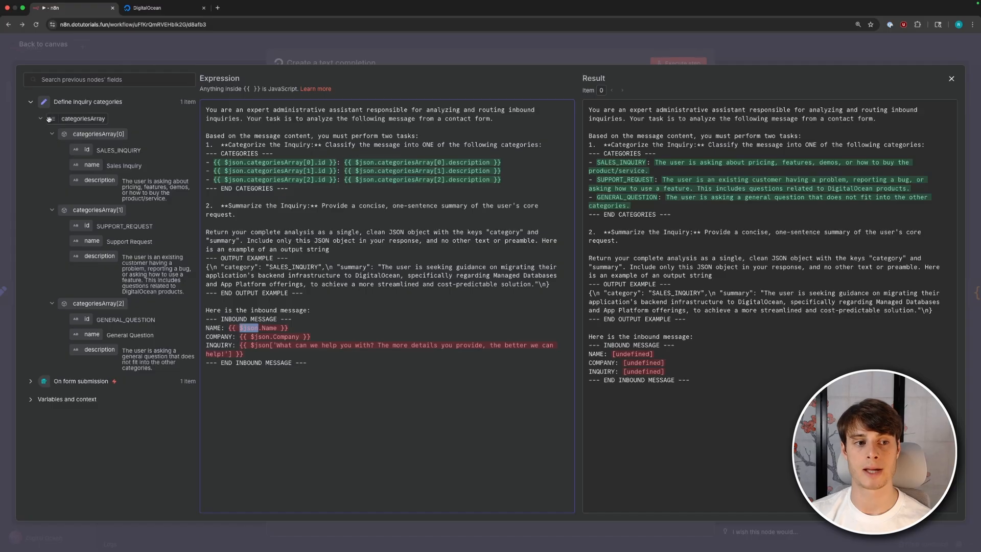
{"action": "left_click", "coordinate": [31, 102]}
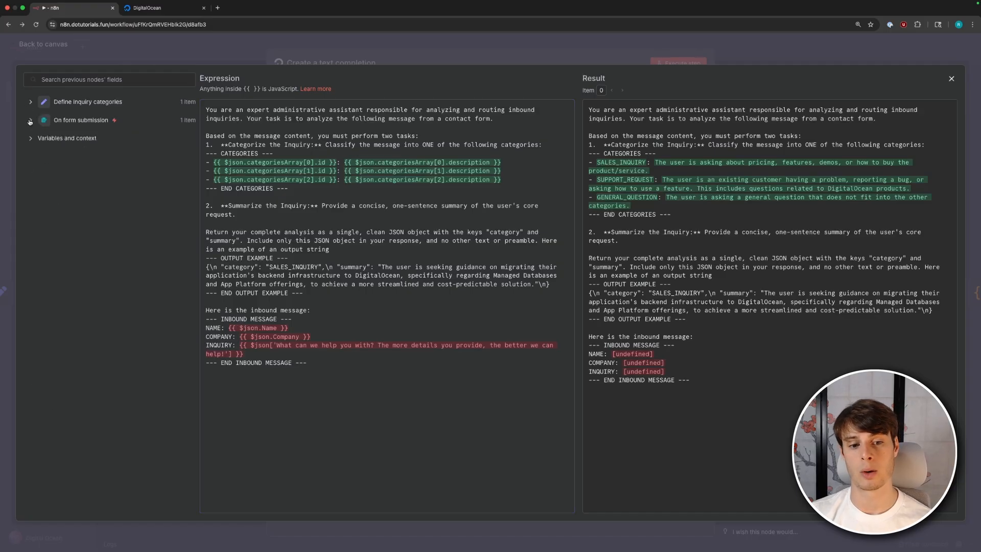
{"action": "left_click", "coordinate": [30, 121]}
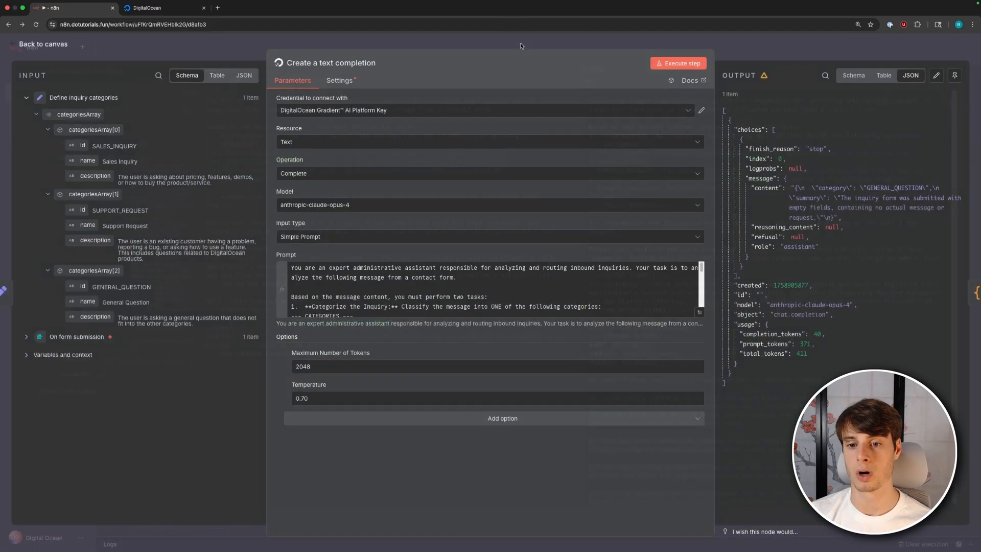
{"action": "left_click", "coordinate": [43, 44]}
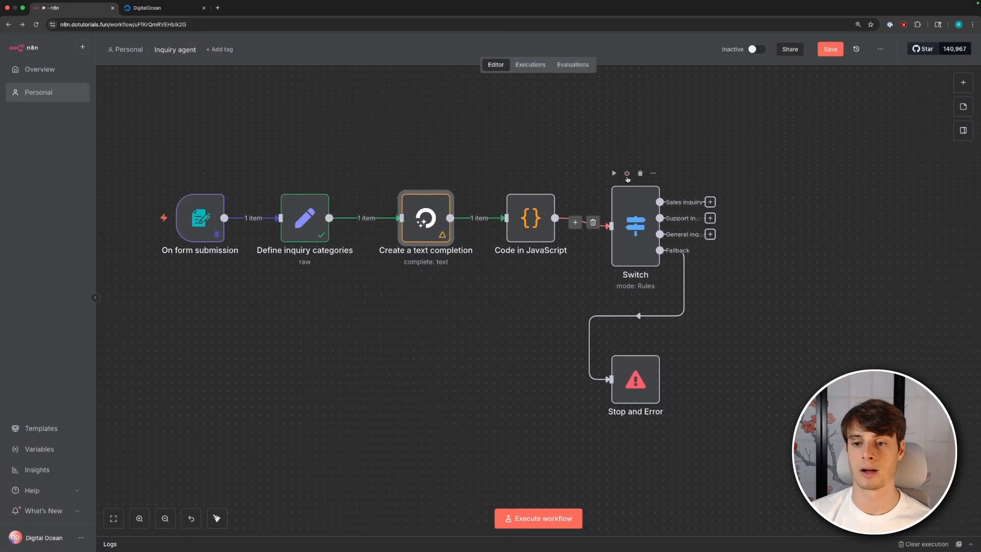
Run the workflow up to the Switch node.
{"action": "left_click", "coordinate": [538, 518]}
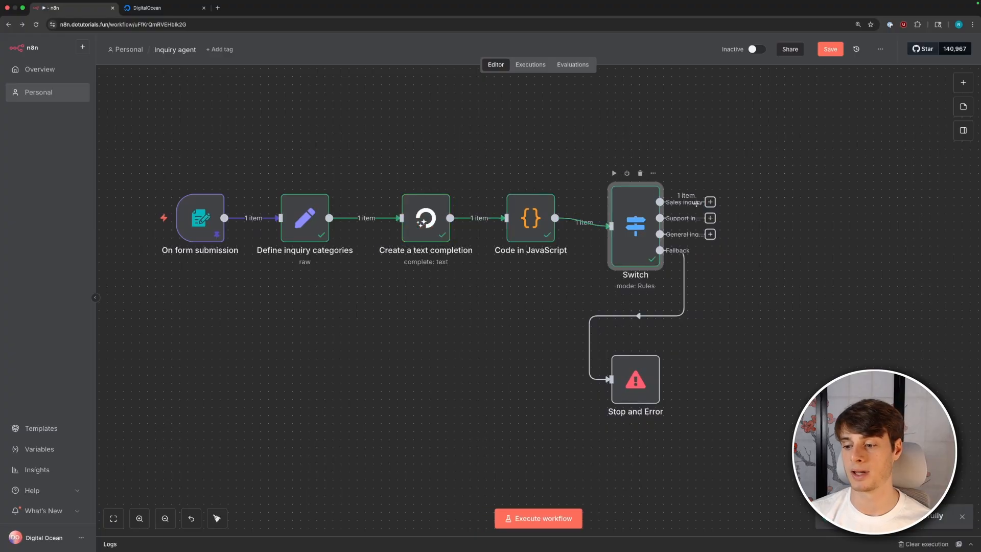
{"action": "mouse_move", "coordinate": [728, 343]}
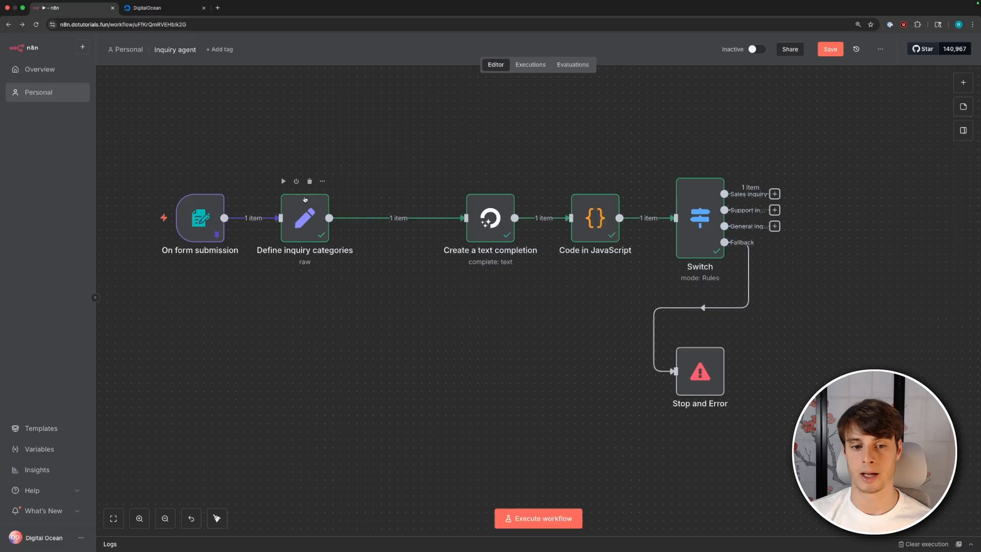
{"action": "mouse_move", "coordinate": [296, 224]}
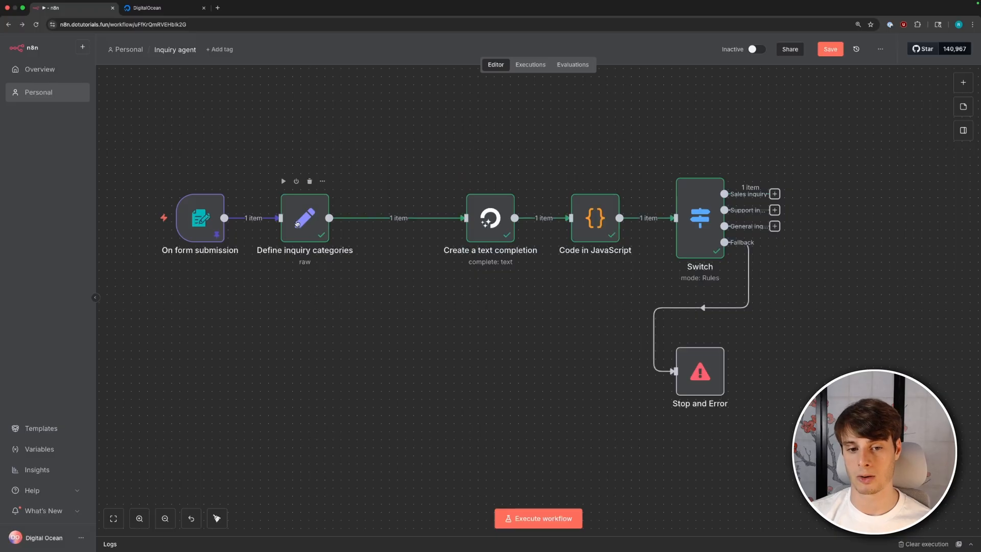
{"action": "mouse_move", "coordinate": [494, 226]}
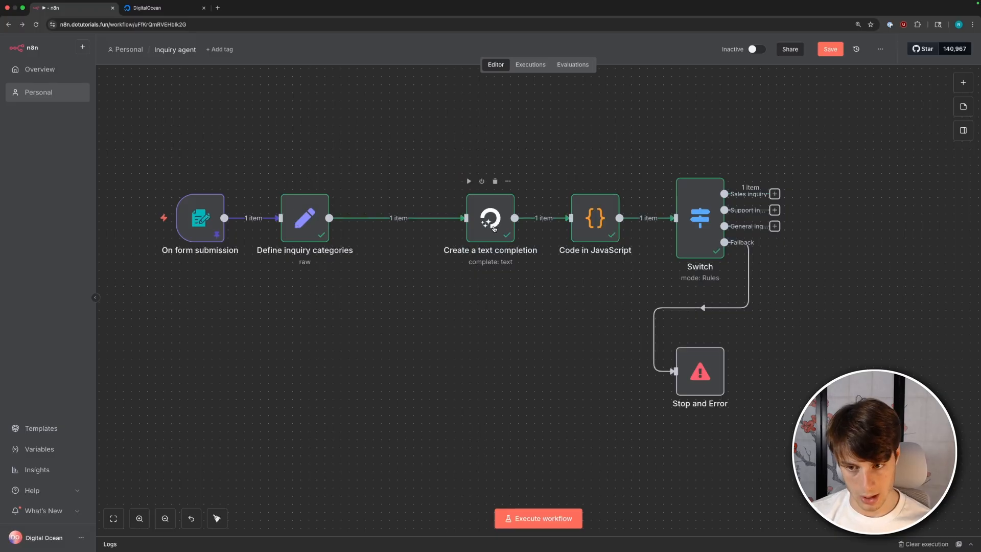
{"action": "mouse_move", "coordinate": [690, 223]}
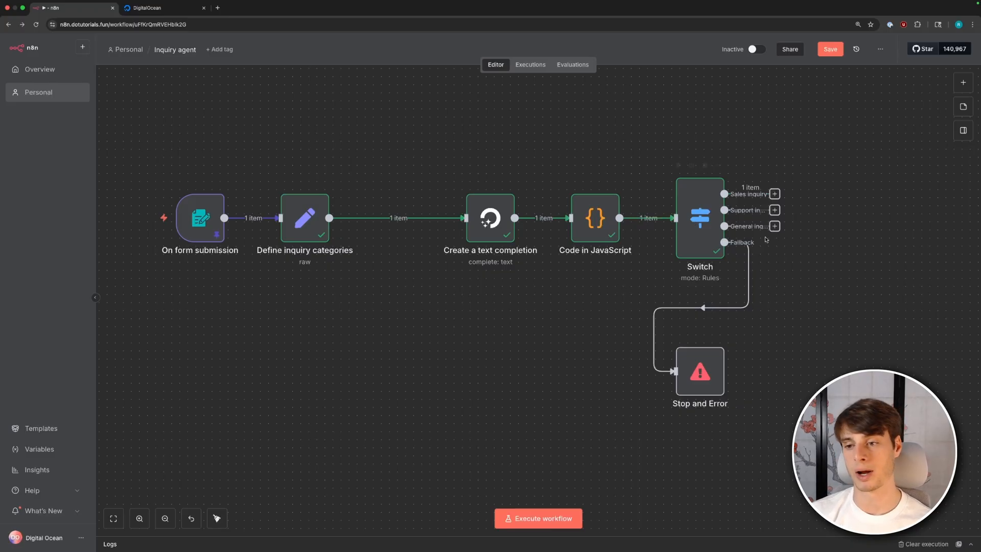
{"action": "mouse_move", "coordinate": [433, 202]}
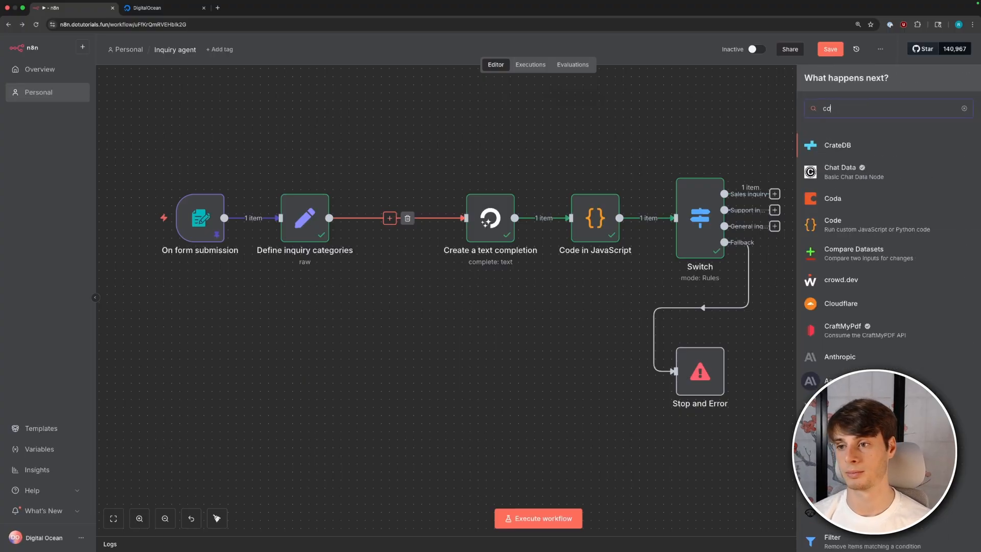
Insert the Code step 'Add inquiry categories string' building promptCategories and execute it.
{"action": "left_click", "coordinate": [832, 225]}
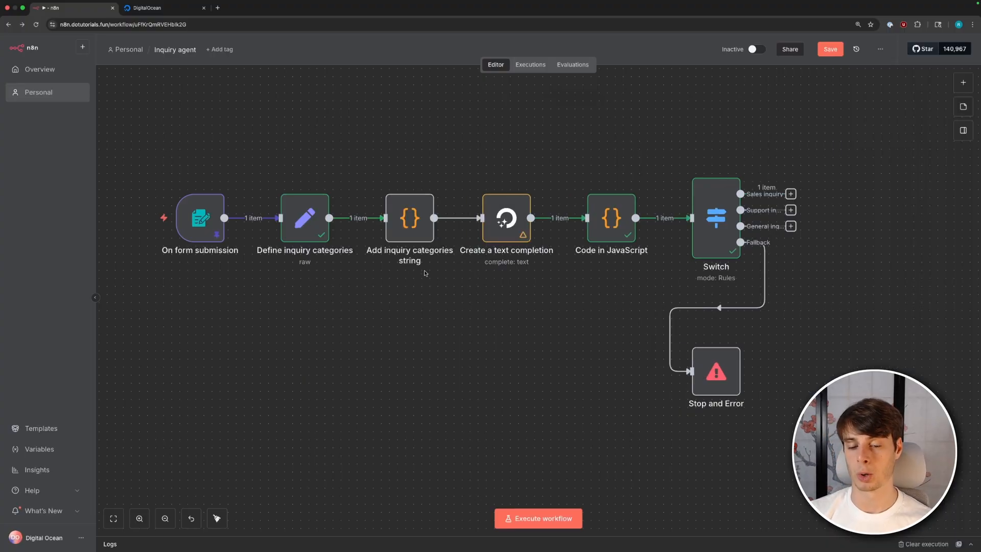
{"action": "double_click", "coordinate": [409, 218]}
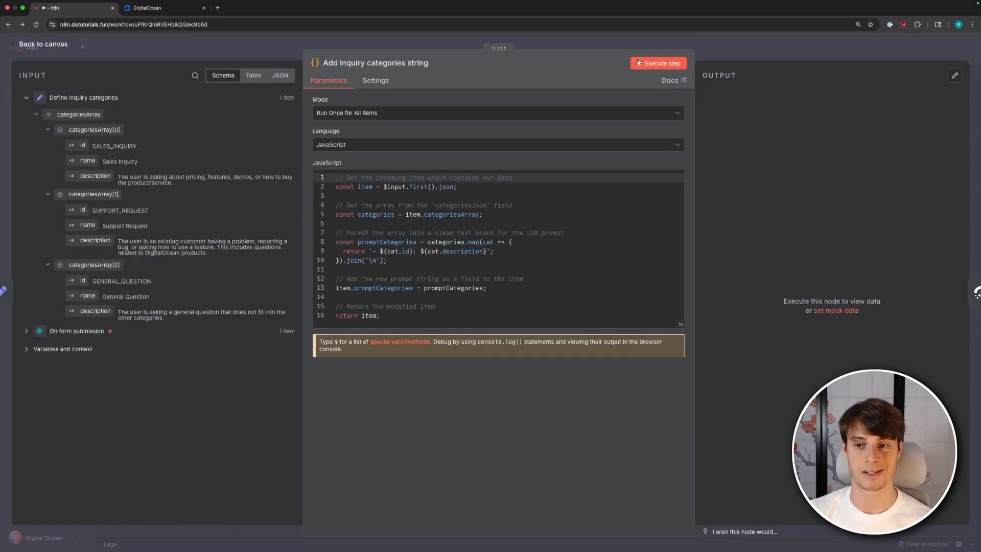
{"action": "left_click", "coordinate": [659, 64]}
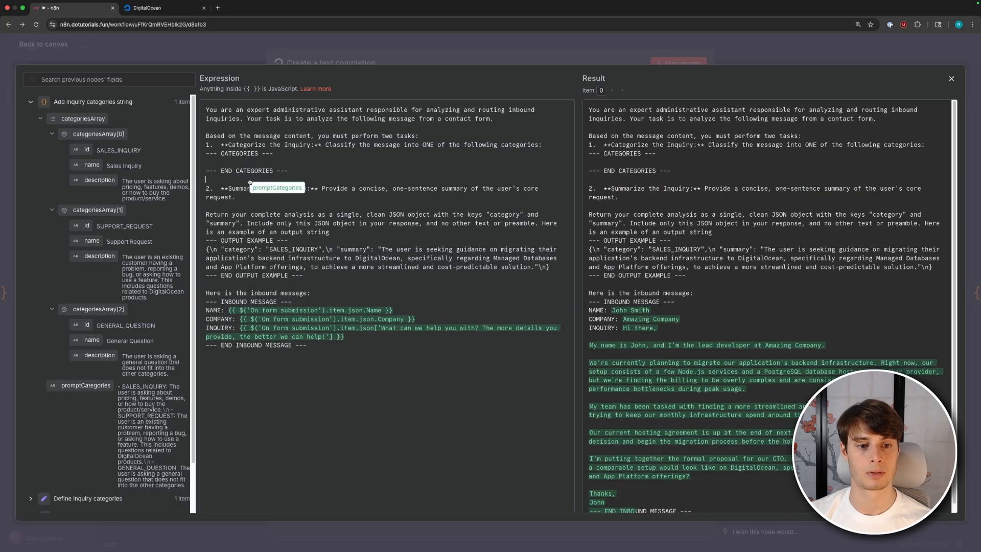
Replace the prompt's category lines with the promptCategories field in the CATEGORIES block.
{"action": "left_click", "coordinate": [277, 188]}
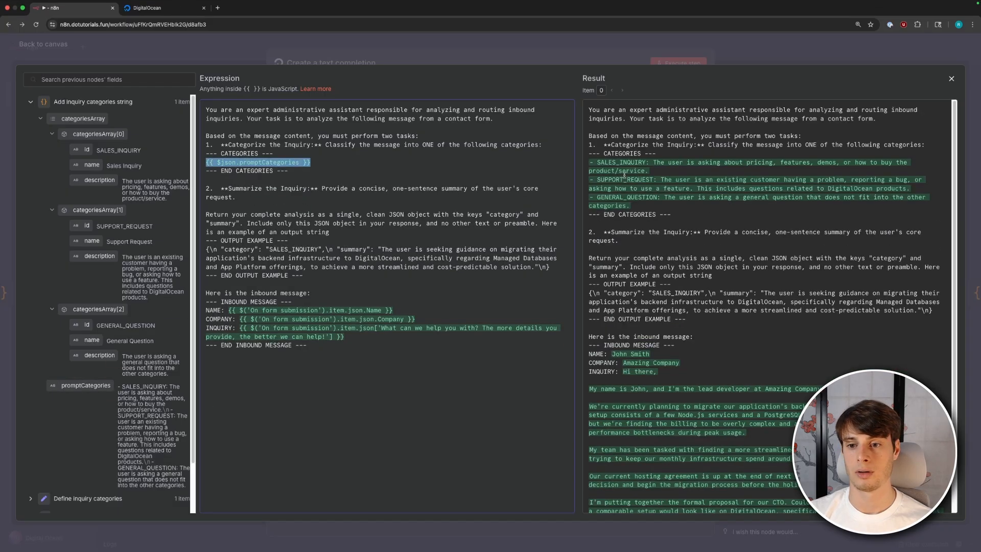
{"action": "left_click", "coordinate": [950, 77]}
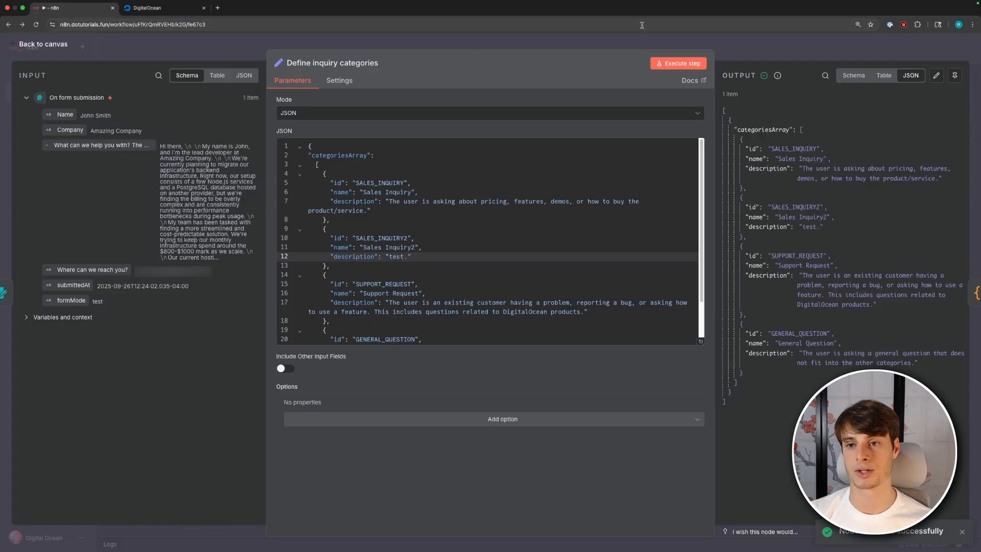
Check that SALES_INQUIRY2 appears in Create a text completion's promptCategories input.
{"action": "left_click", "coordinate": [41, 44]}
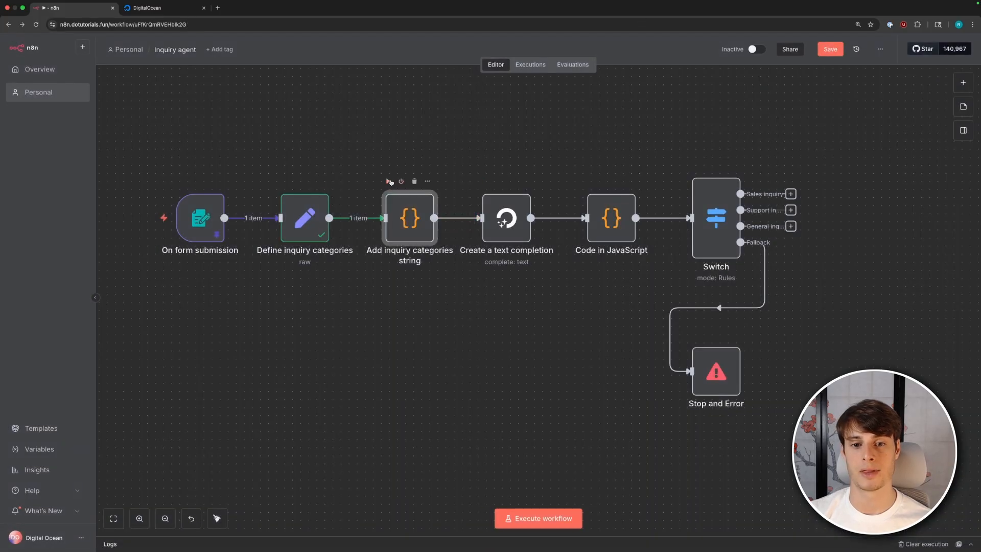
{"action": "double_click", "coordinate": [507, 218]}
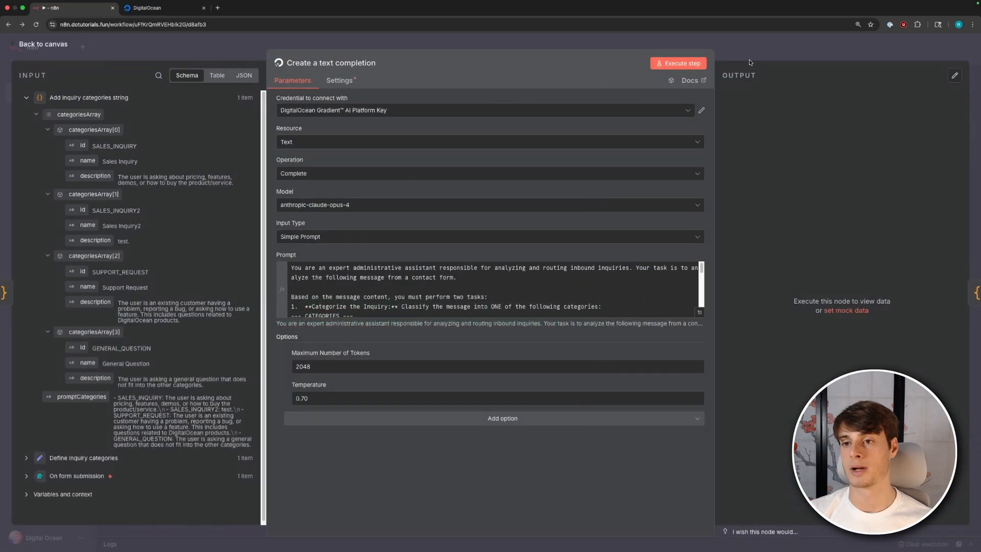
{"action": "left_click", "coordinate": [43, 44]}
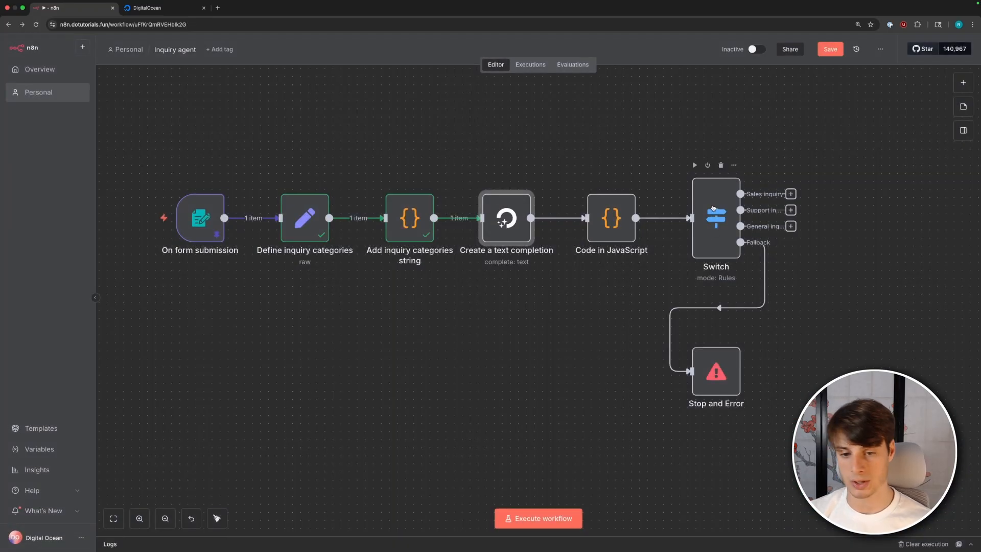
{"action": "mouse_move", "coordinate": [368, 308]}
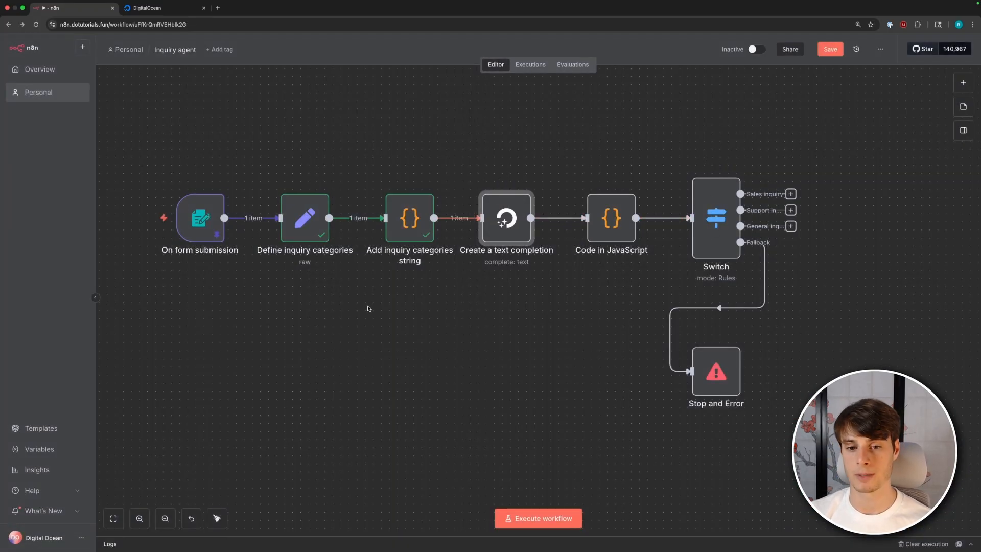
Delete the SALES_INQUIRY2 test category from Define inquiry categories.
{"action": "double_click", "coordinate": [304, 218]}
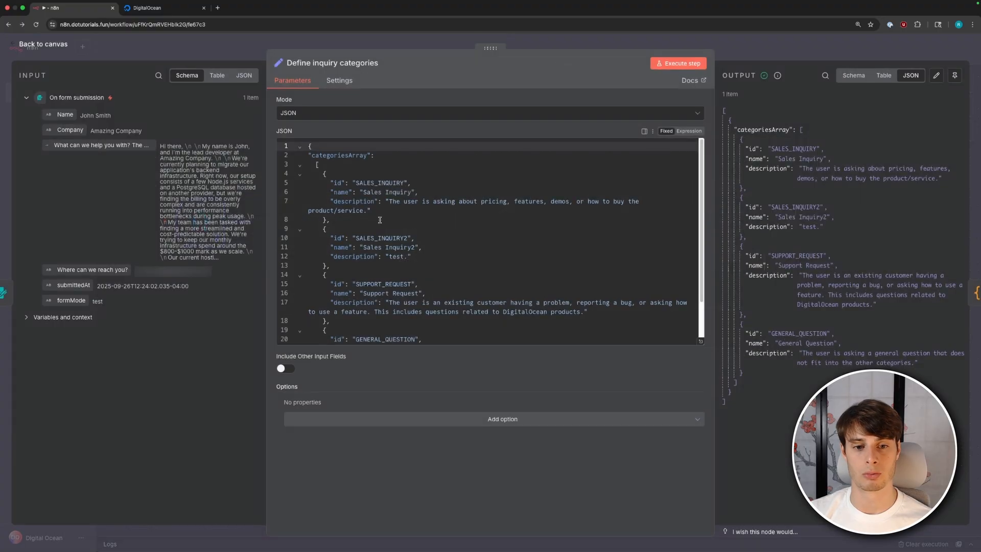
{"action": "left_click_drag", "start_coordinate": [324, 228], "coordinate": [331, 266]}
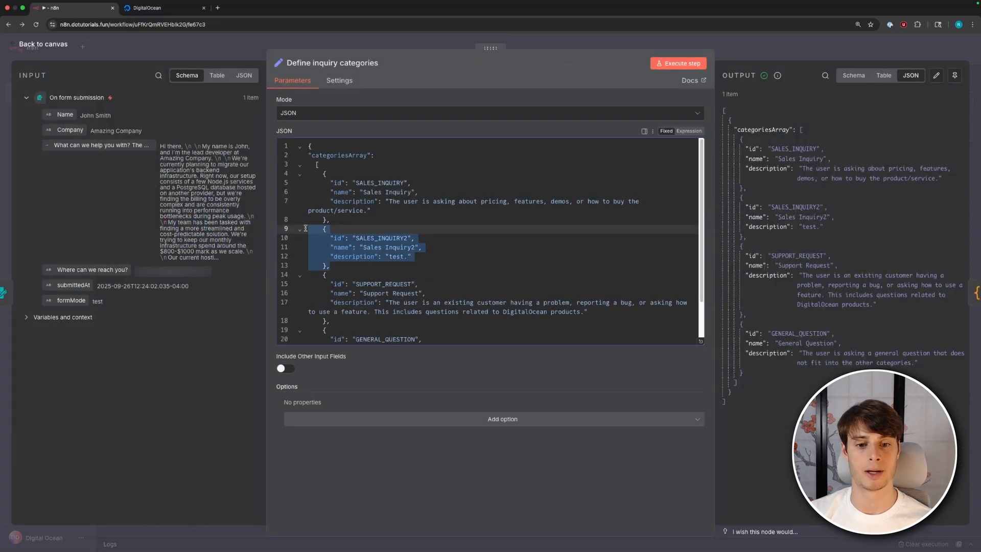
{"action": "left_click", "coordinate": [37, 44]}
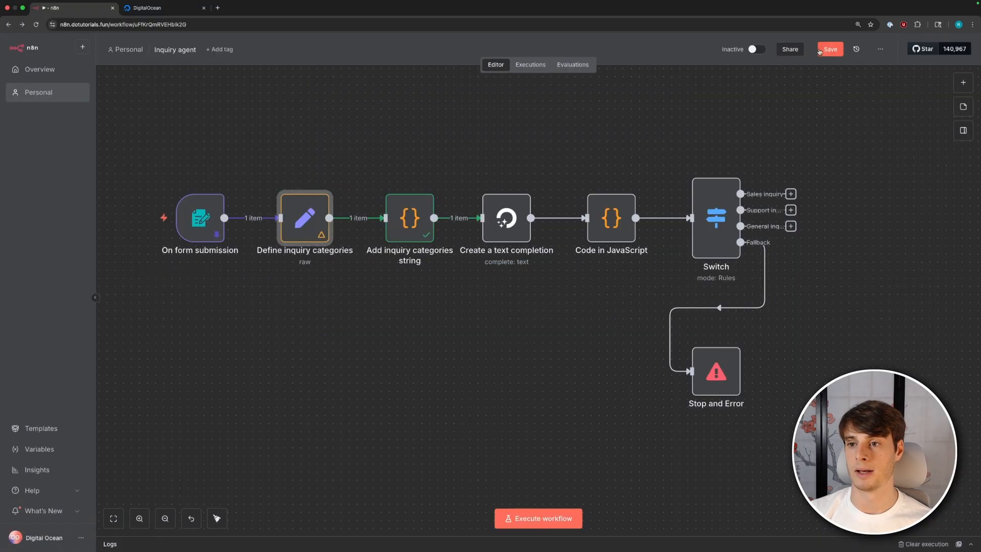
Save the Inquiry agent workflow and execute it end to end.
{"action": "left_click", "coordinate": [829, 49]}
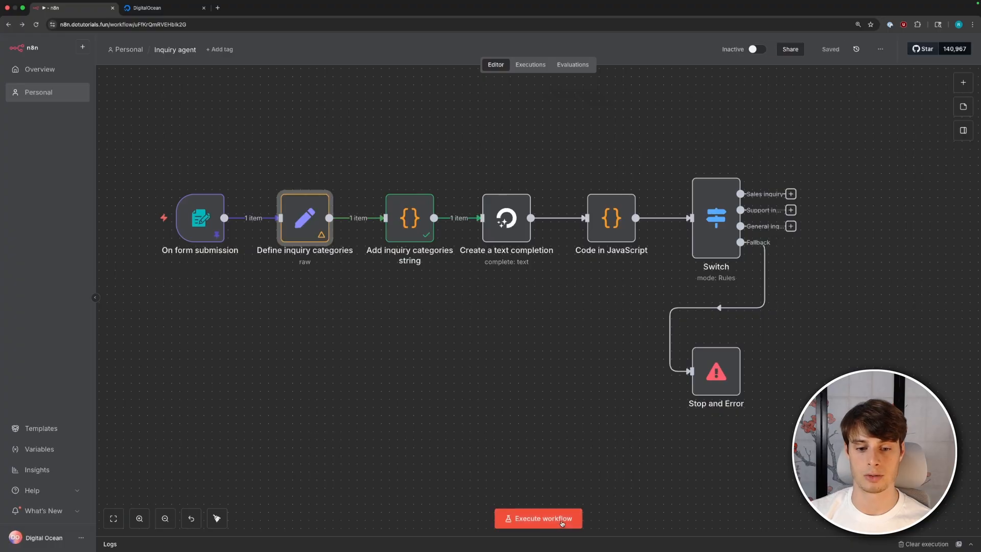
{"action": "left_click", "coordinate": [539, 518]}
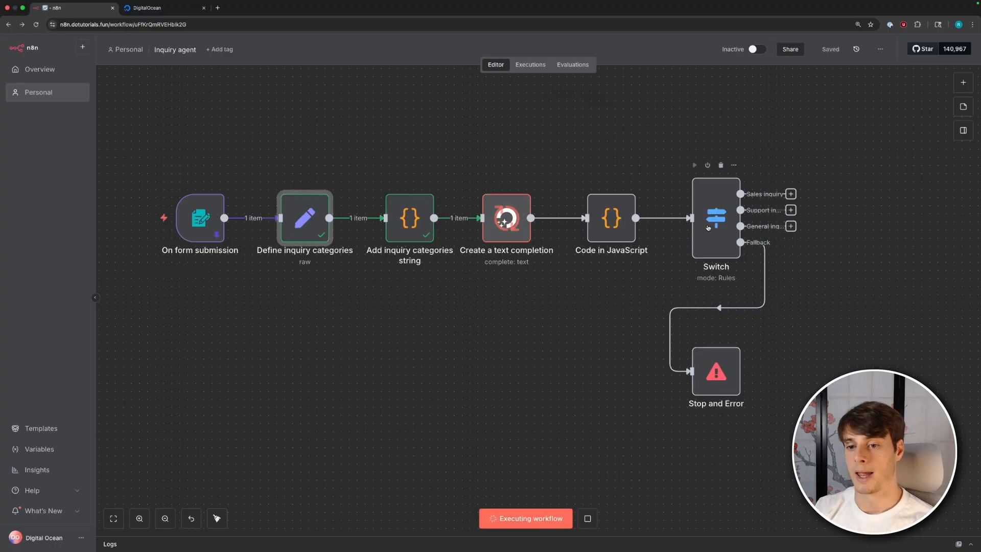